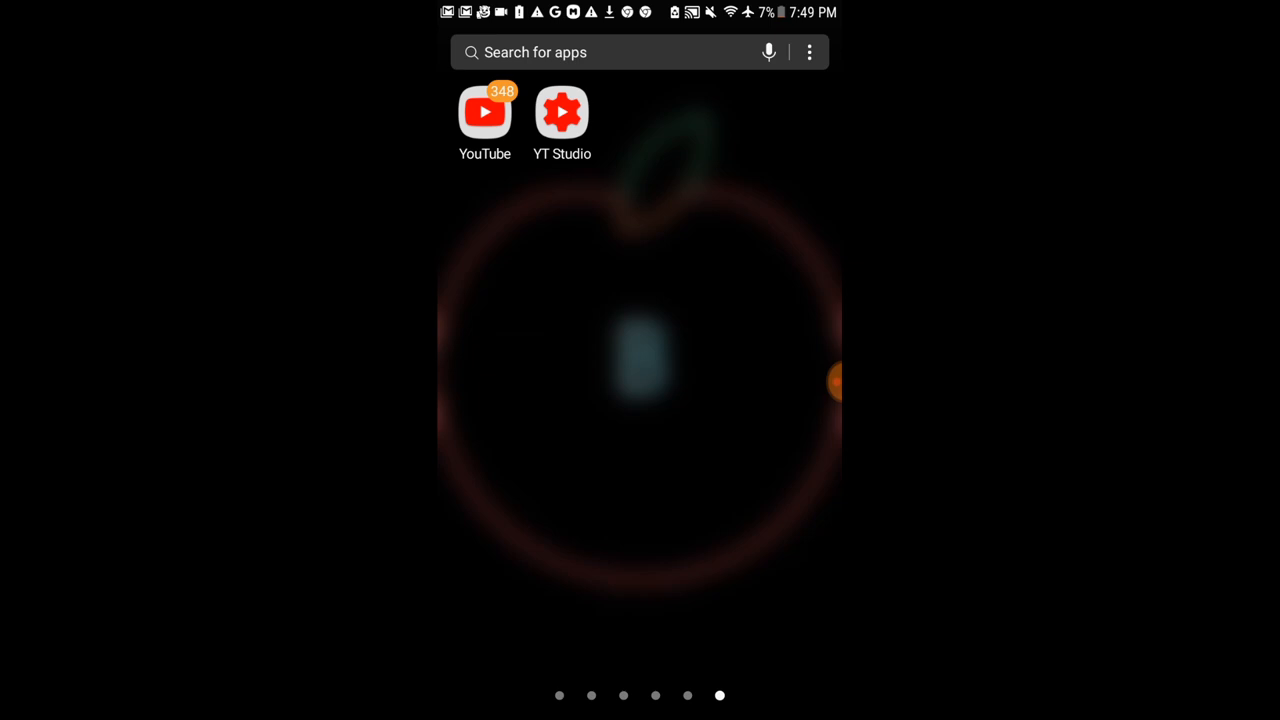
# Open YouTube's Account menu, then switch to KineMaster's home screen listing the Untitled projects.
pyautogui.click(485, 112)
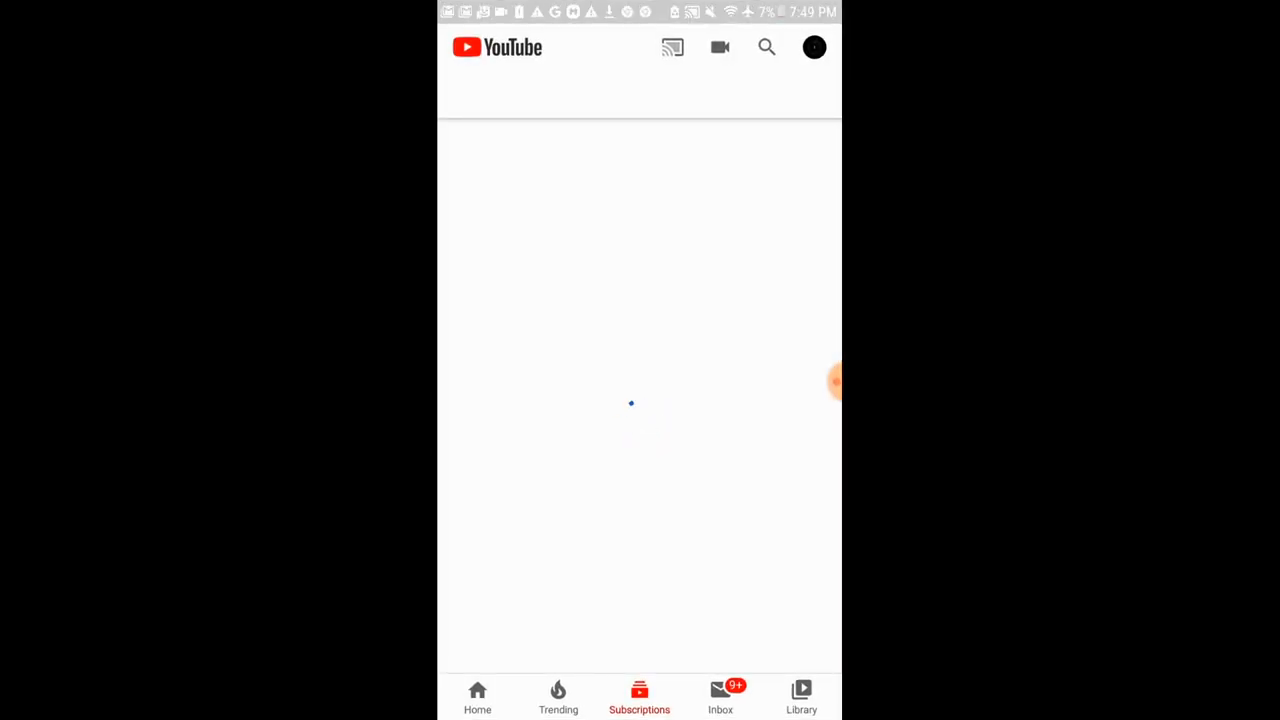
pyautogui.click(814, 47)
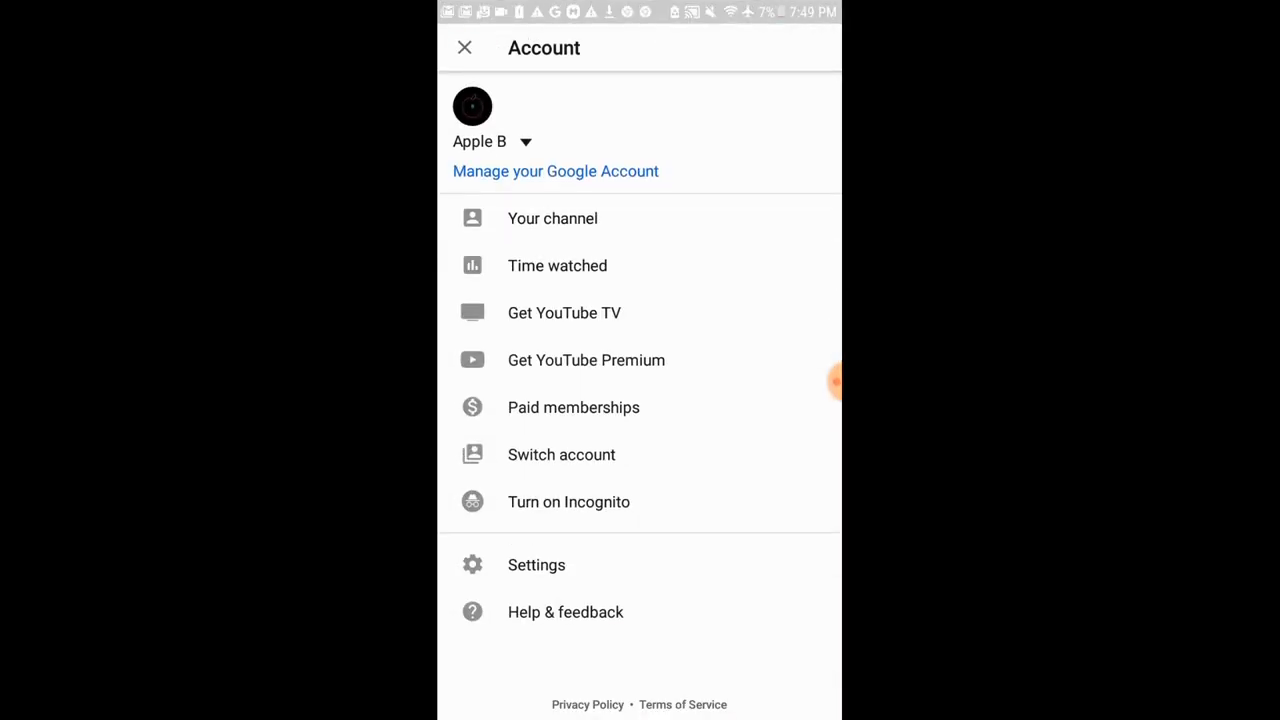
pyautogui.click(464, 47)
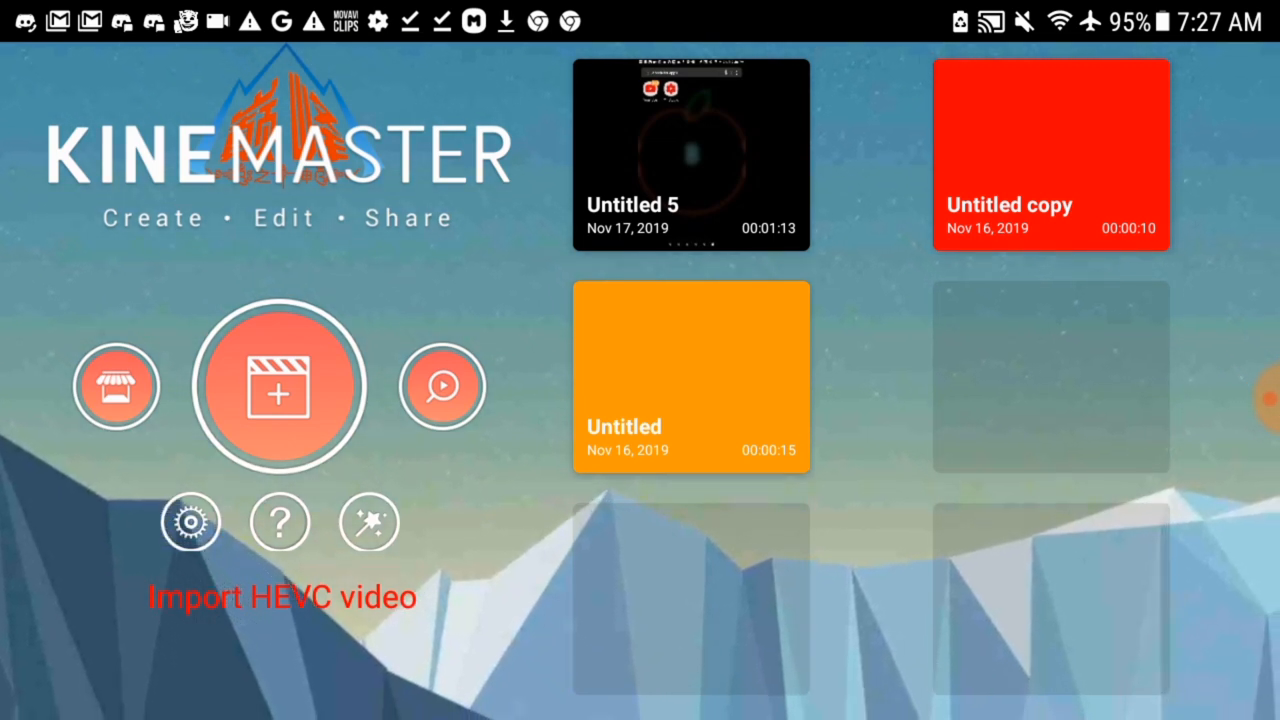
# Create a new 16:9 KineMaster project and open the Media Background folder.
pyautogui.click(280, 387)
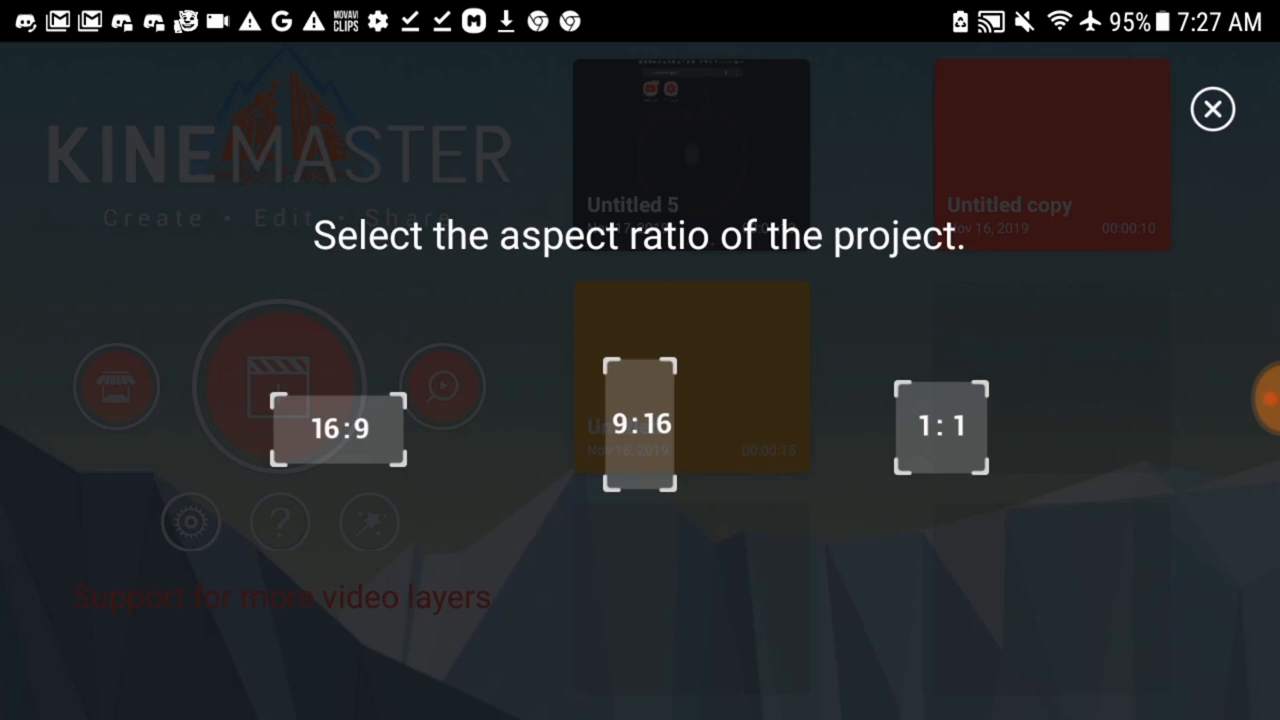
pyautogui.click(338, 428)
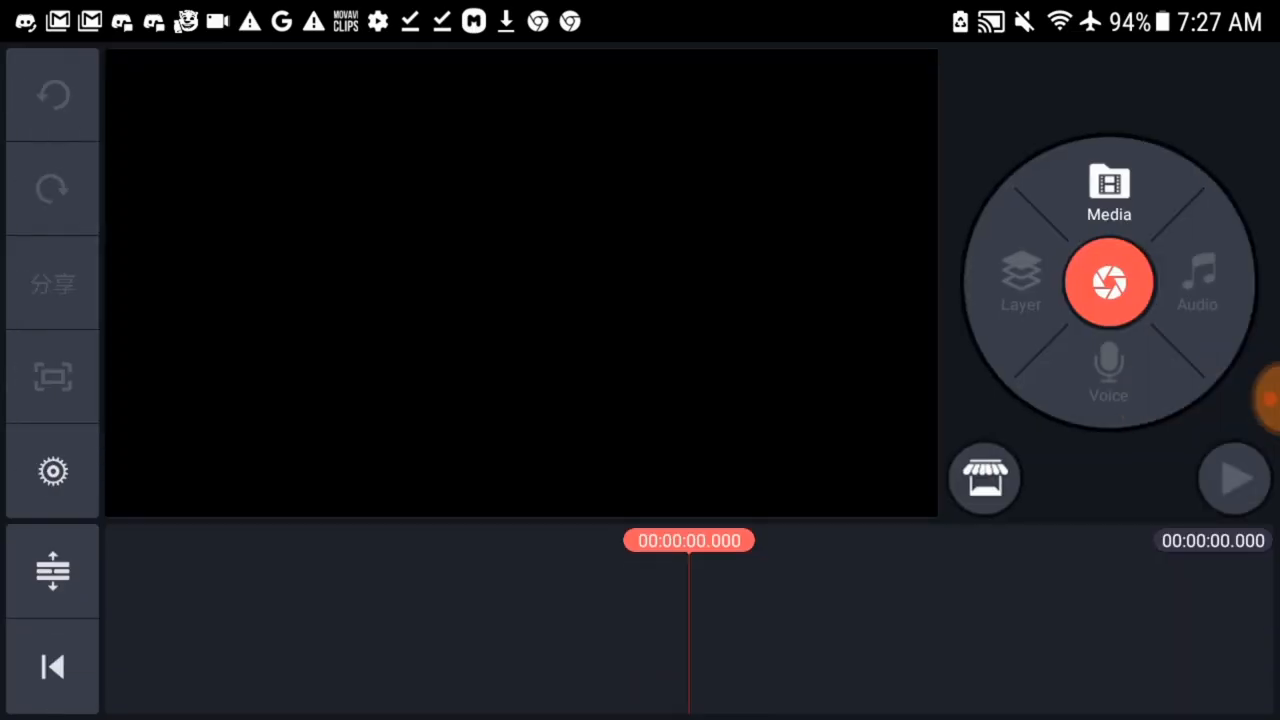
pyautogui.click(1108, 190)
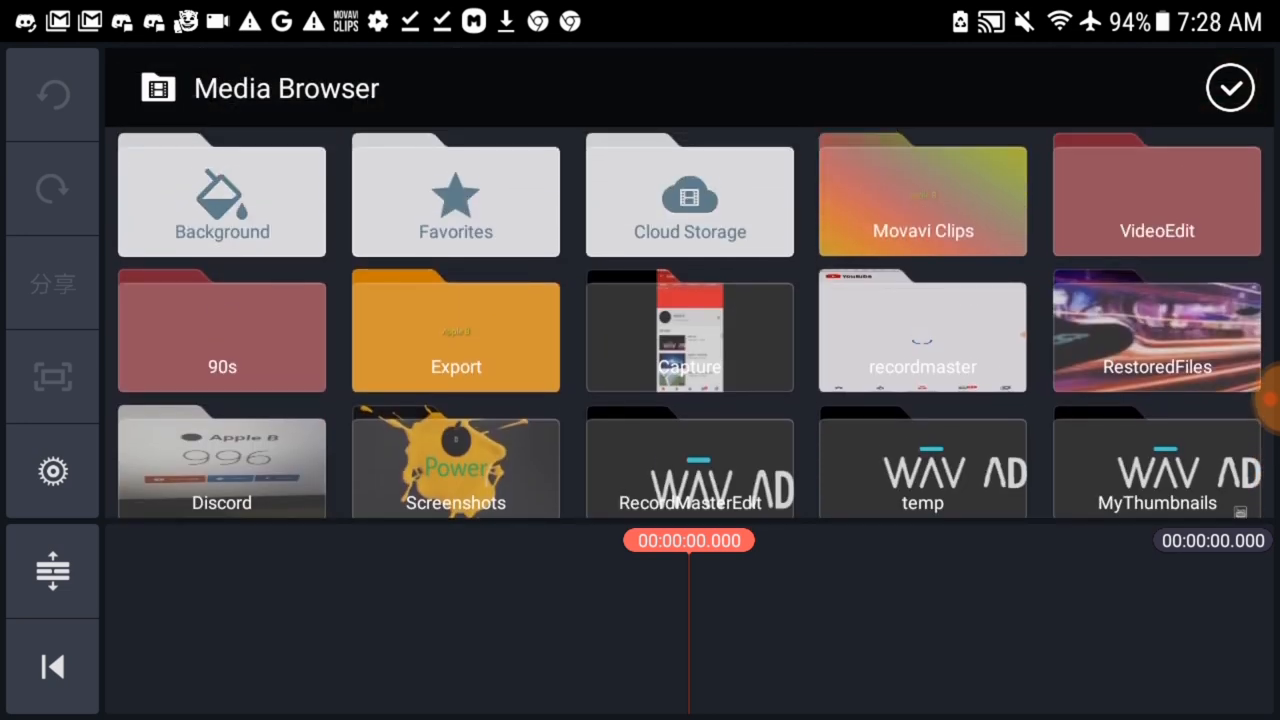
pyautogui.click(221, 195)
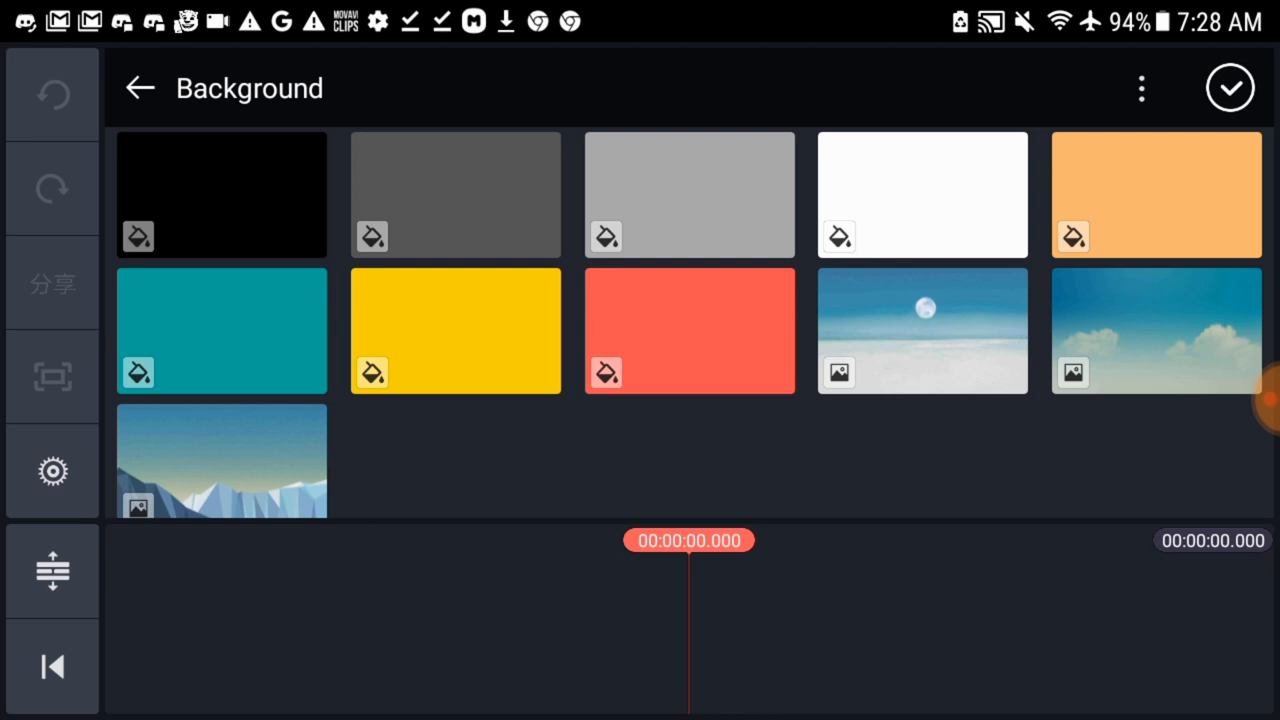
# Add a solid black background clip and recolour it to the recent orange (#FF9B00).
pyautogui.click(221, 194)
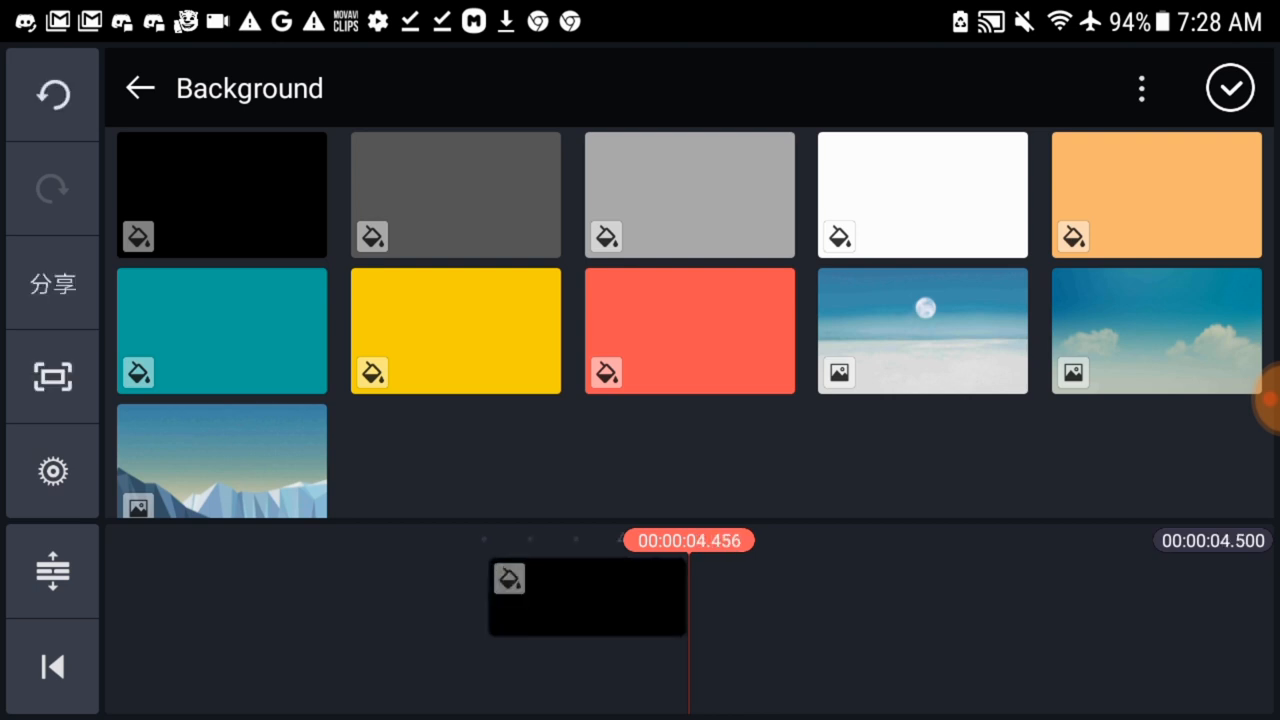
pyautogui.click(221, 194)
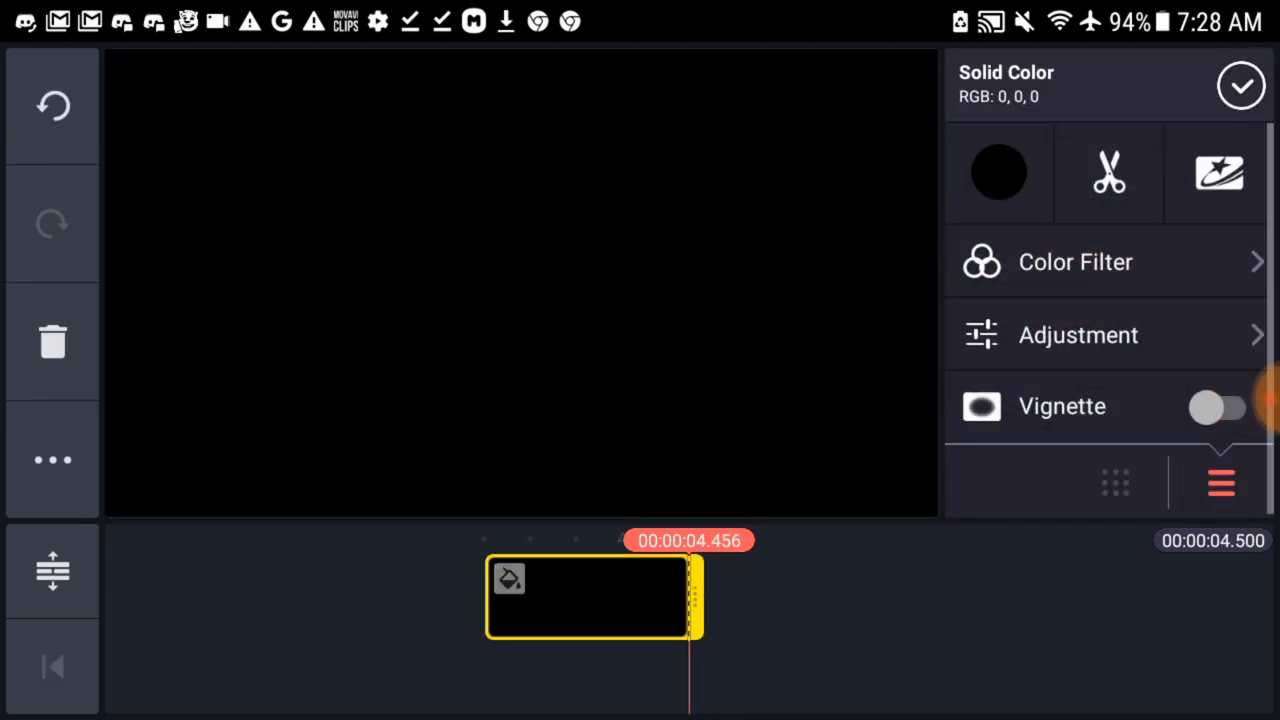
pyautogui.click(998, 172)
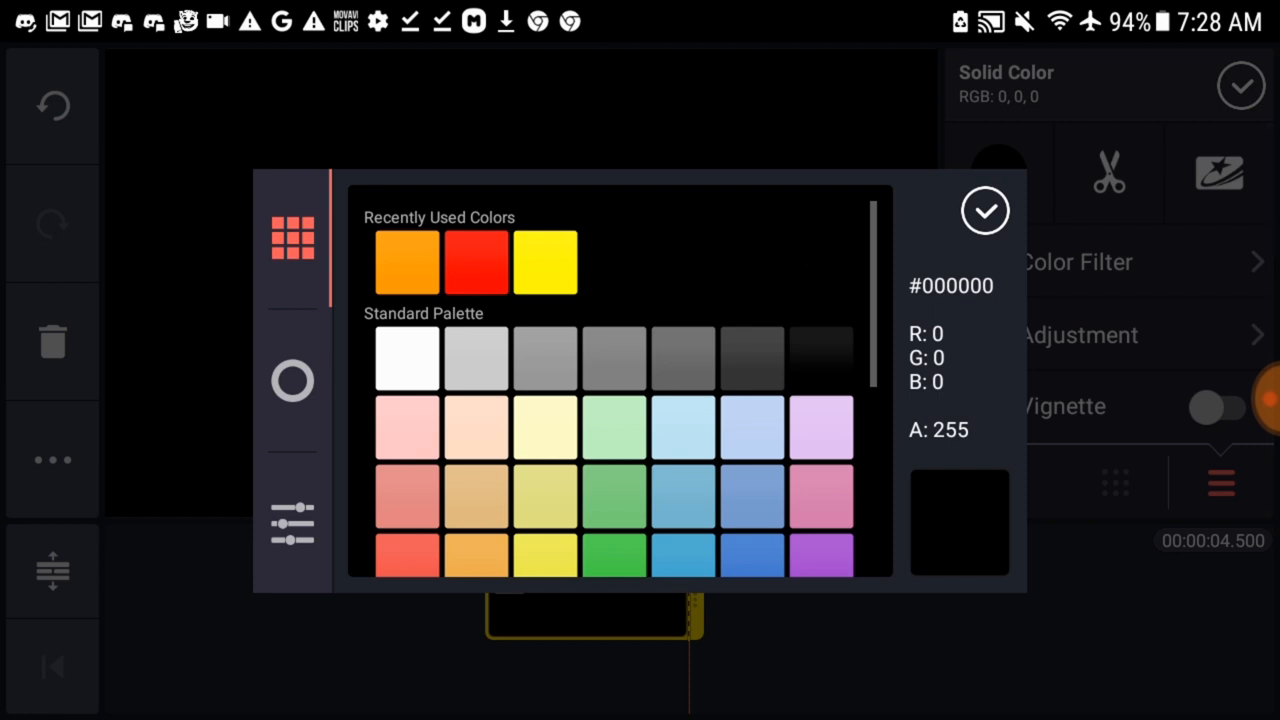
pyautogui.click(405, 261)
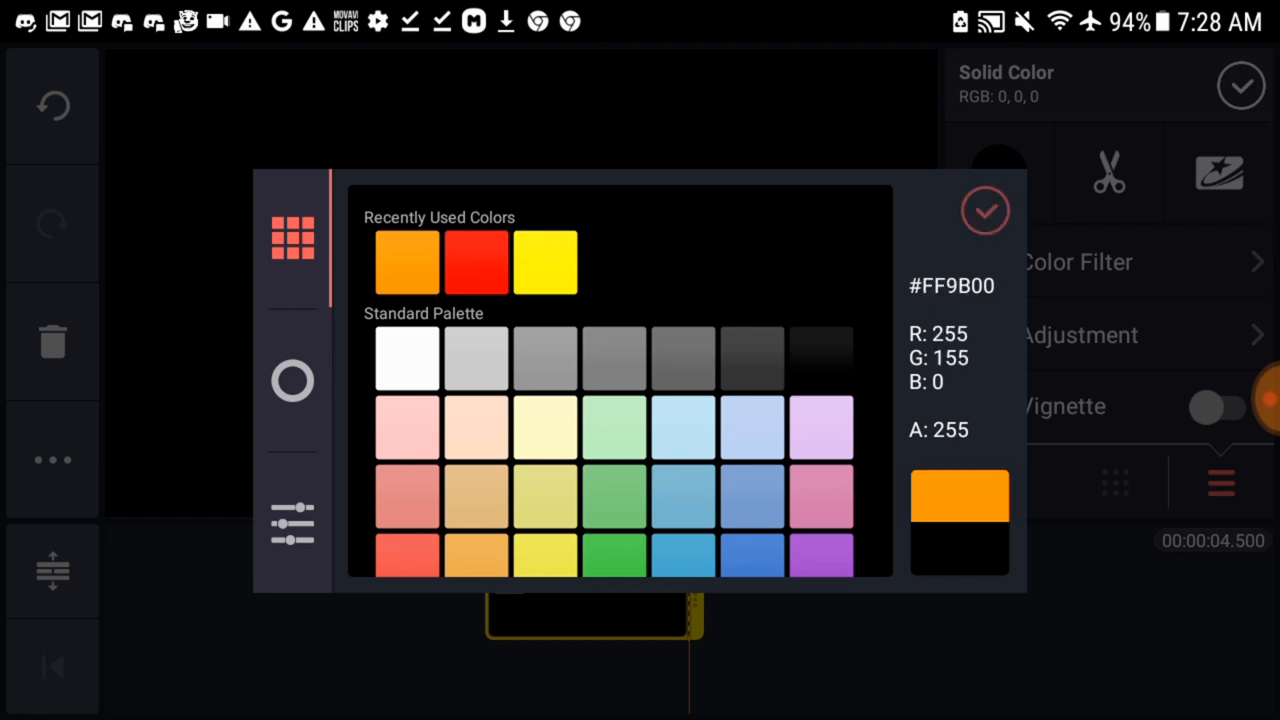
pyautogui.click(985, 210)
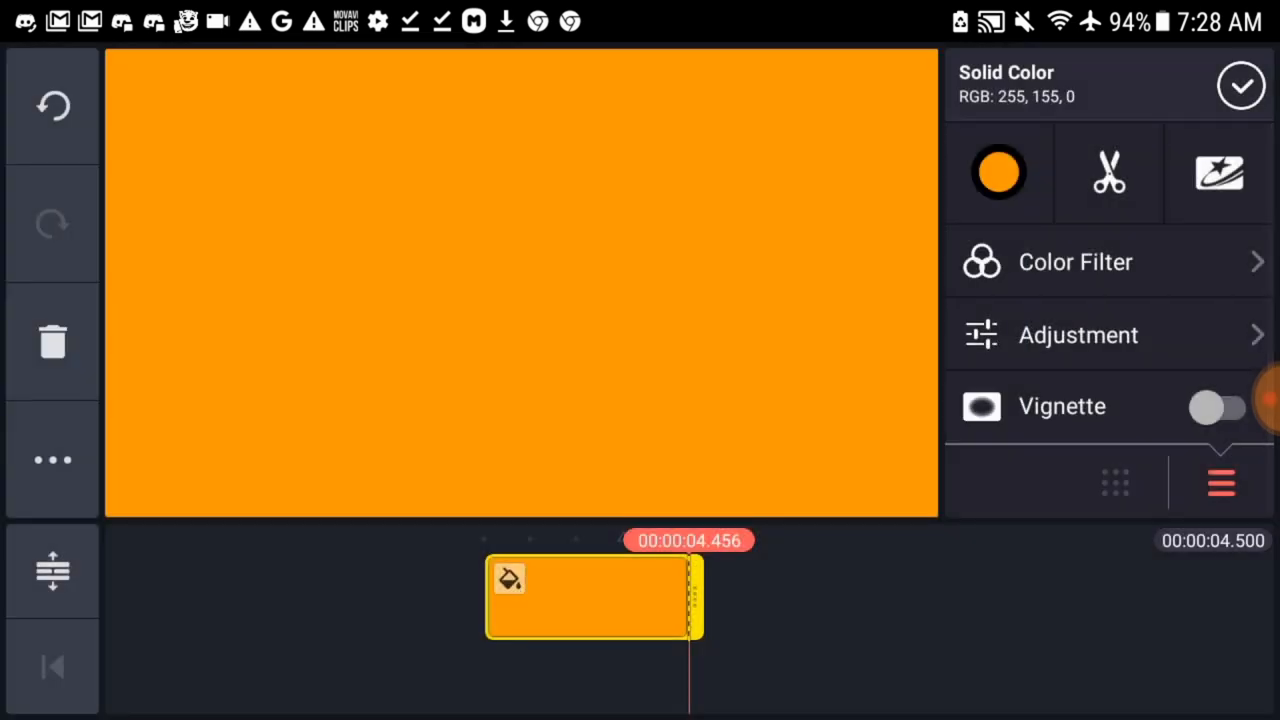
pyautogui.click(998, 171)
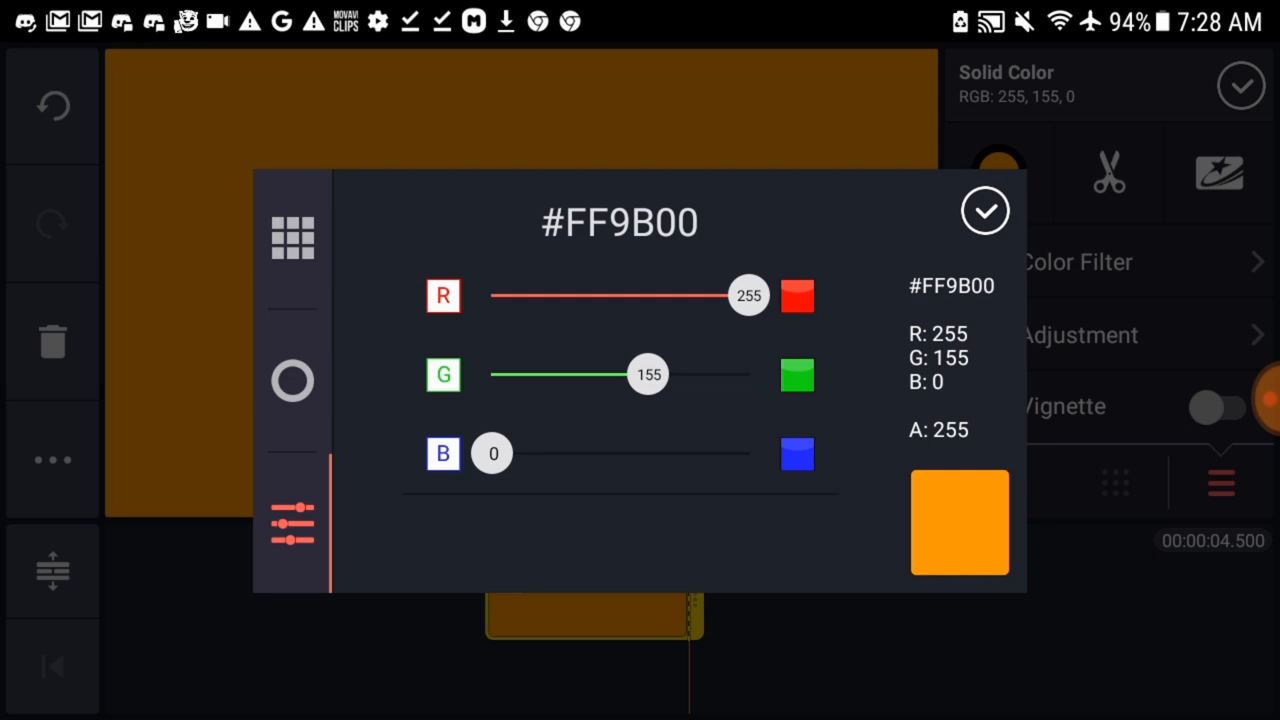
pyautogui.click(985, 211)
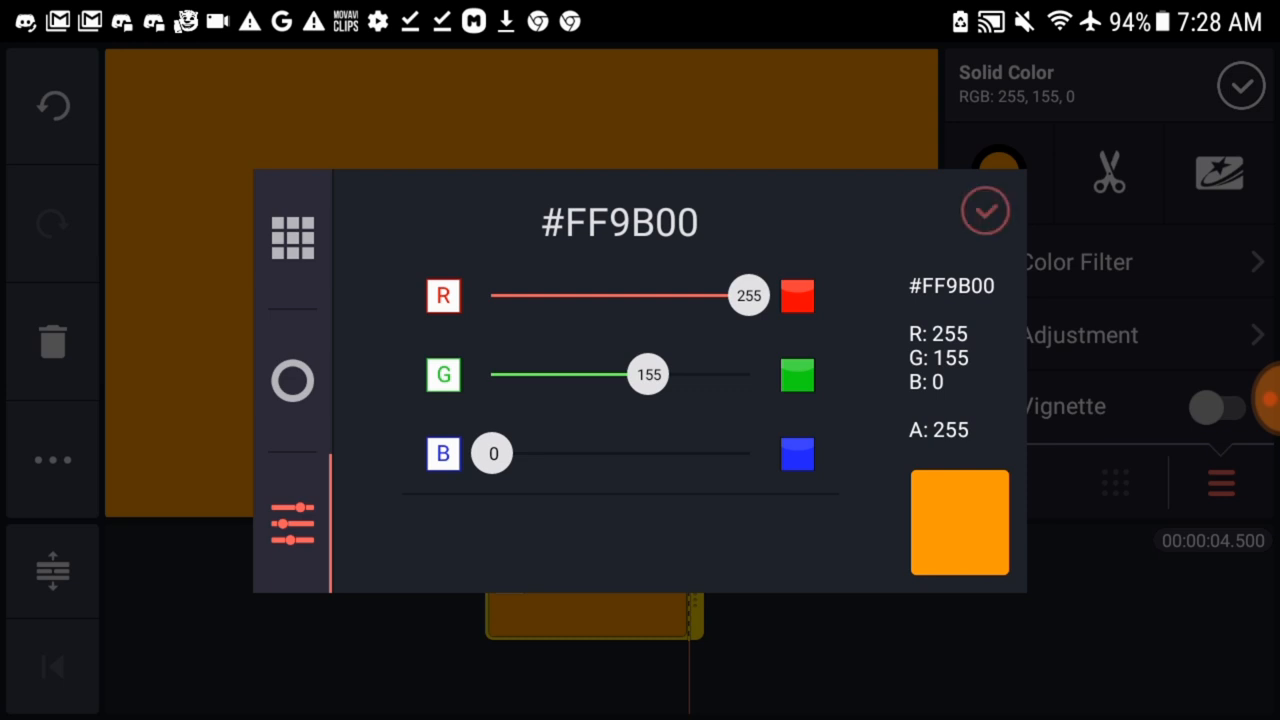
pyautogui.click(986, 211)
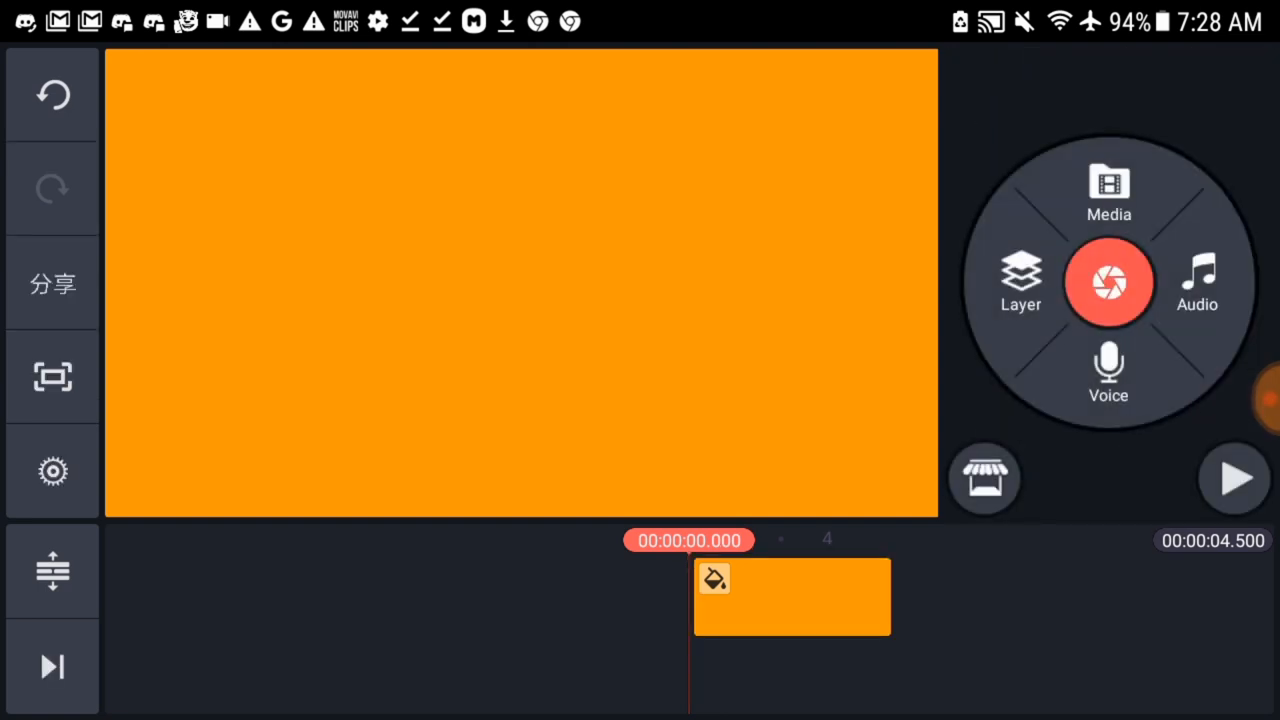
# Add an 'Apple B' text layer and turn its colour yellow by sliding B to 0.
pyautogui.click(1020, 283)
pyautogui.write('Apple B')
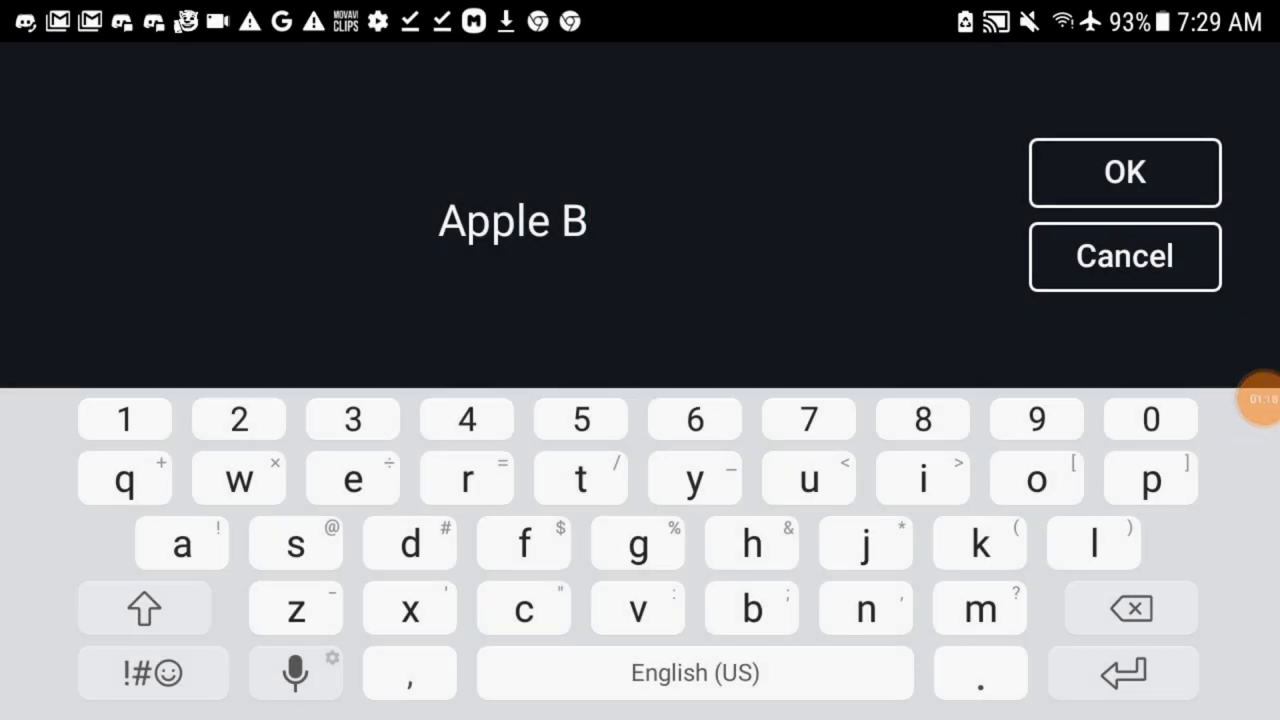
pyautogui.click(1124, 172)
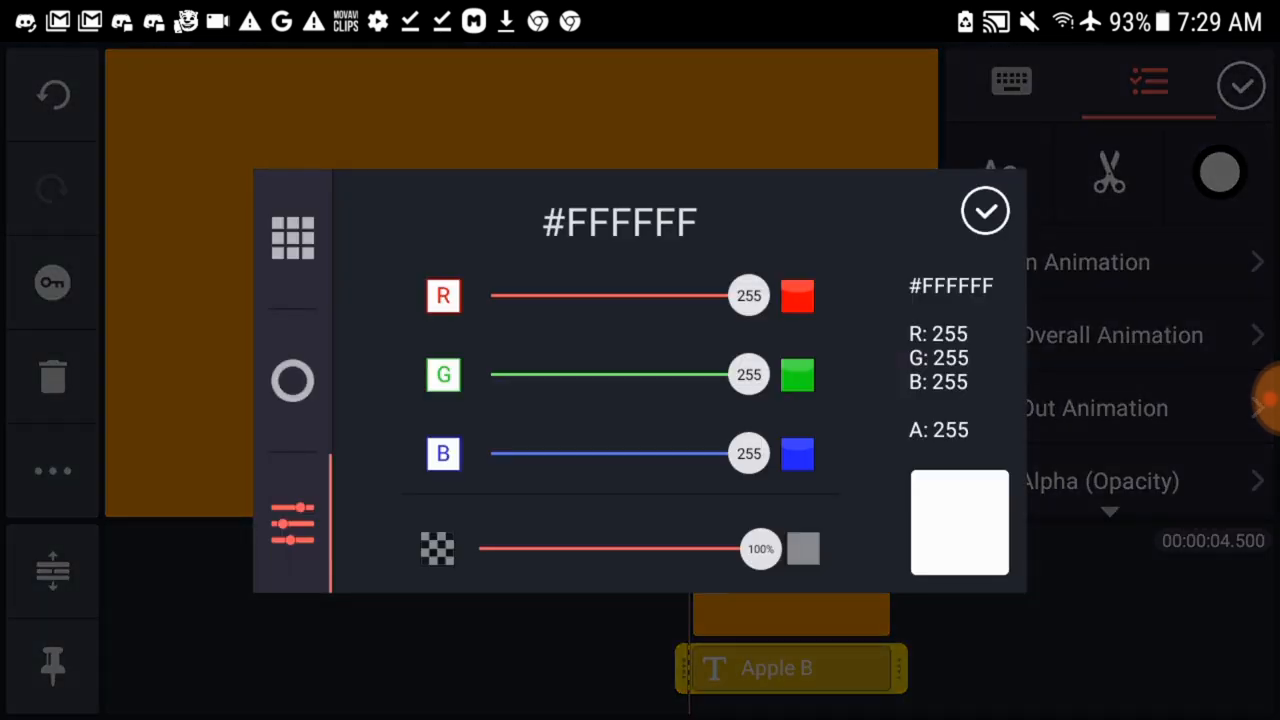
pyautogui.moveTo(748, 453); pyautogui.dragTo(490, 453)
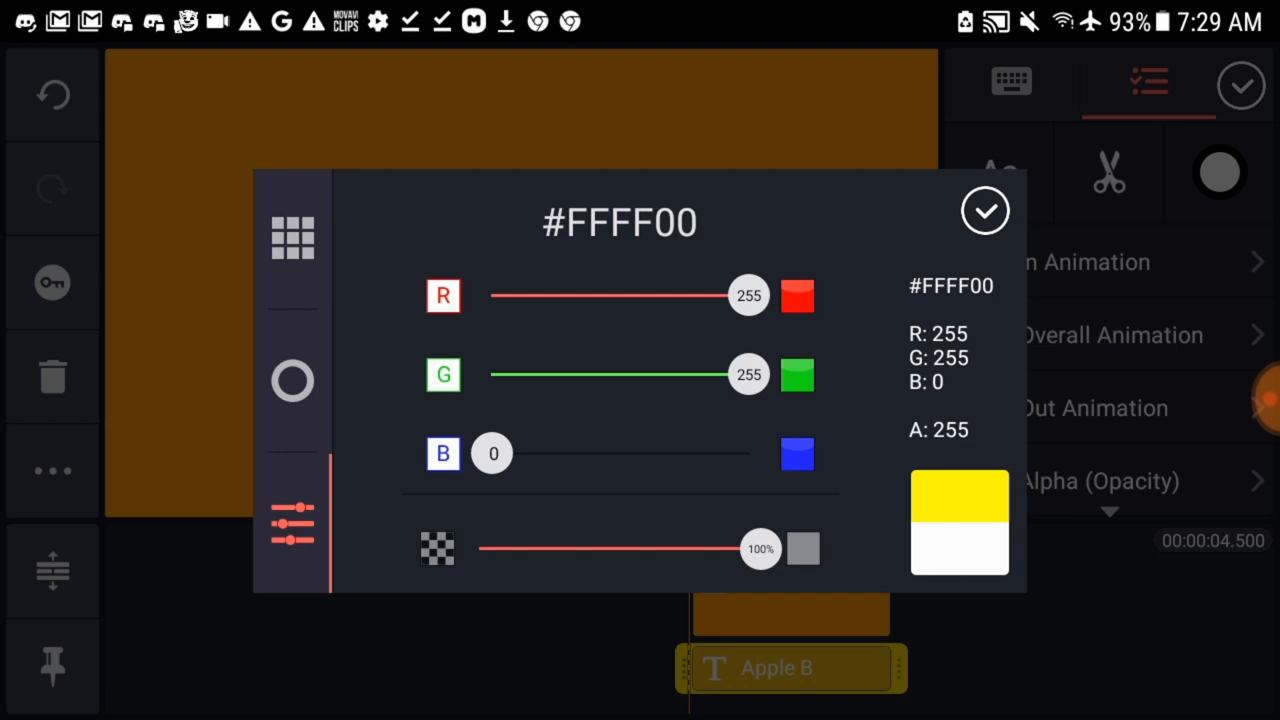
pyautogui.click(985, 211)
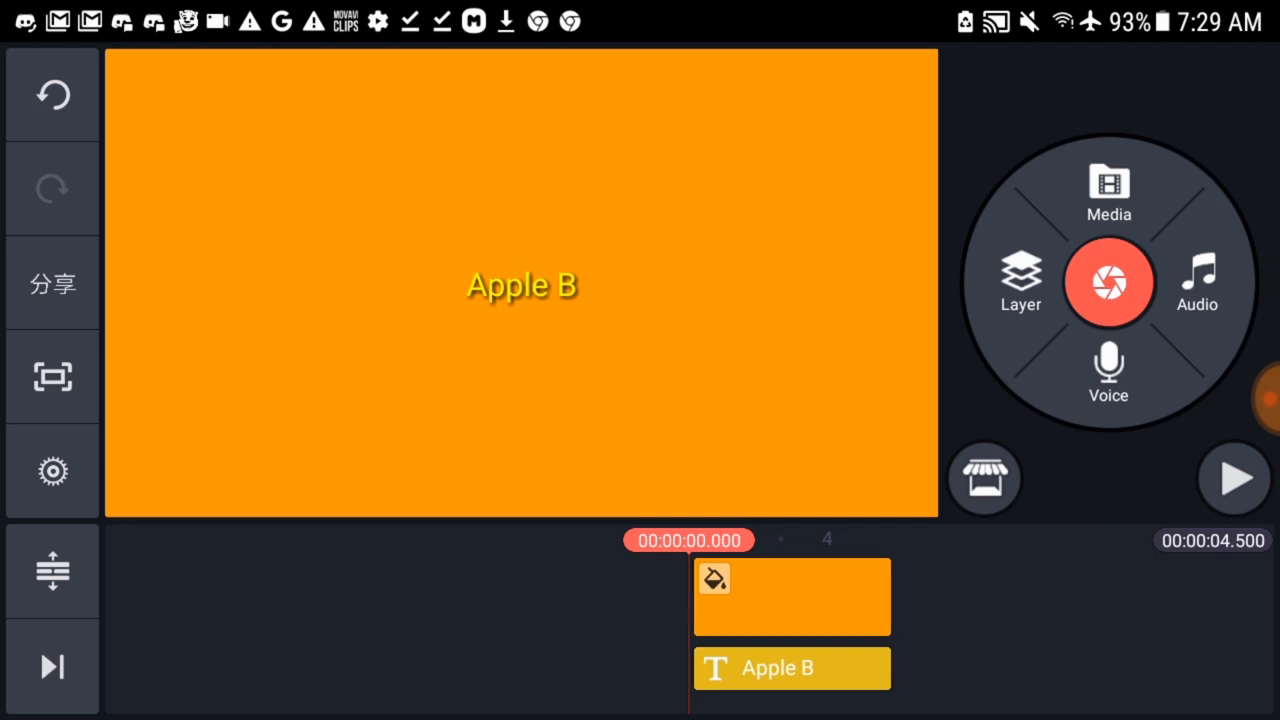
# Drag the orange clip and the Apple B title to end at 15 seconds.
pyautogui.click(1233, 478)
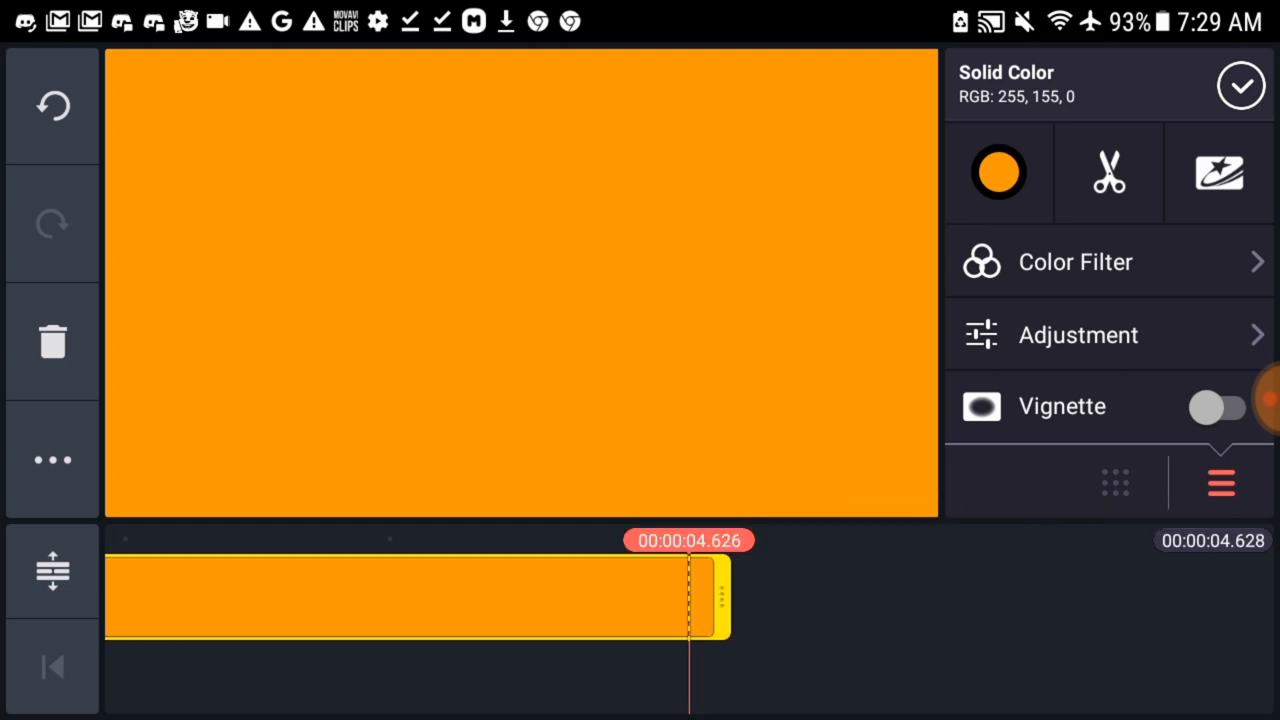
pyautogui.moveTo(715, 597); pyautogui.dragTo(890, 597)
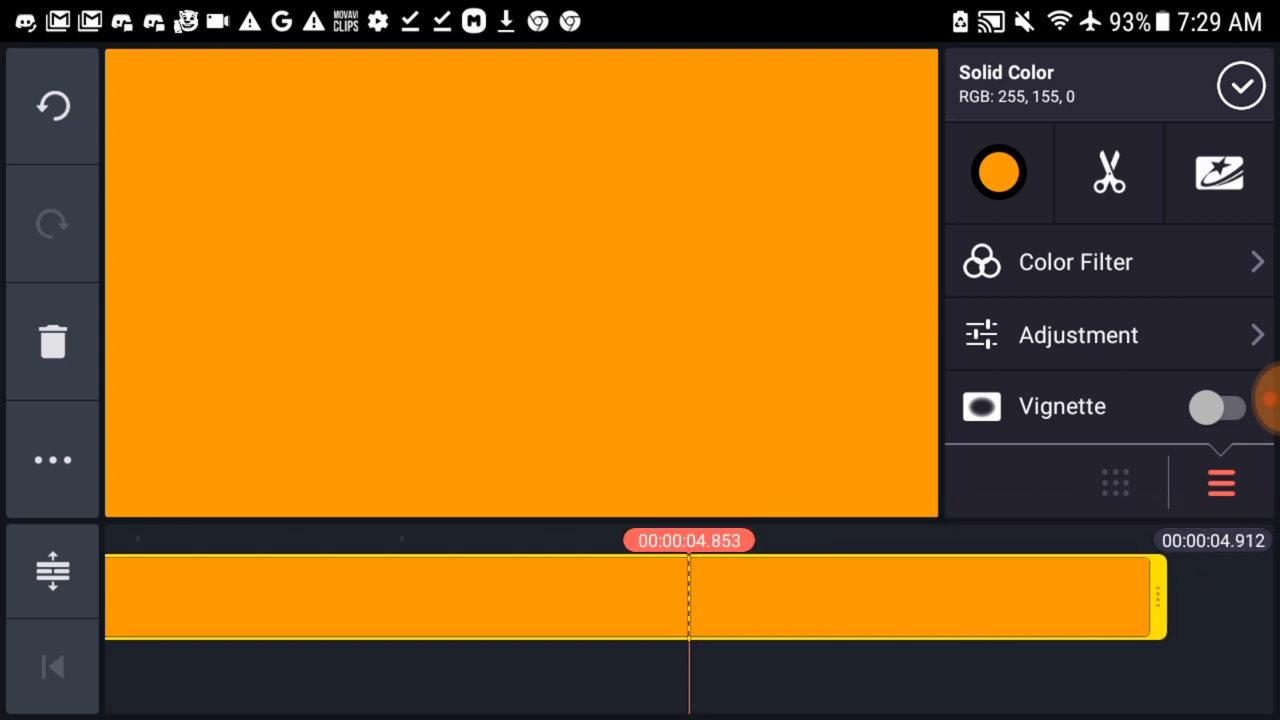
pyautogui.click(1108, 171)
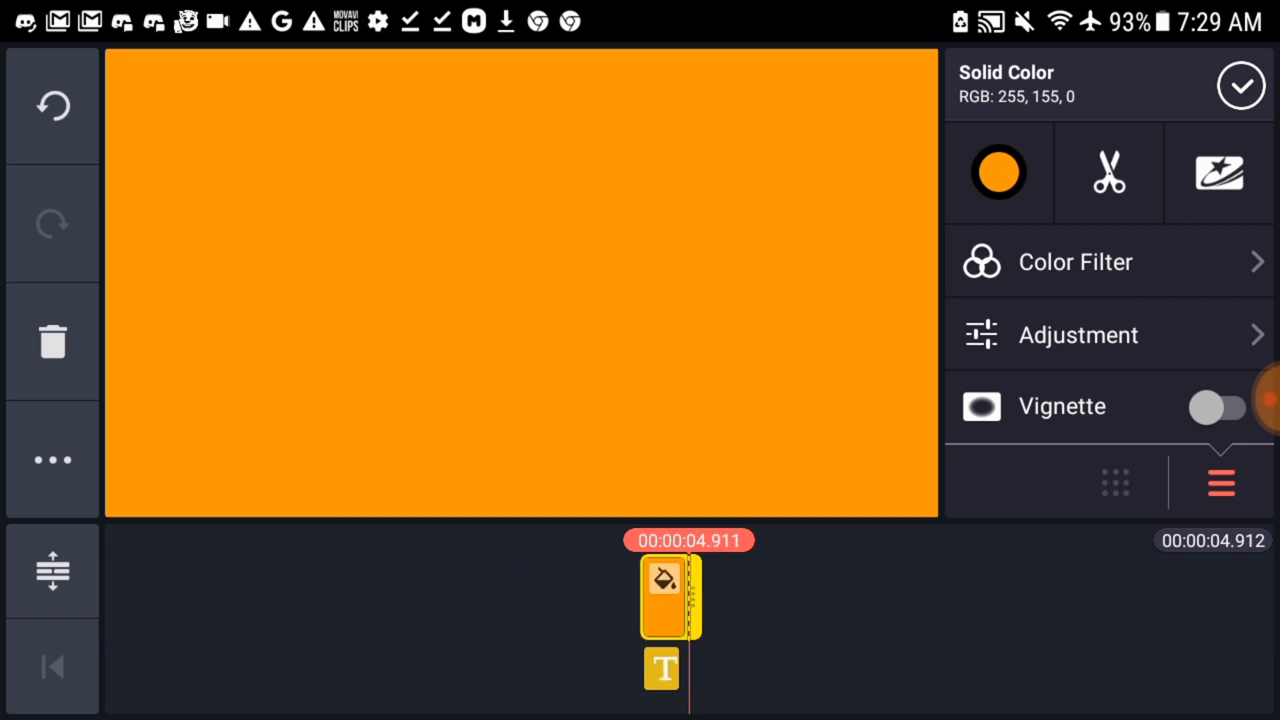
pyautogui.moveTo(695, 597); pyautogui.dragTo(790, 597)
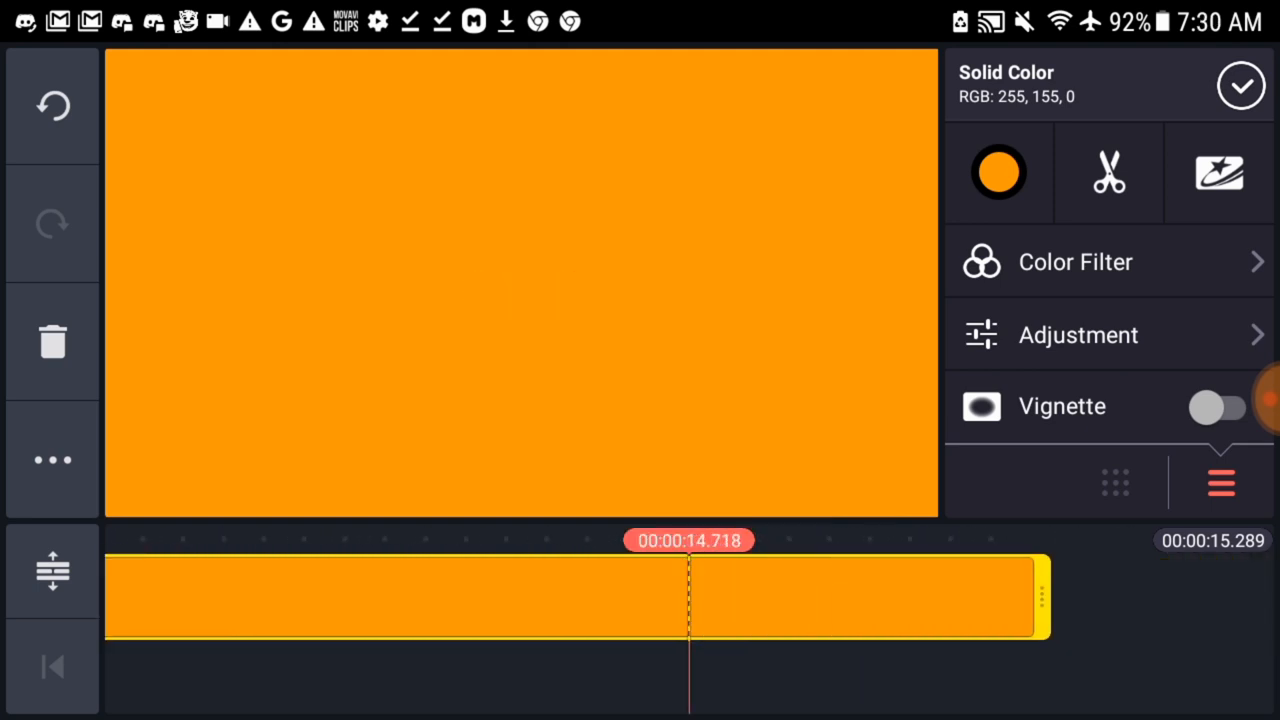
pyautogui.moveTo(1045, 595); pyautogui.dragTo(1230, 595)
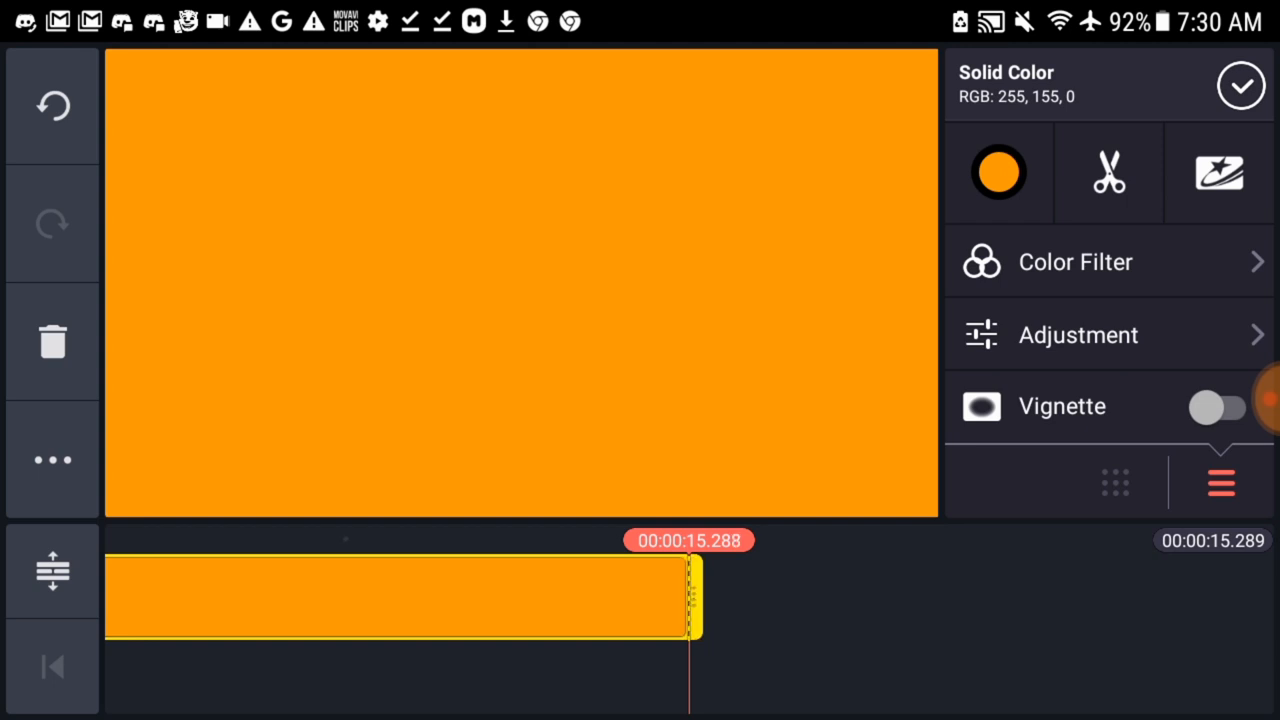
pyautogui.moveTo(695, 595); pyautogui.dragTo(685, 595)
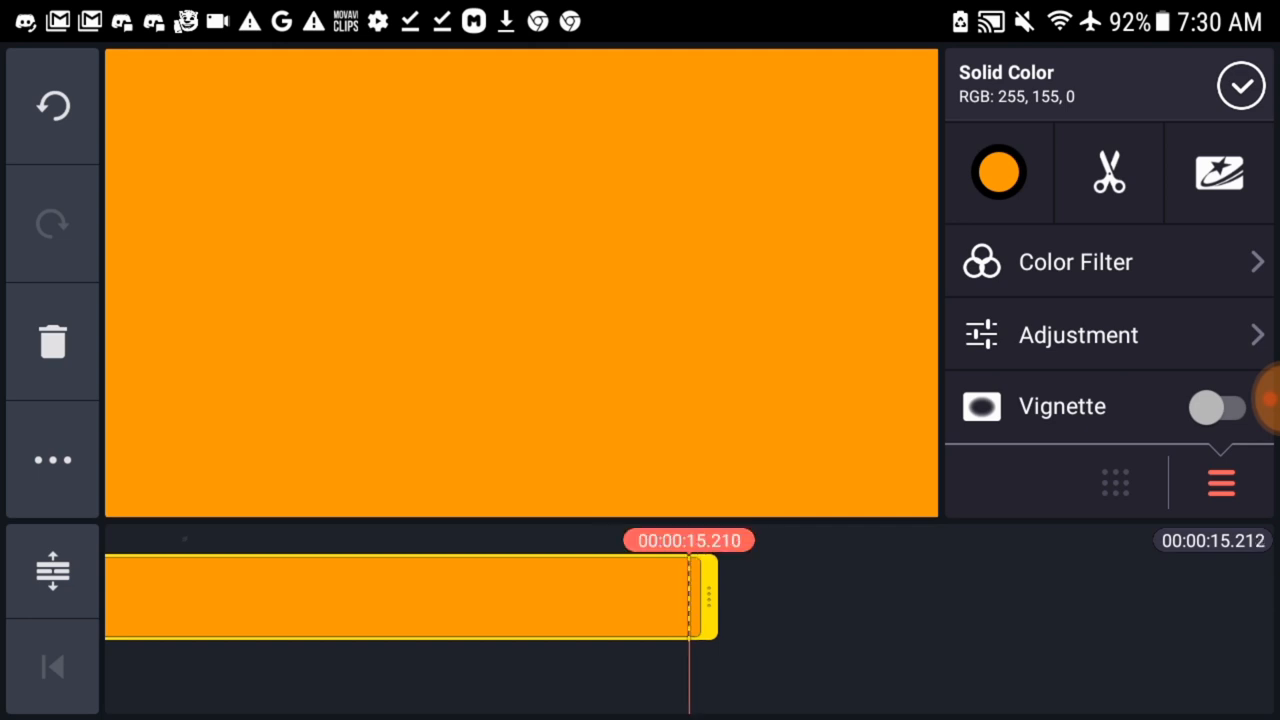
pyautogui.moveTo(705, 597); pyautogui.dragTo(685, 597)
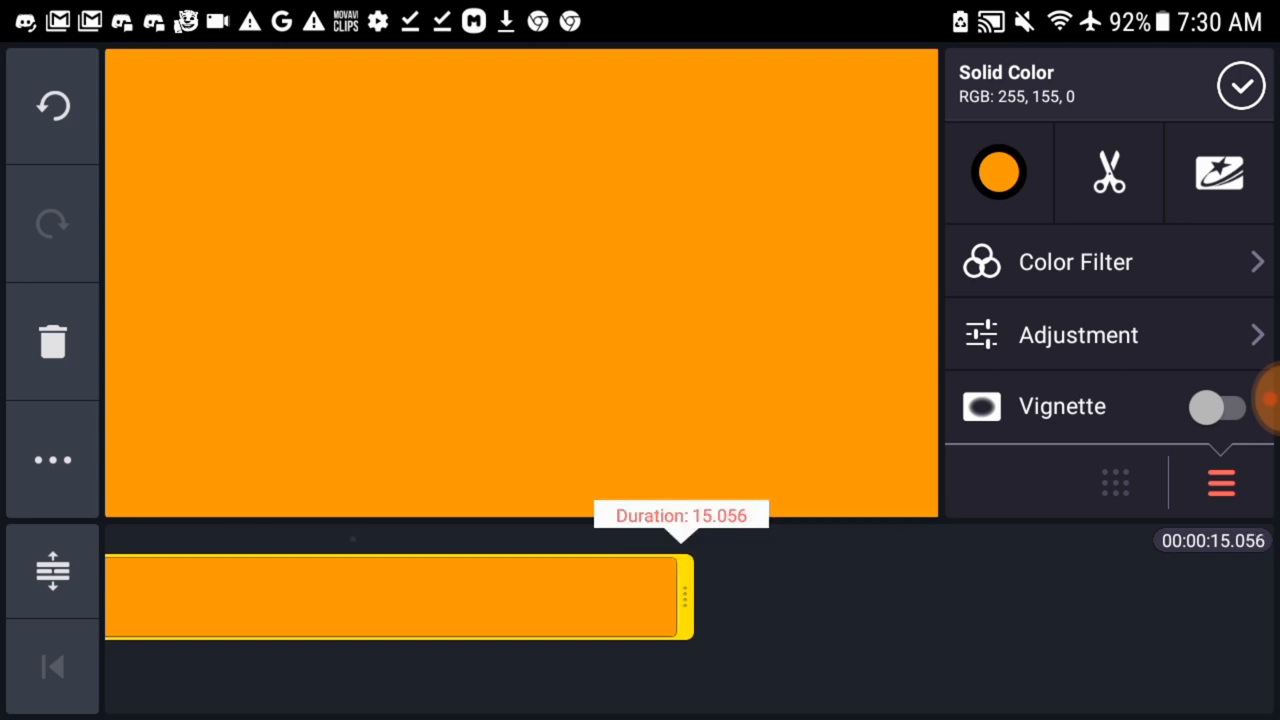
pyautogui.moveTo(683, 595); pyautogui.dragTo(690, 595)
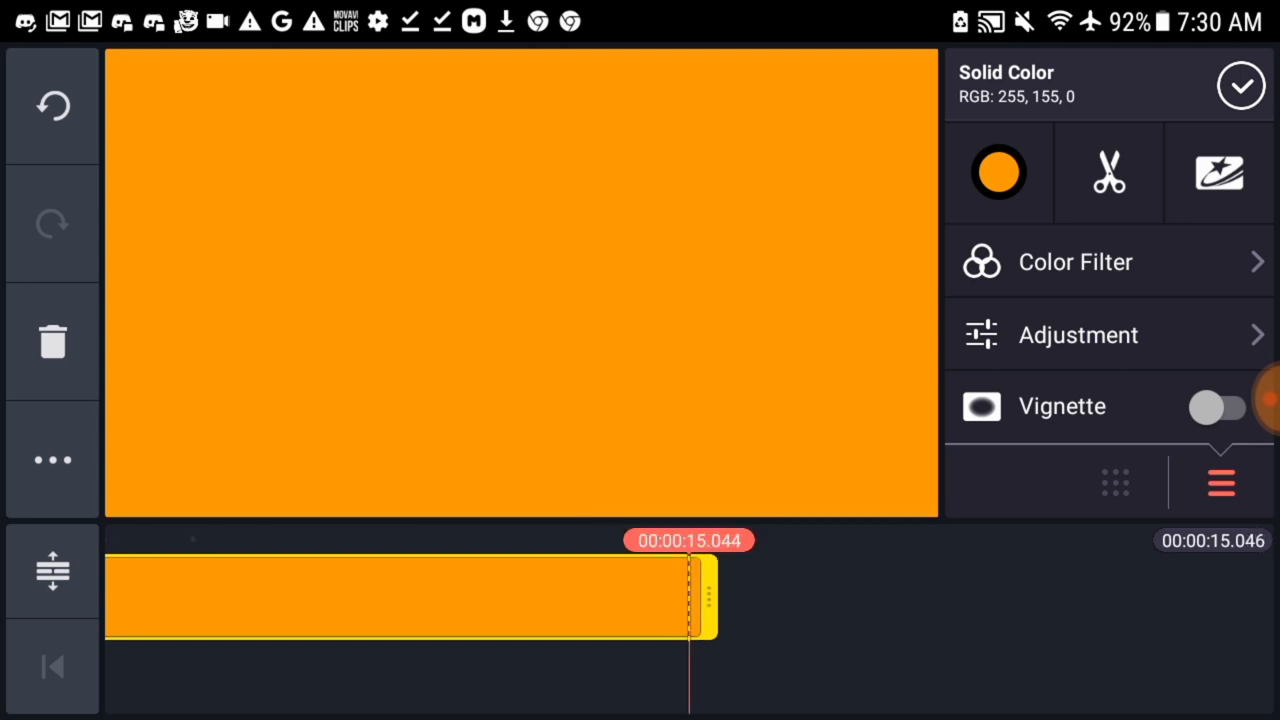
pyautogui.moveTo(700, 597); pyautogui.dragTo(945, 597)
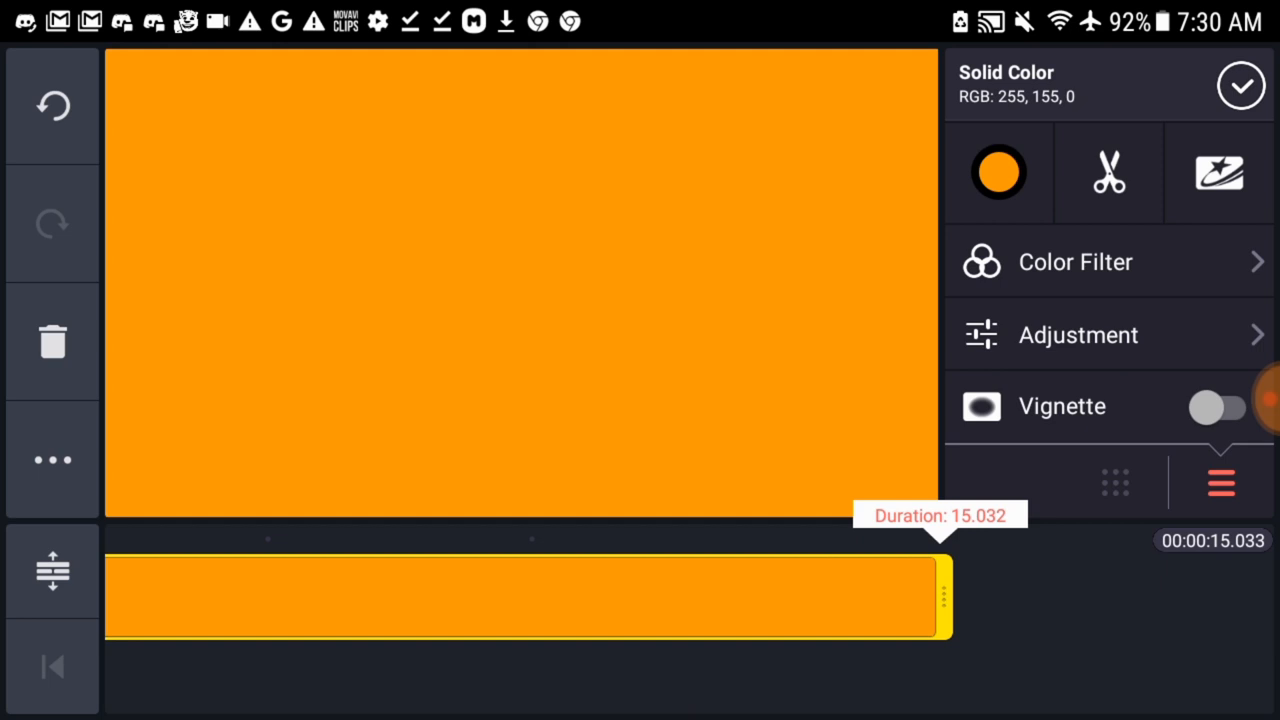
pyautogui.moveTo(940, 595); pyautogui.dragTo(685, 595)
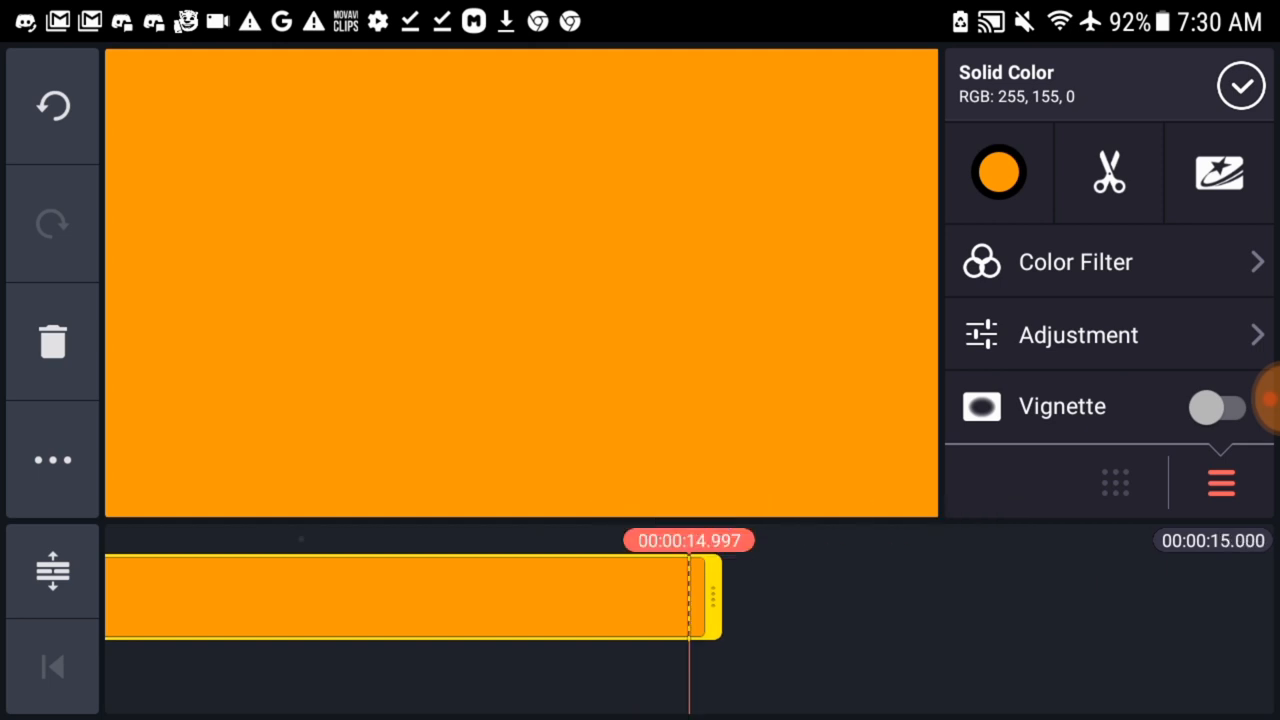
pyautogui.click(1241, 85)
pyautogui.write('Apple B')
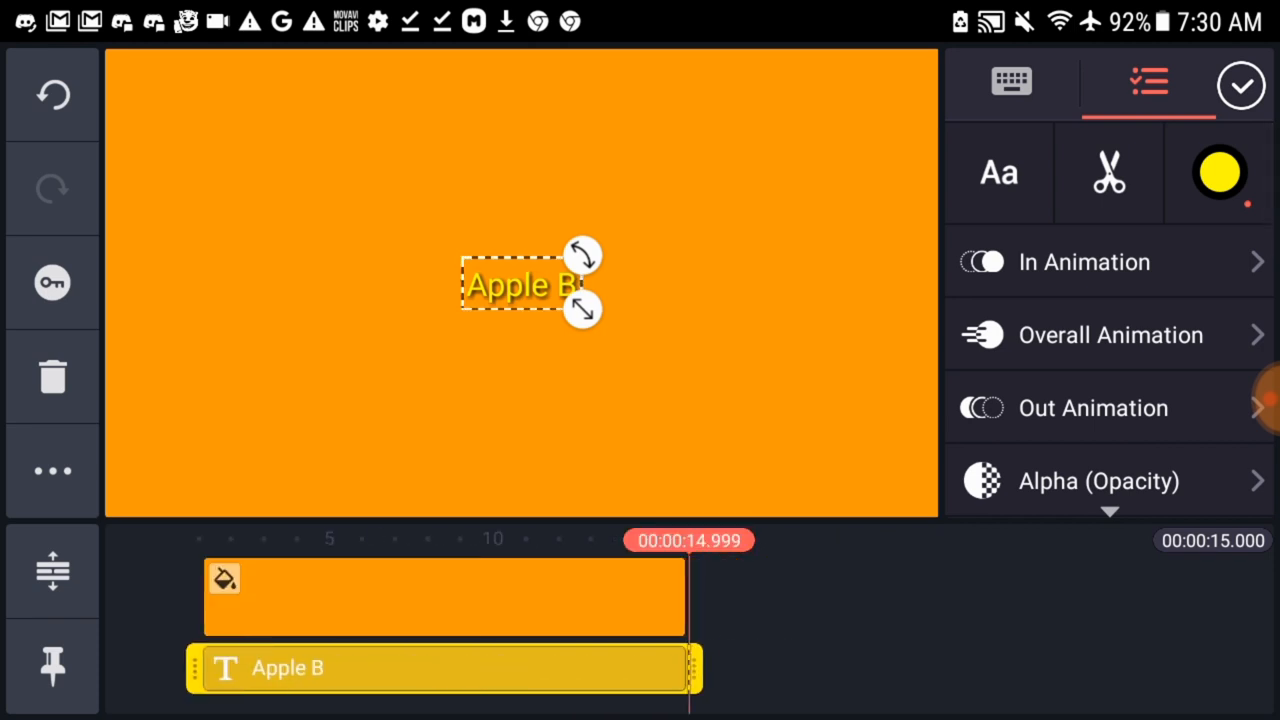
# Preview the intro, then add 'JJD - Halcyon [NCS Release]' from the Songs library.
pyautogui.click(1241, 84)
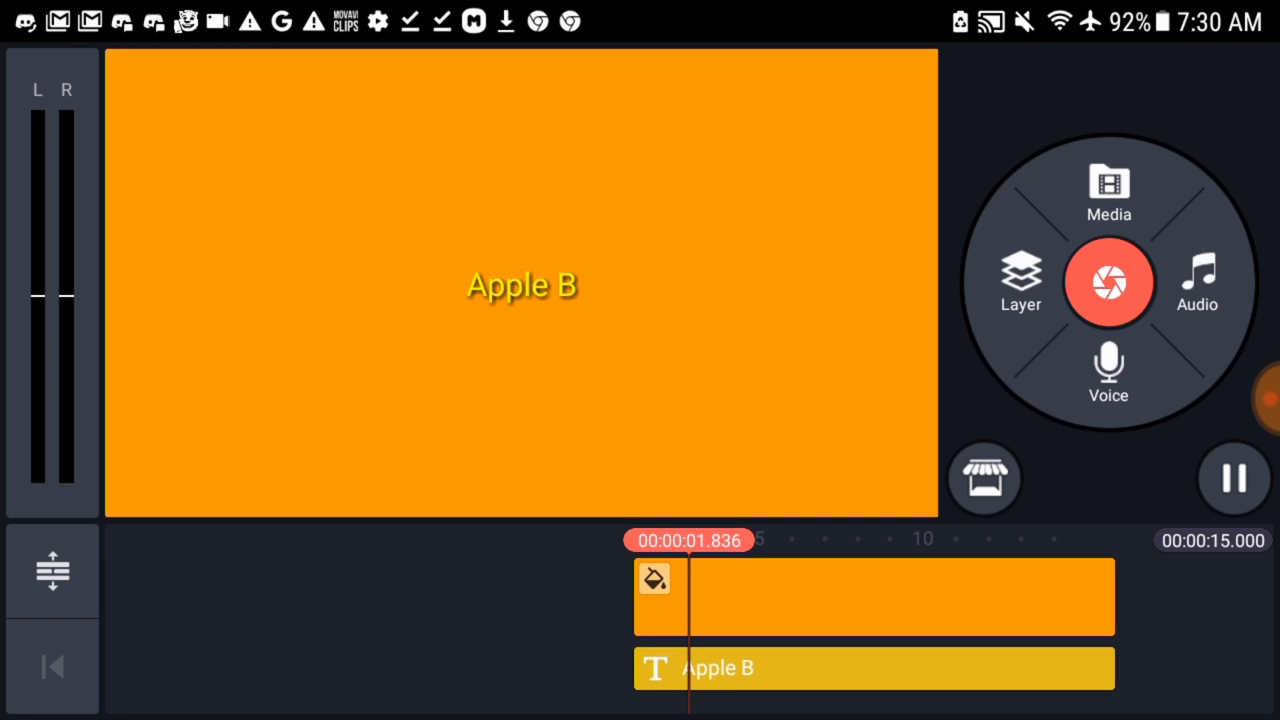
pyautogui.click(1233, 478)
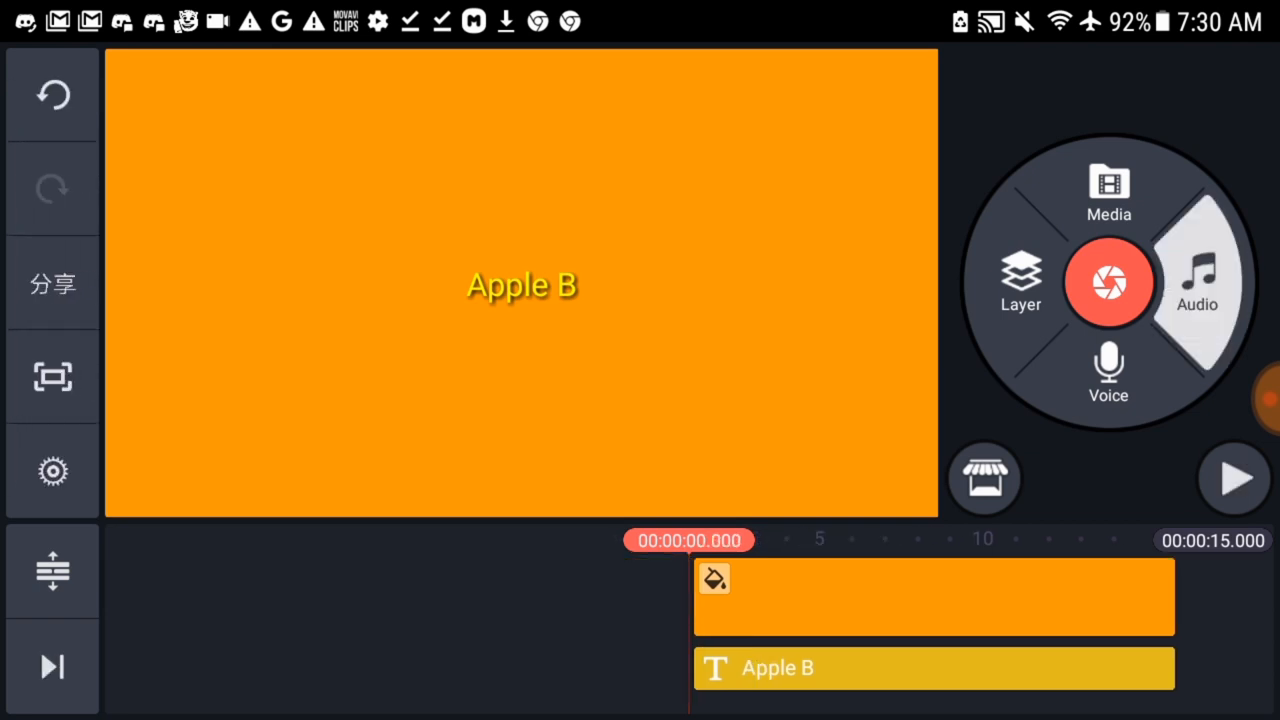
pyautogui.click(1197, 280)
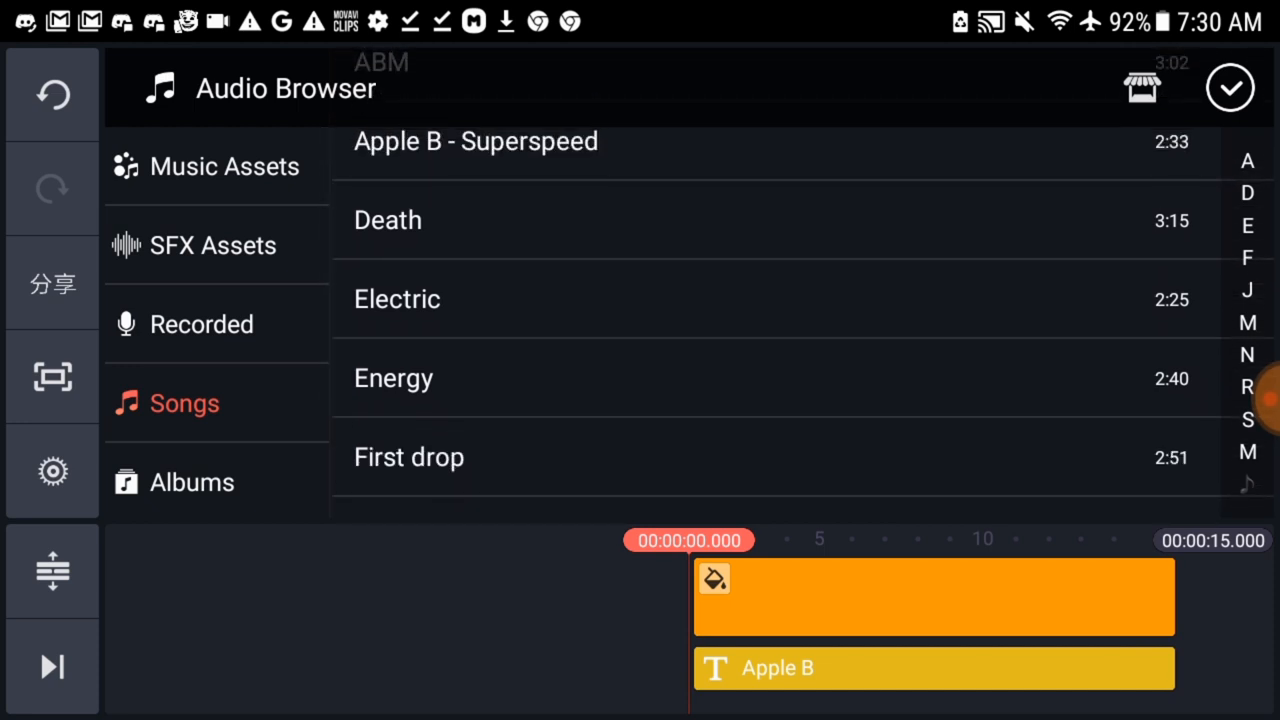
pyautogui.scroll(-3)
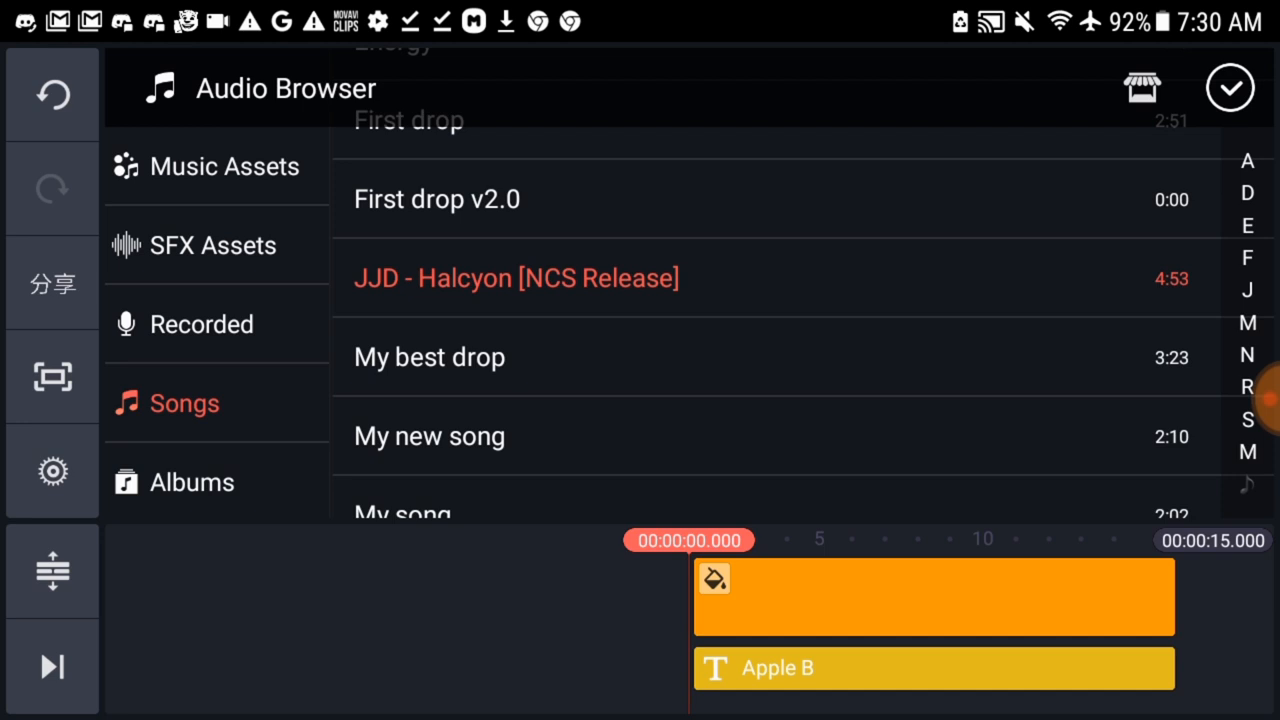
pyautogui.click(515, 278)
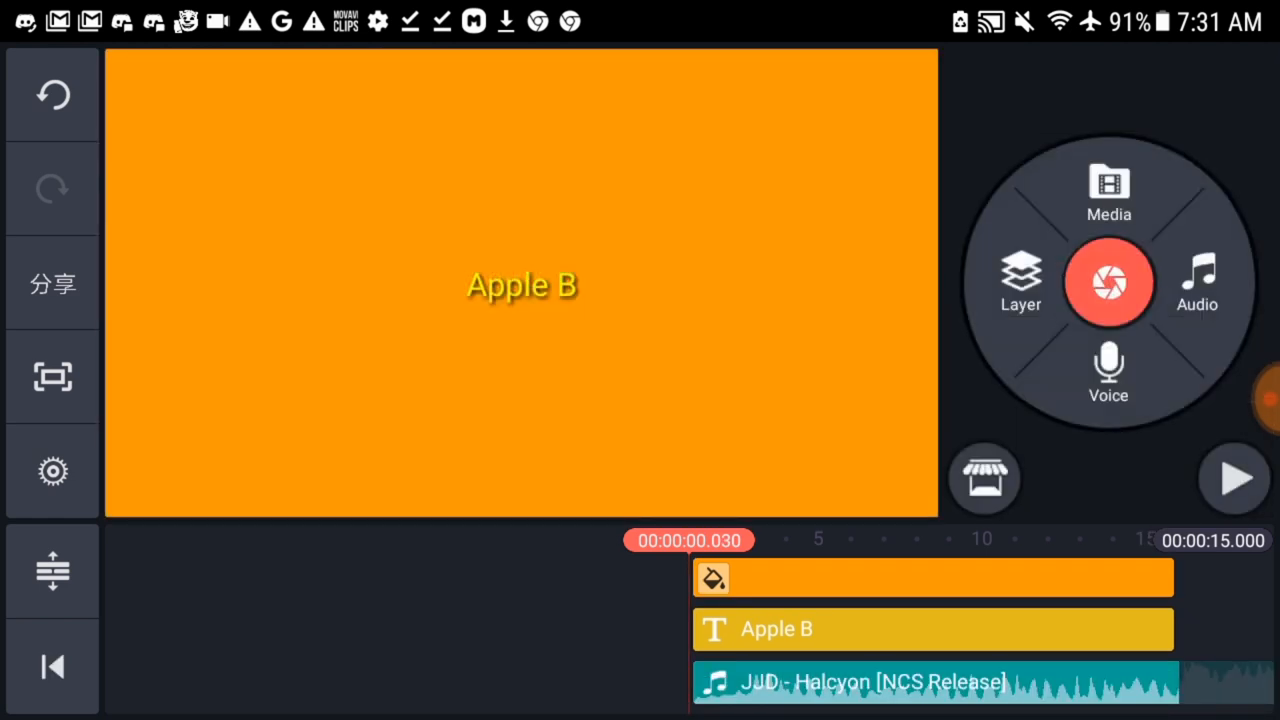
# Select the Halcyon audio clip and trim away its opening left of the playhead.
pyautogui.click(1234, 478)
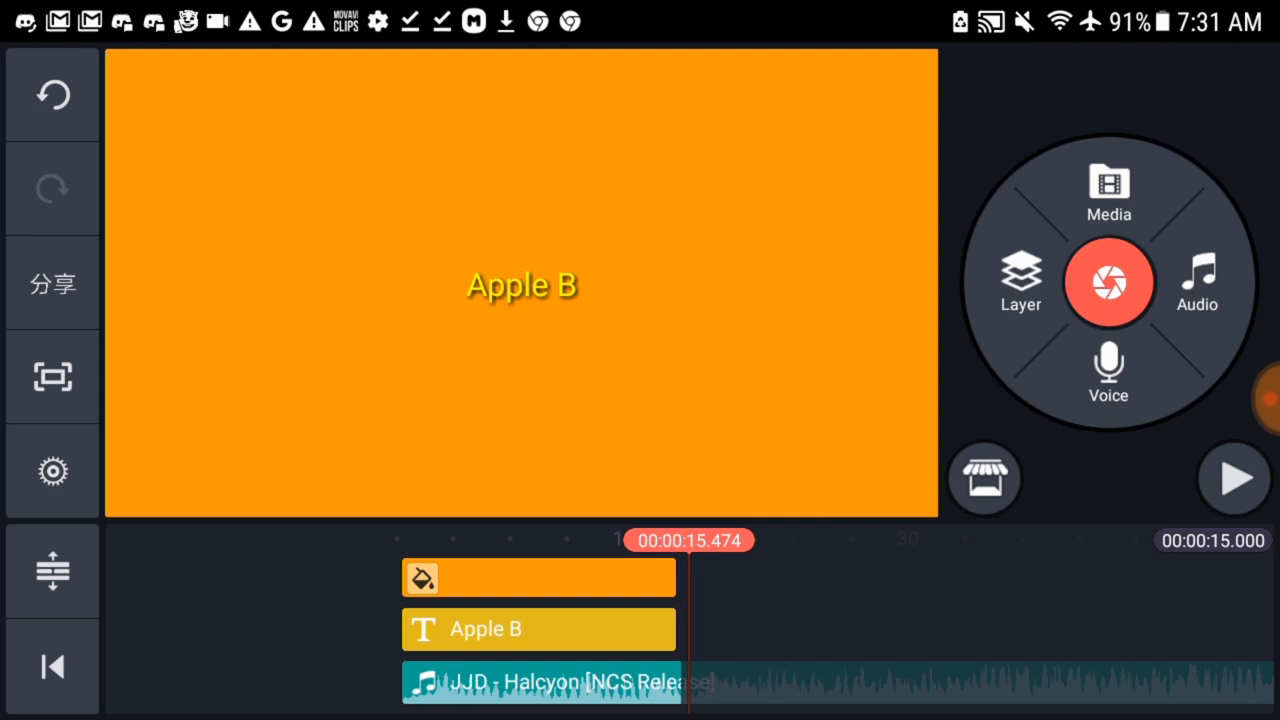
pyautogui.click(540, 681)
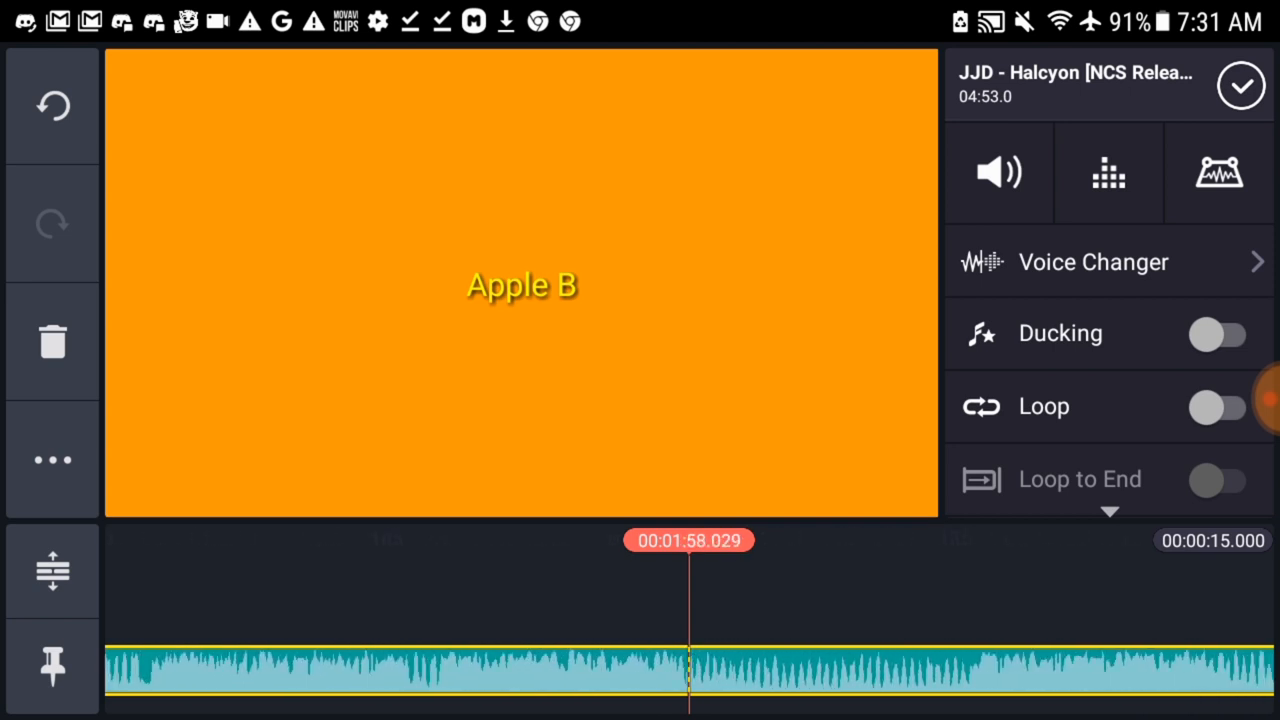
pyautogui.scroll(-3)
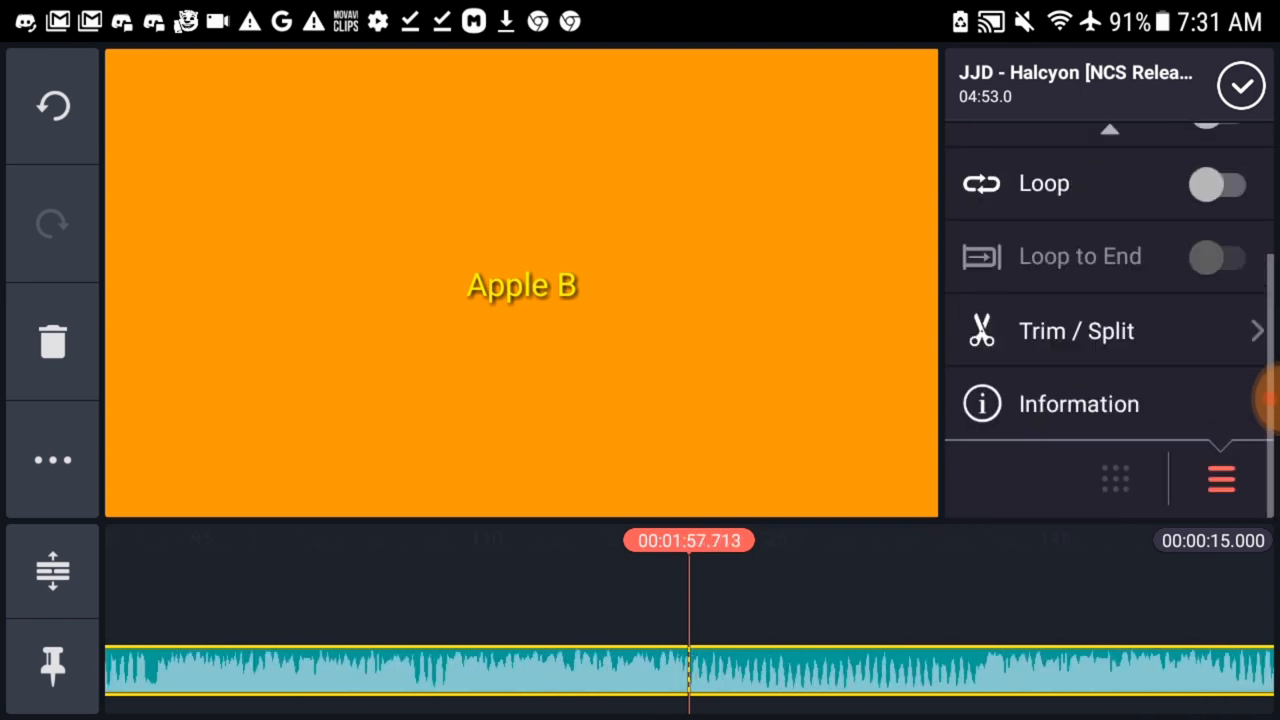
pyautogui.click(1076, 330)
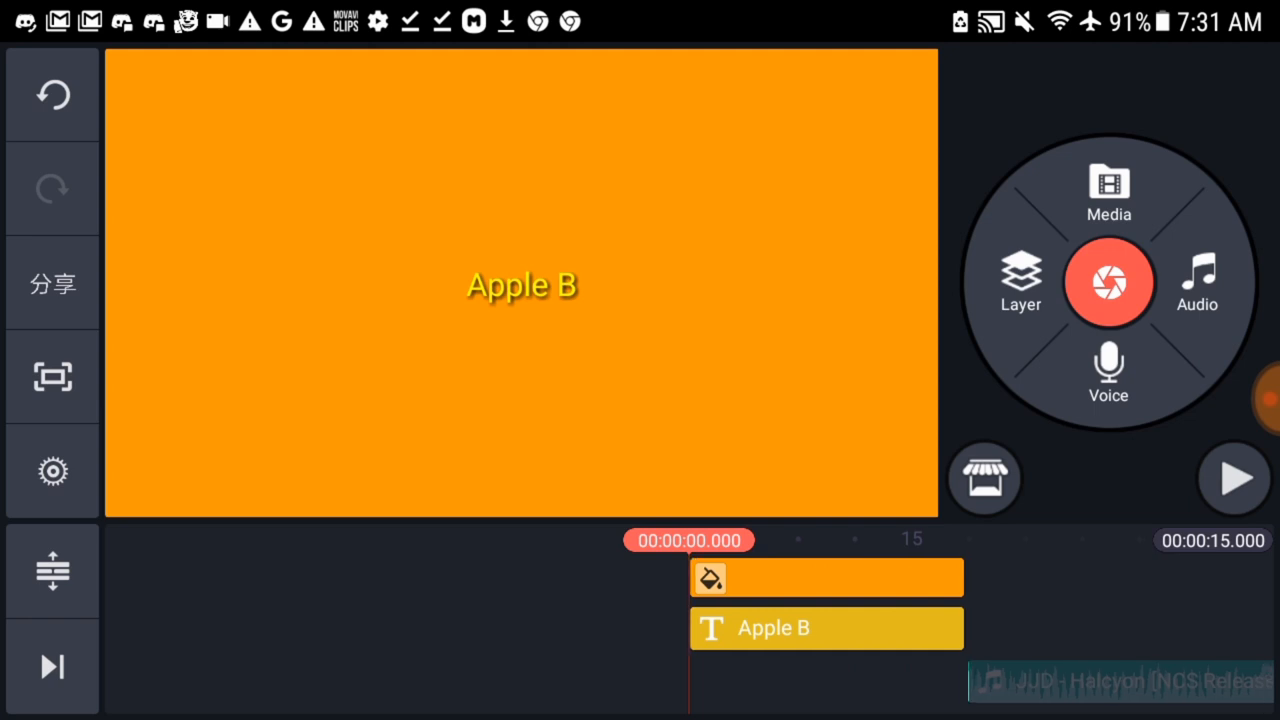
# Reposition the Halcyon audio clip to start at 0 seconds.
pyautogui.click(1233, 478)
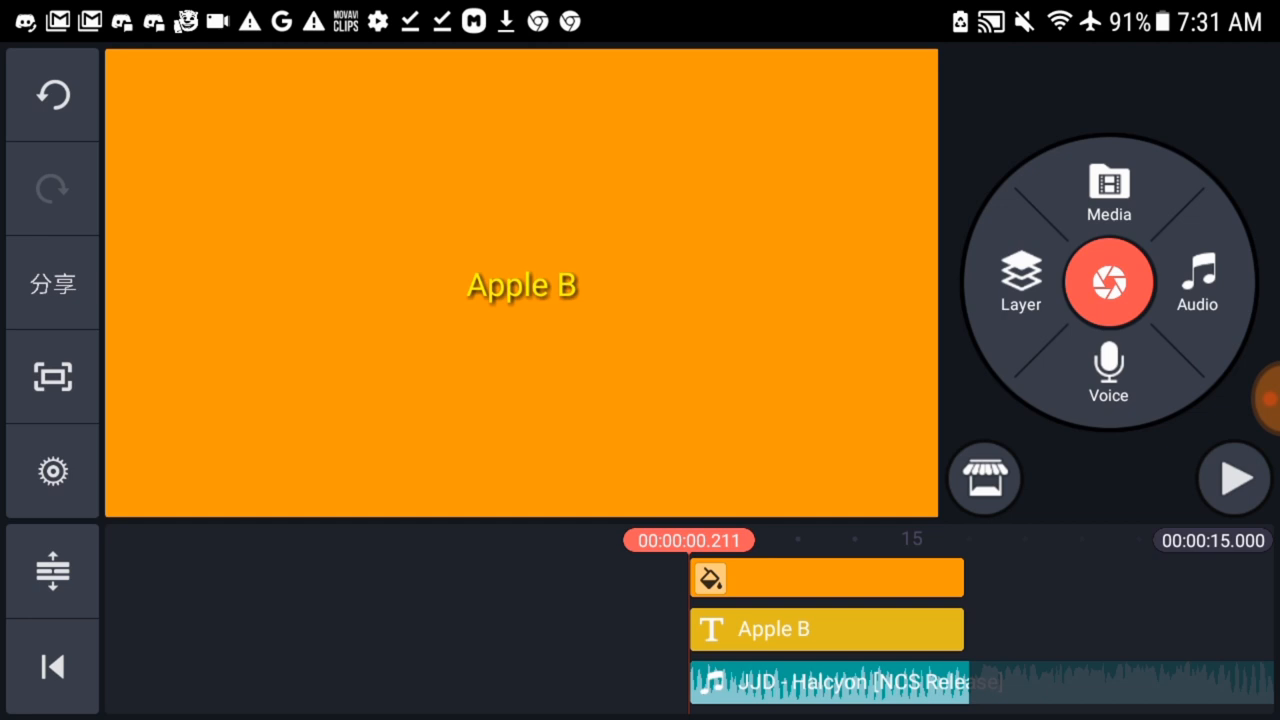
pyautogui.click(1233, 478)
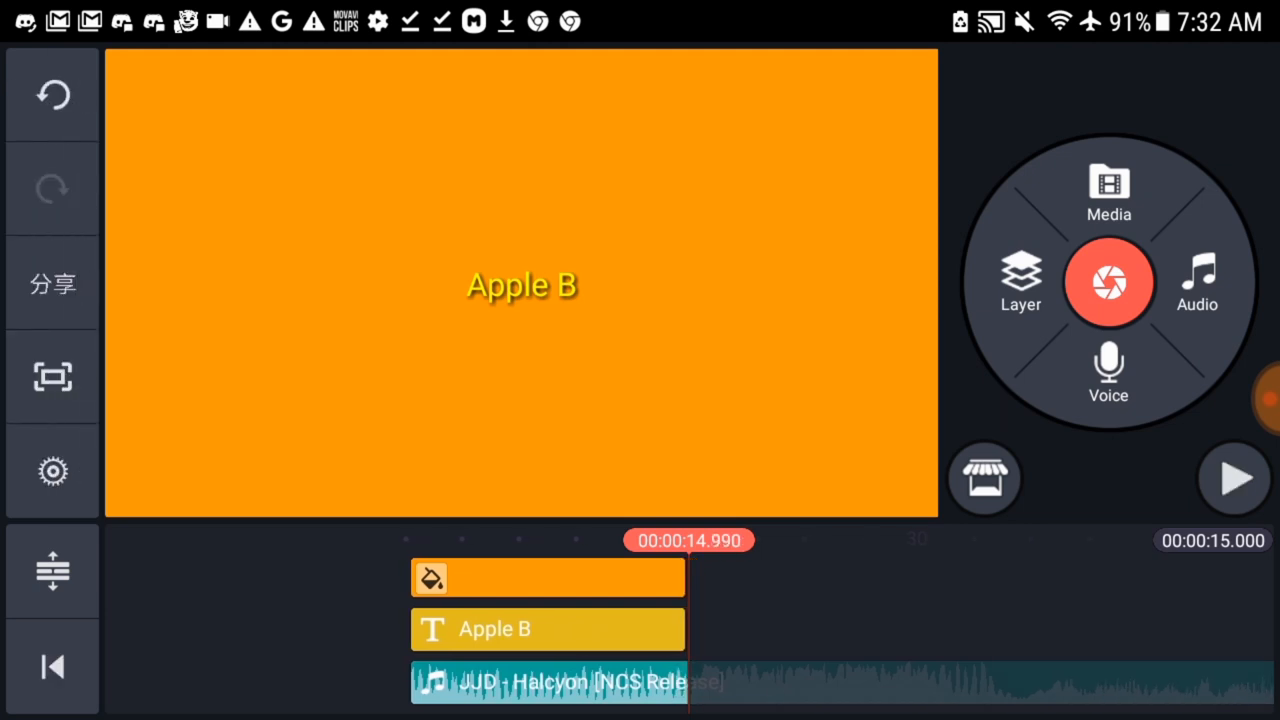
pyautogui.click(548, 681)
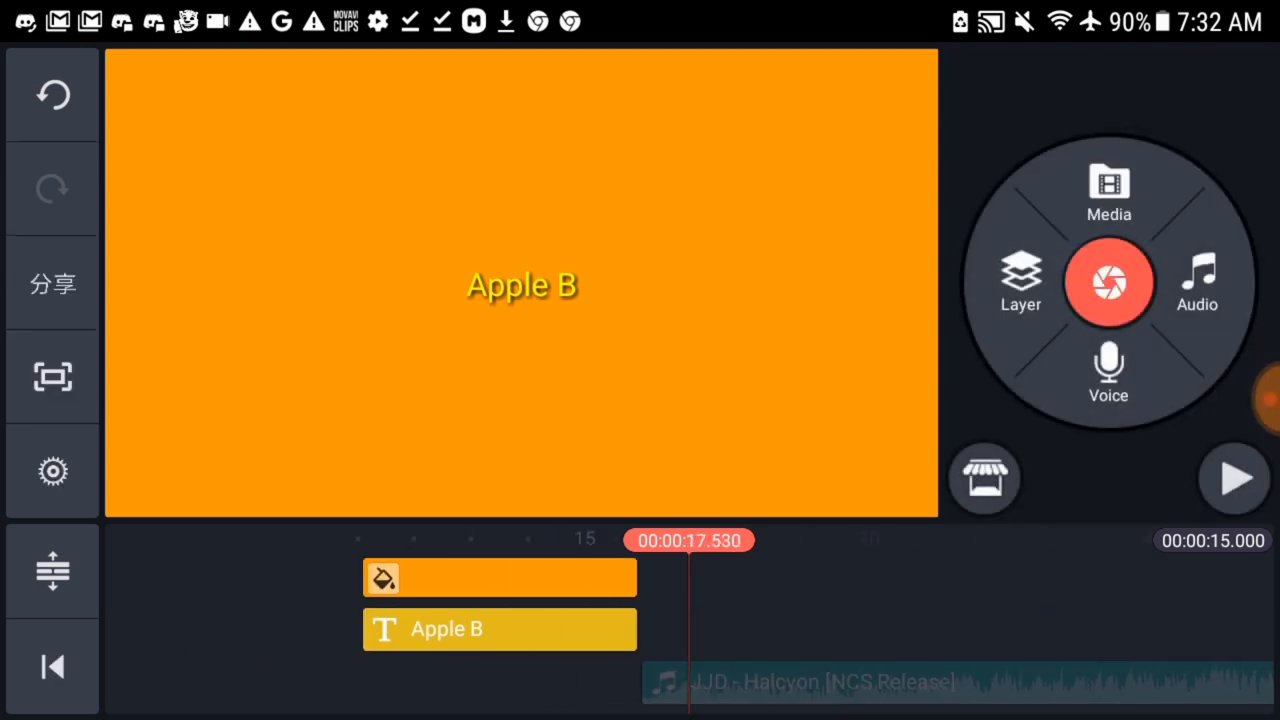
pyautogui.click(1233, 478)
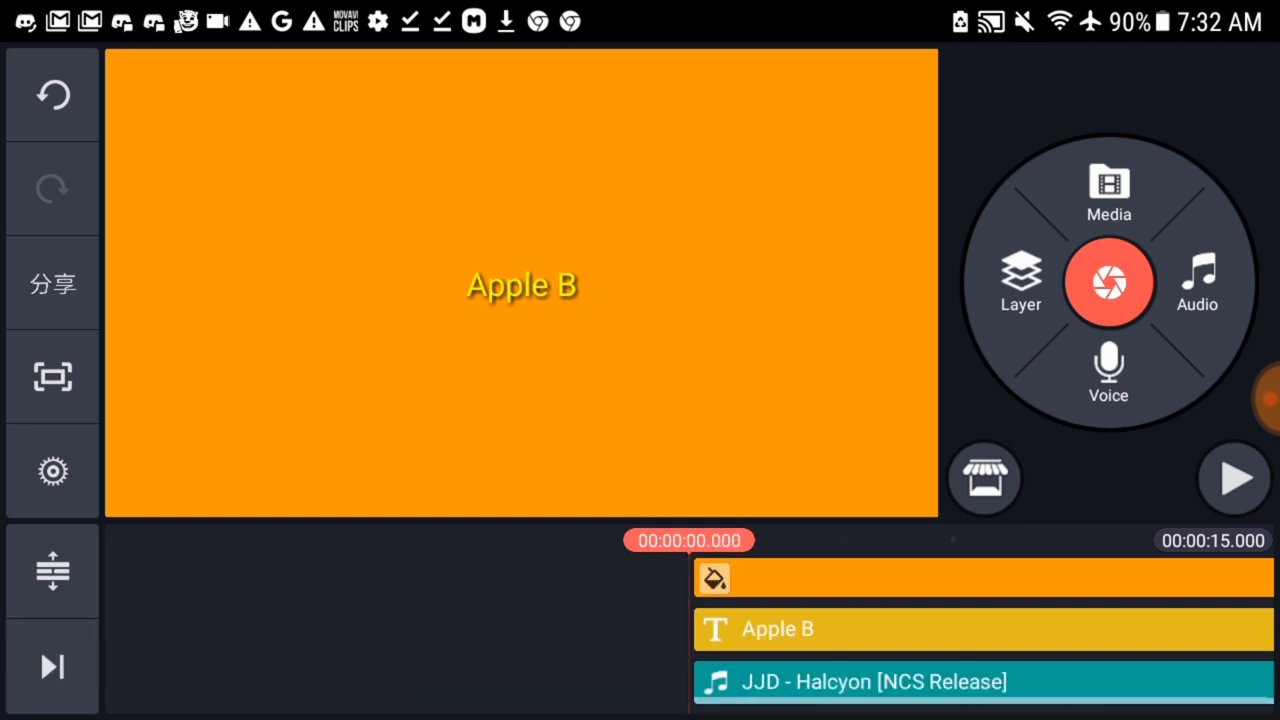
pyautogui.click(1233, 477)
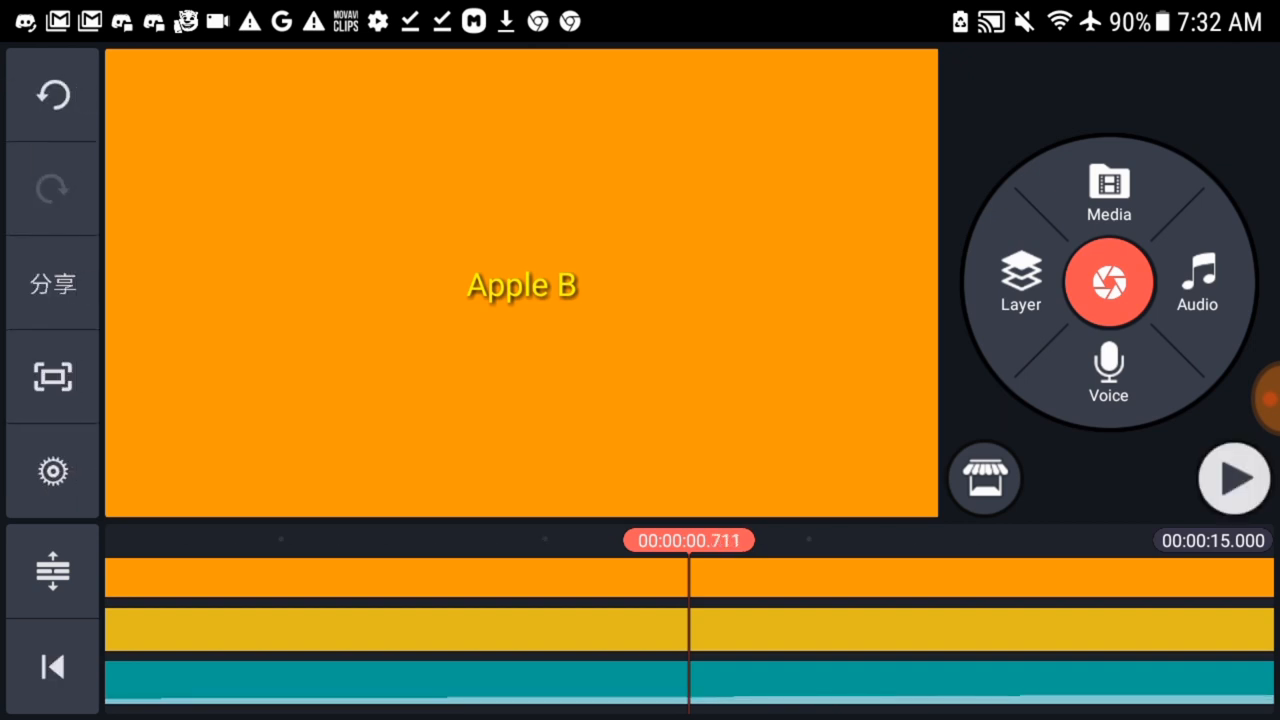
# Preview the intro with the song, then return to the KineMaster home screen.
pyautogui.click(1233, 477)
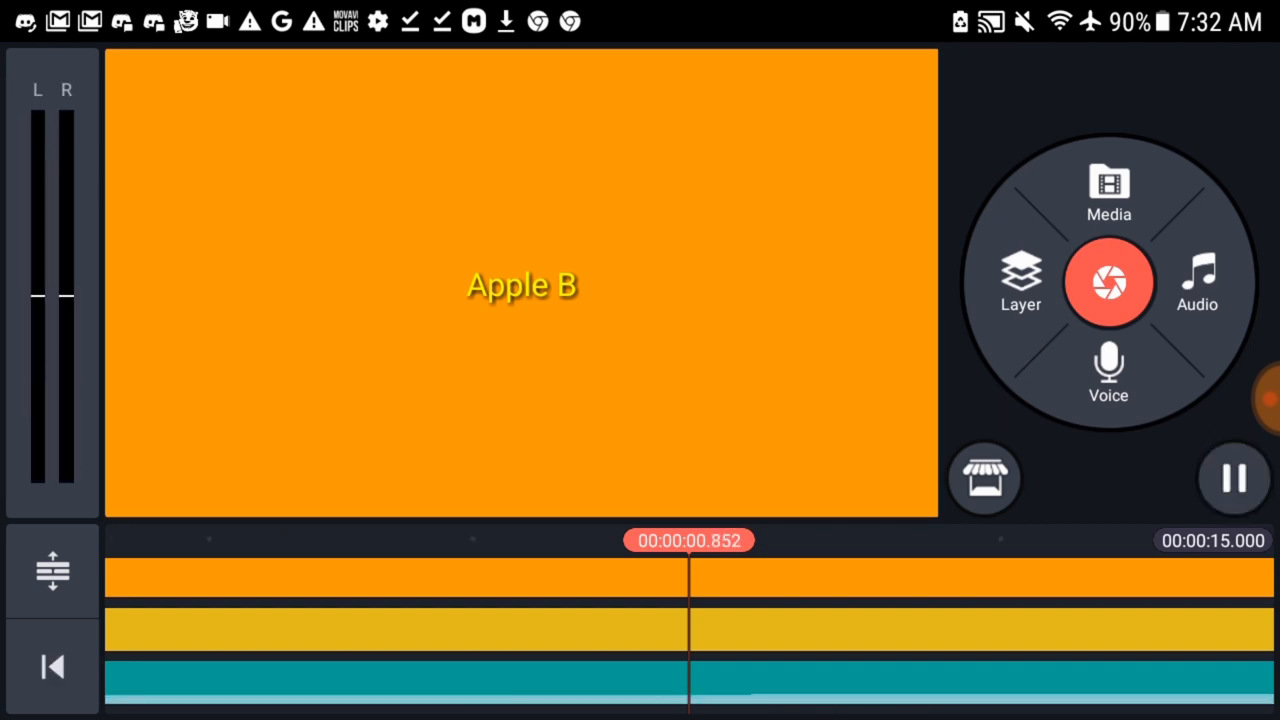
pyautogui.click(1233, 477)
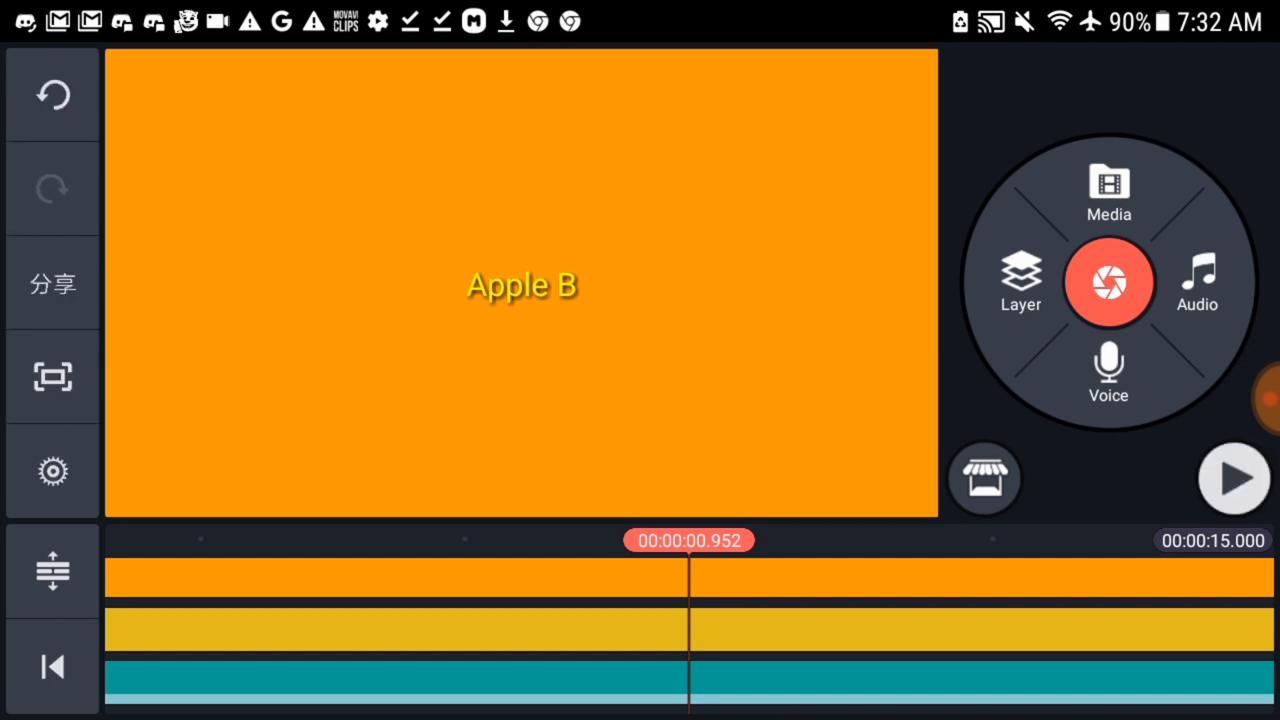
pyautogui.click(1233, 477)
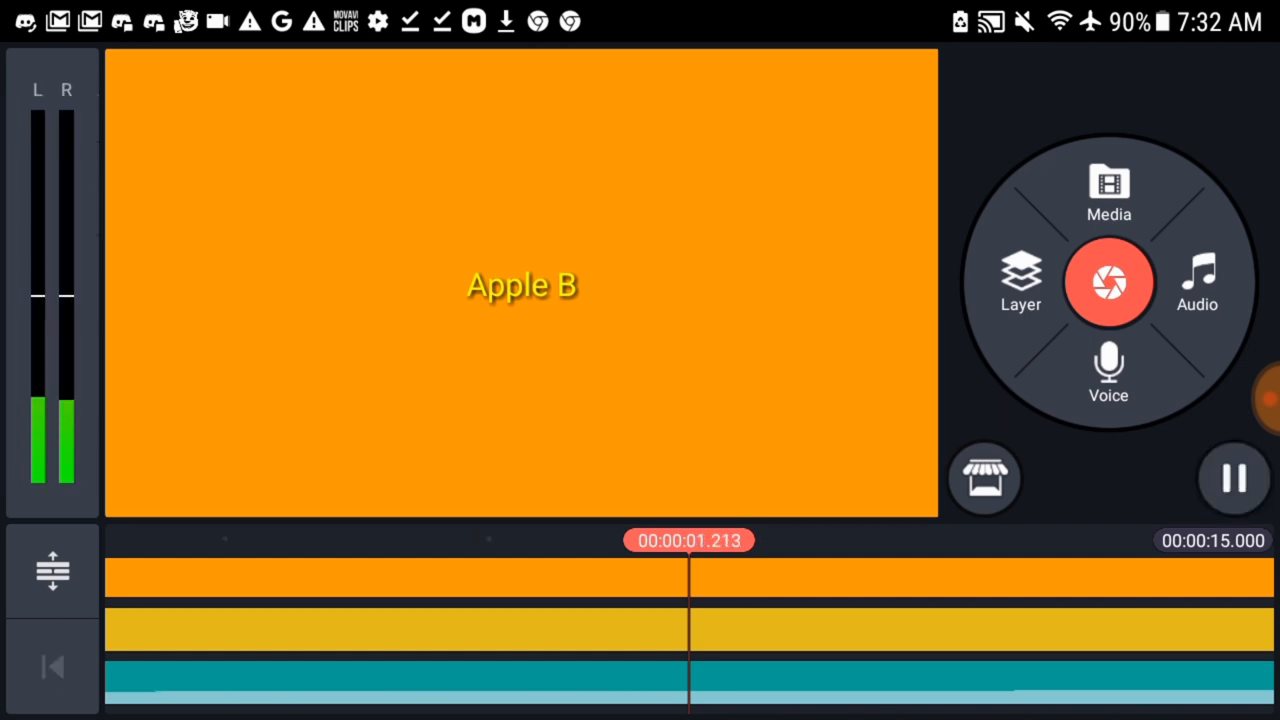
pyautogui.click(1233, 477)
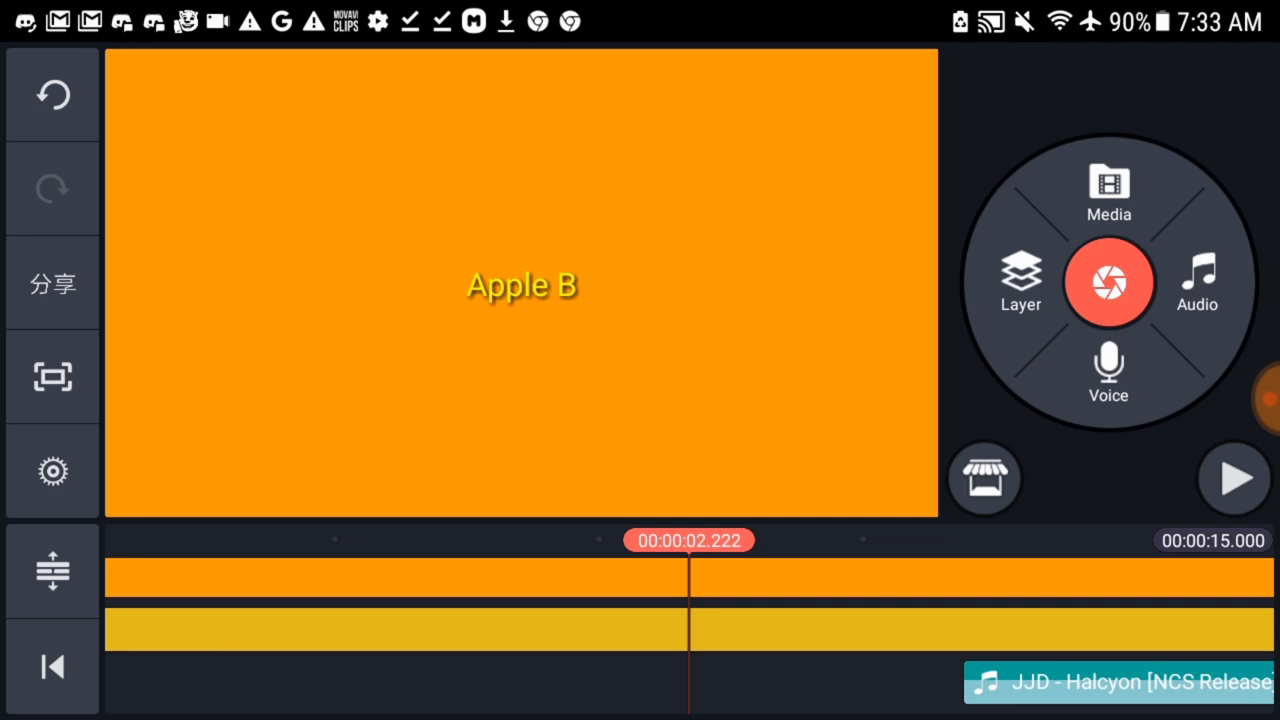
pyautogui.click(1233, 478)
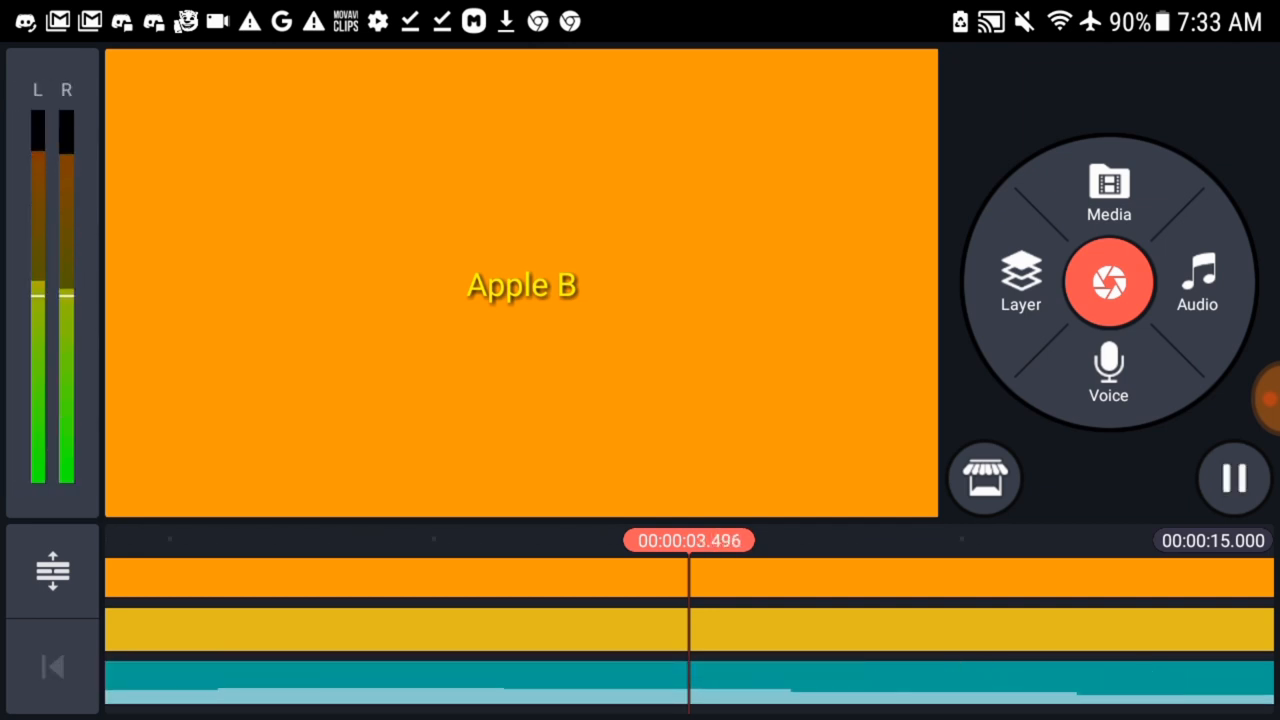
pyautogui.click(1233, 478)
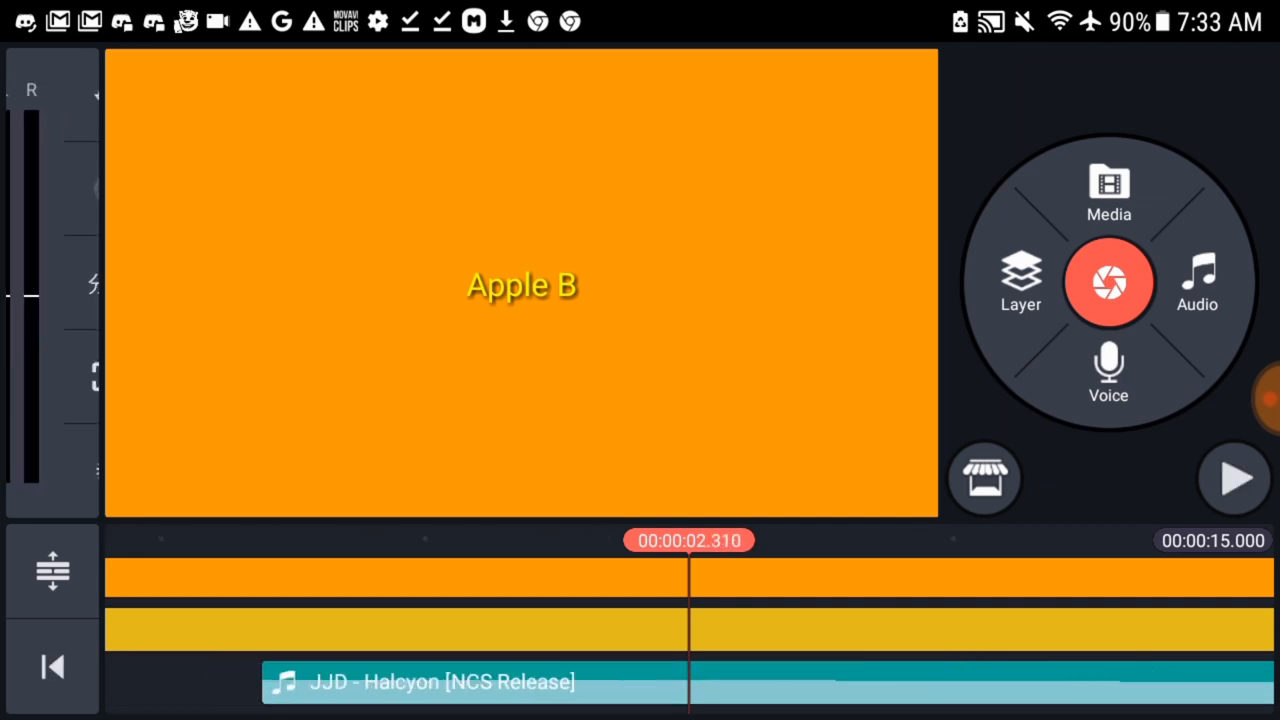
pyautogui.click(1233, 477)
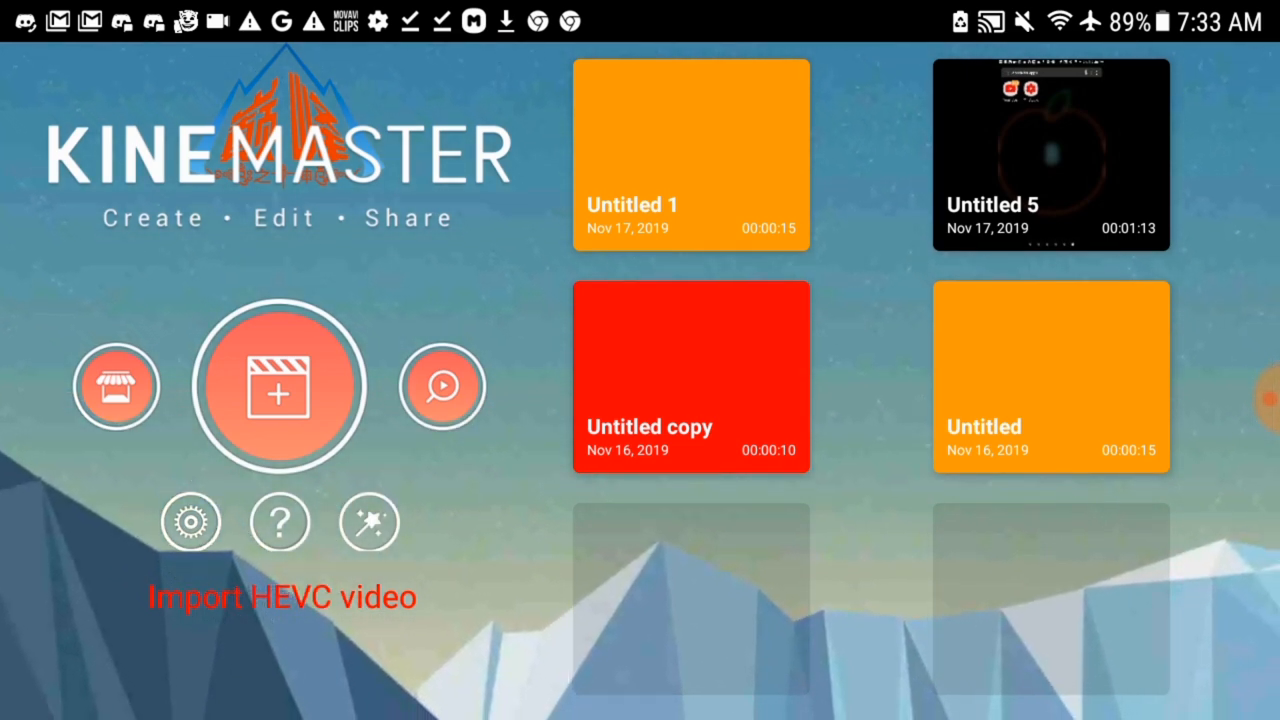
# Delete the Untitled 1 project from the home screen.
pyautogui.click(1050, 377)
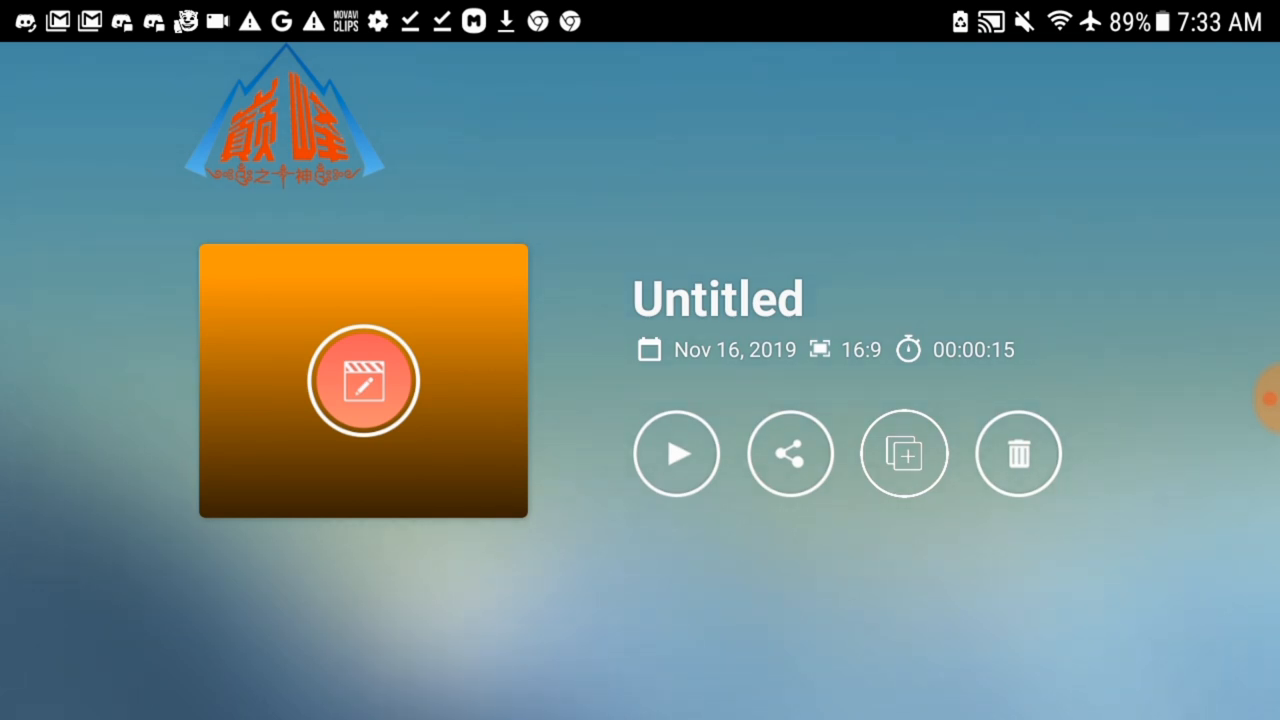
pyautogui.click(363, 381)
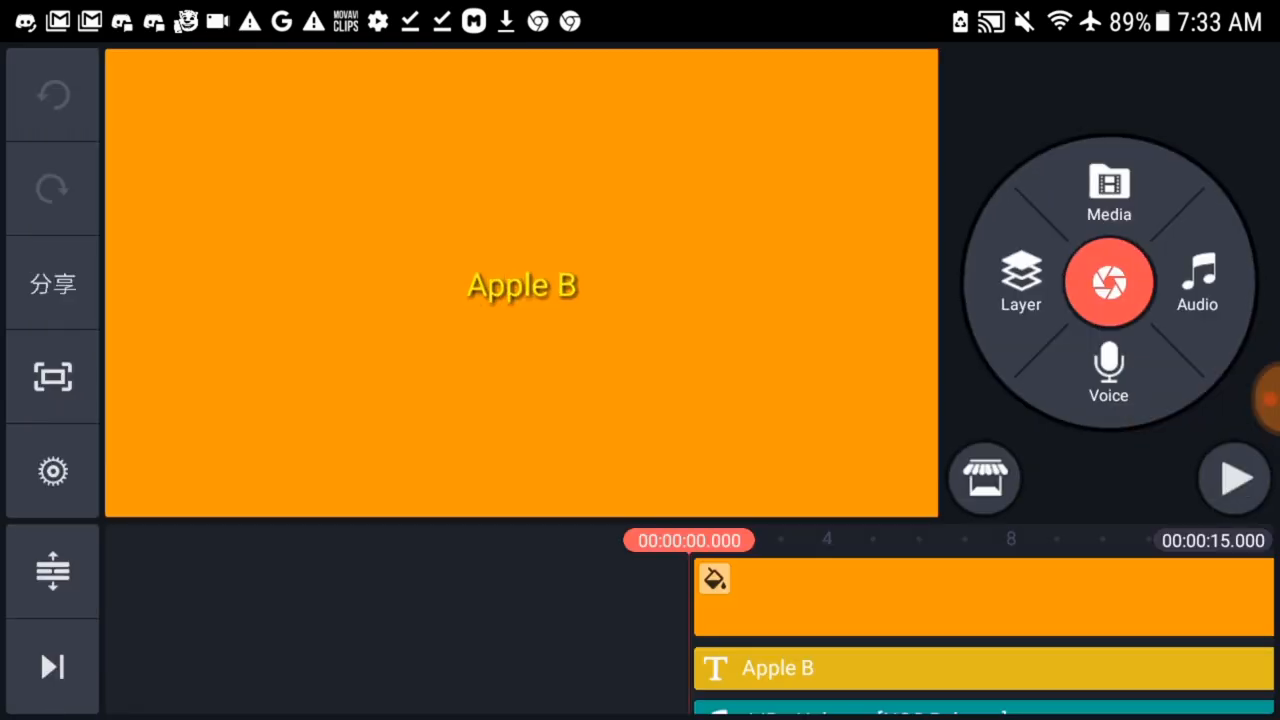
pyautogui.click(1234, 478)
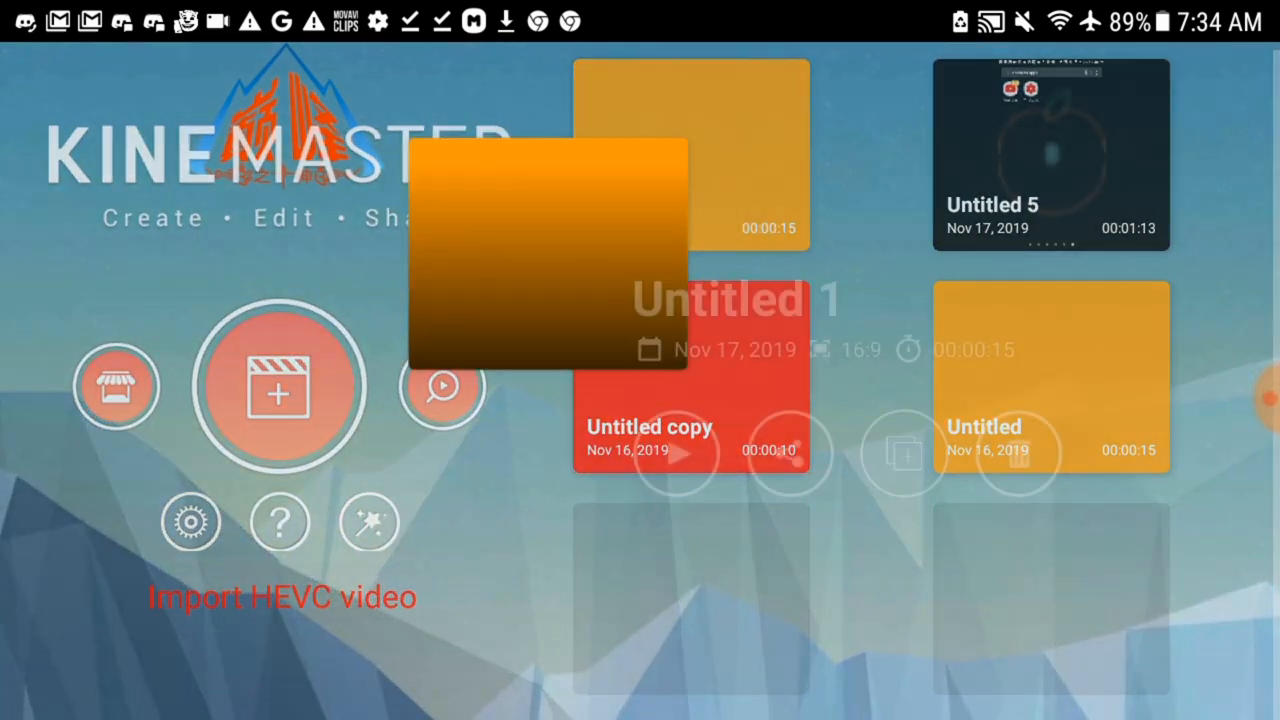
pyautogui.click(1018, 453)
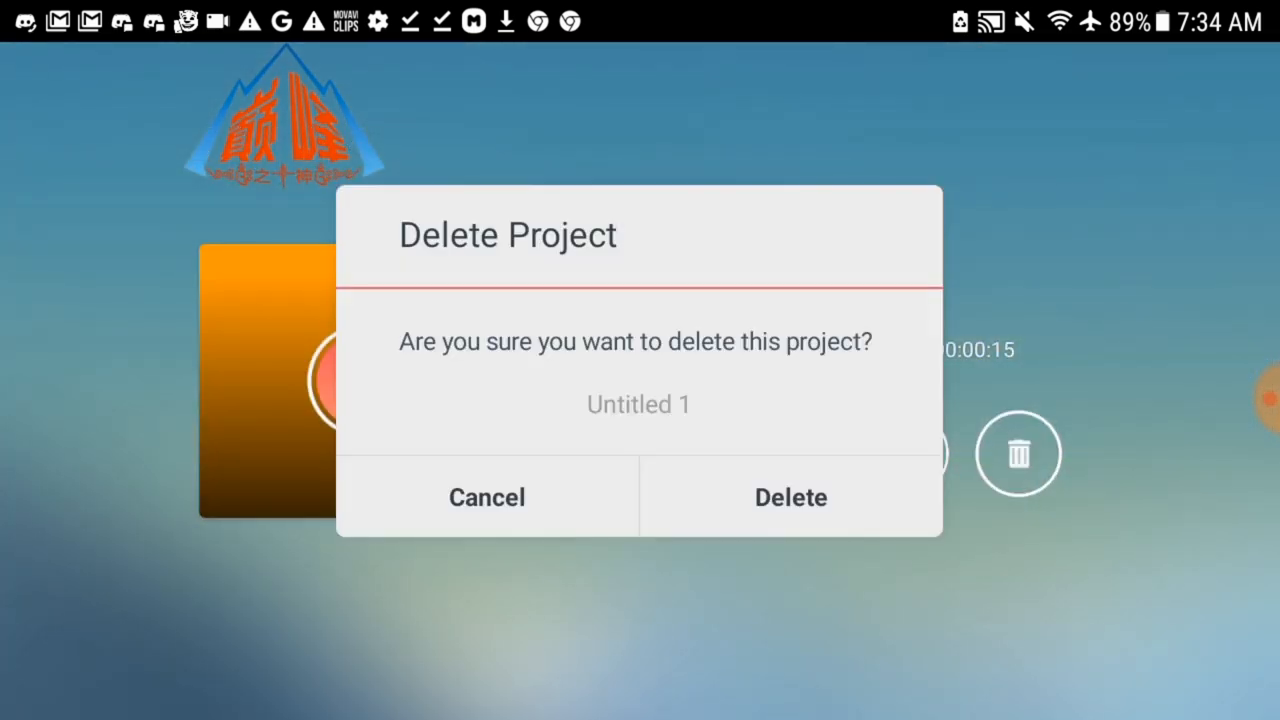
pyautogui.click(487, 497)
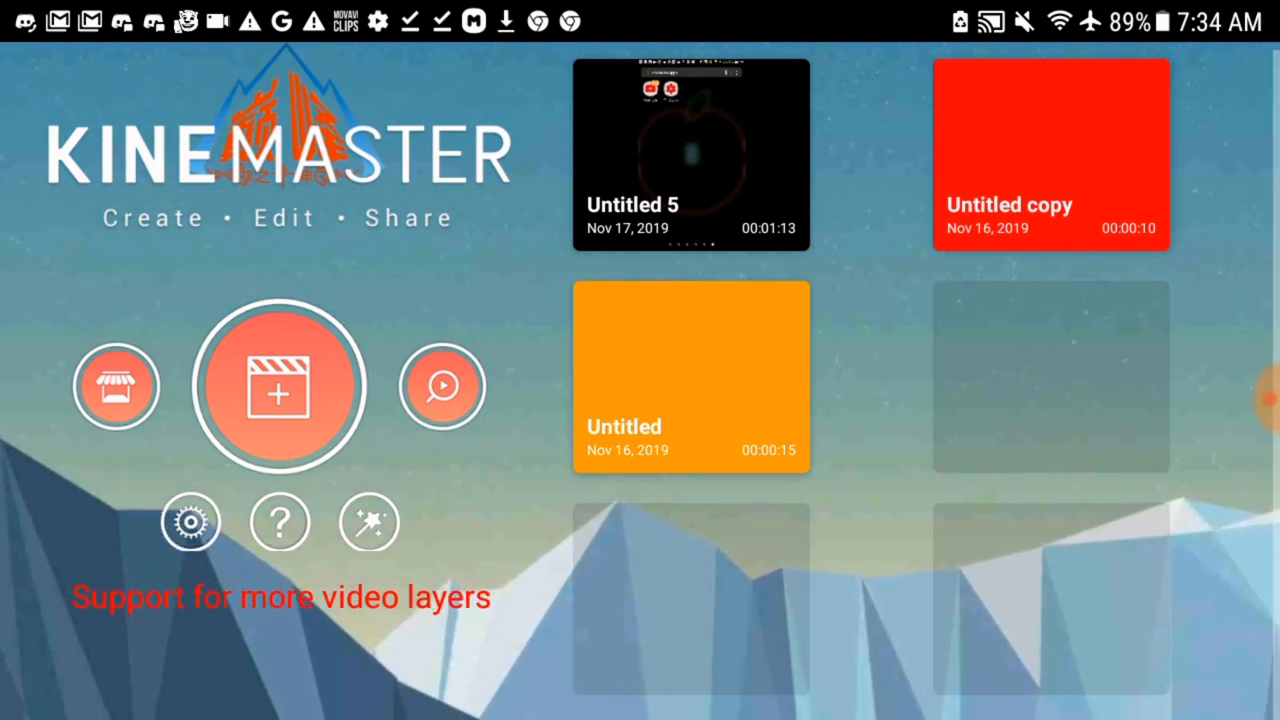
# Duplicate the orange Untitled project.
pyautogui.click(690, 375)
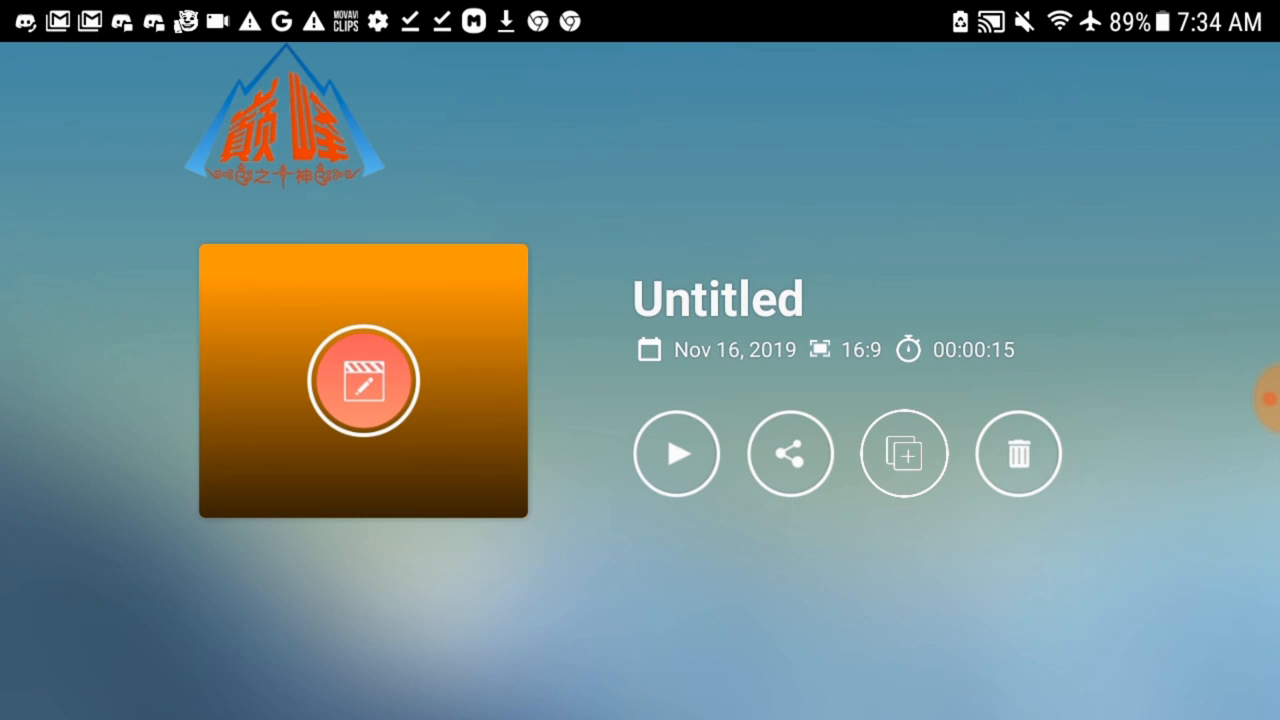
pyautogui.click(903, 453)
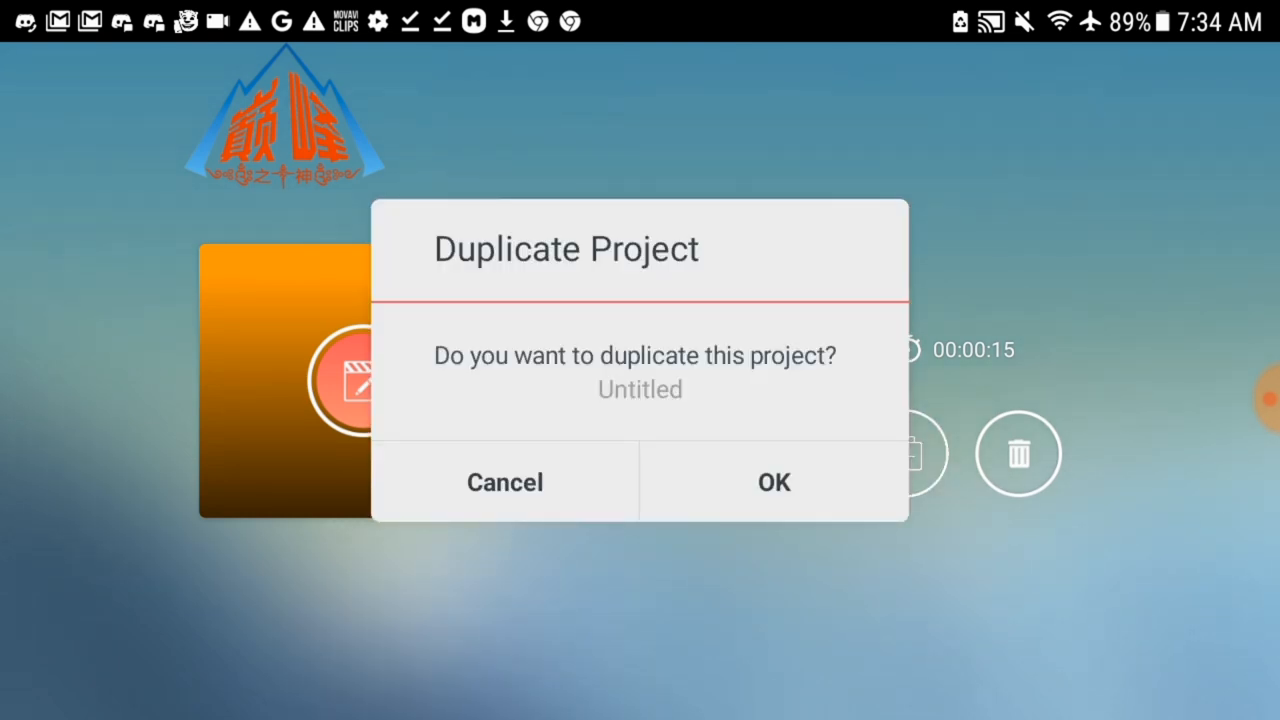
pyautogui.click(773, 482)
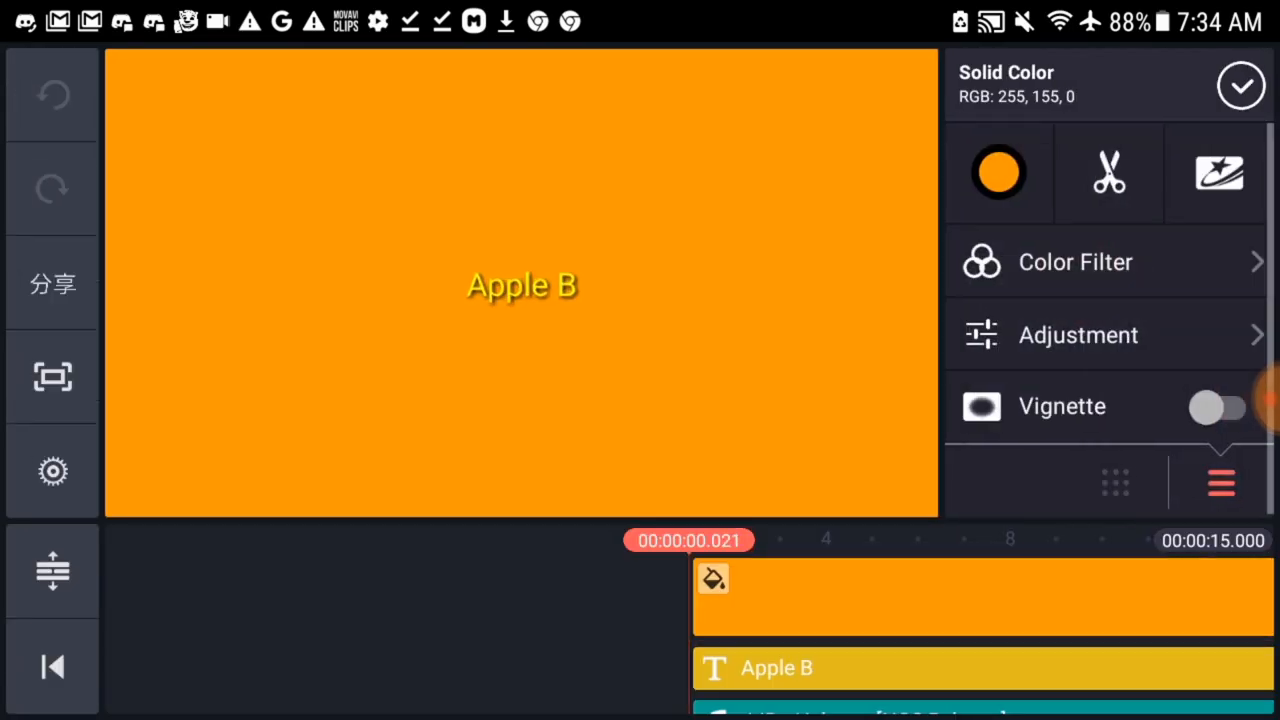
# Make the background pure red (#FF0000) and the Apple B title orange.
pyautogui.click(998, 172)
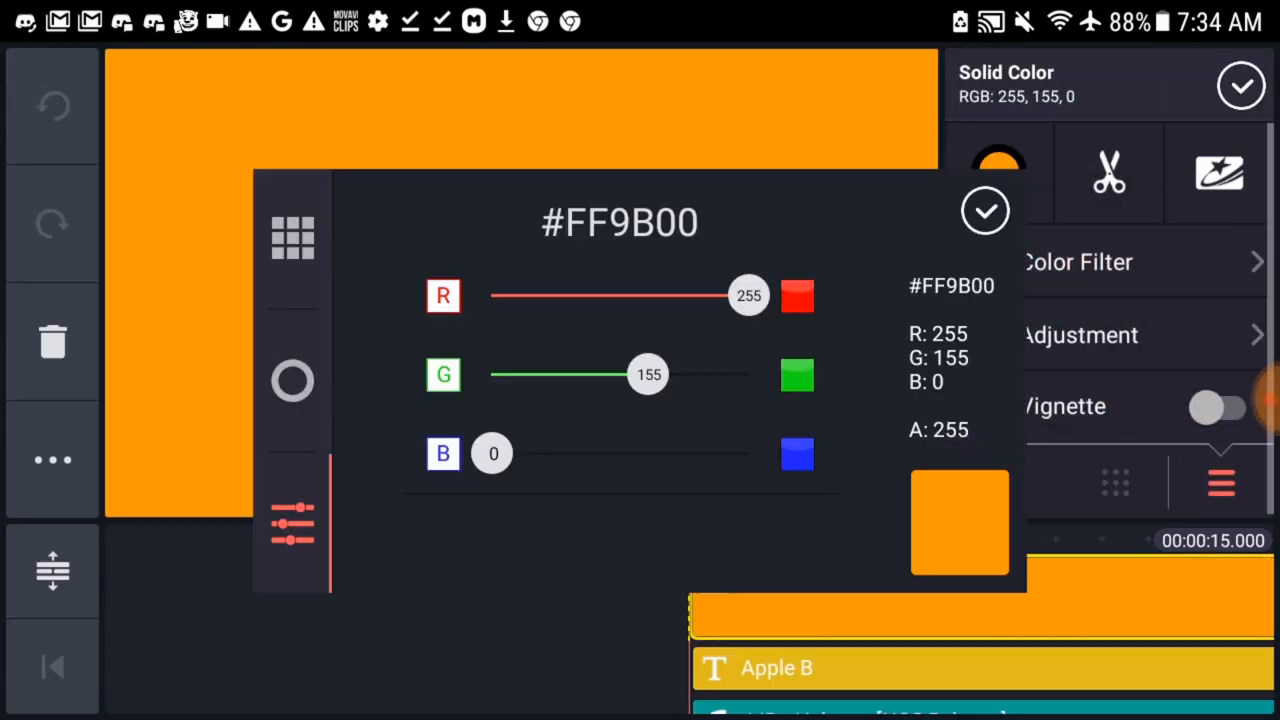
pyautogui.moveTo(648, 374); pyautogui.dragTo(492, 374)
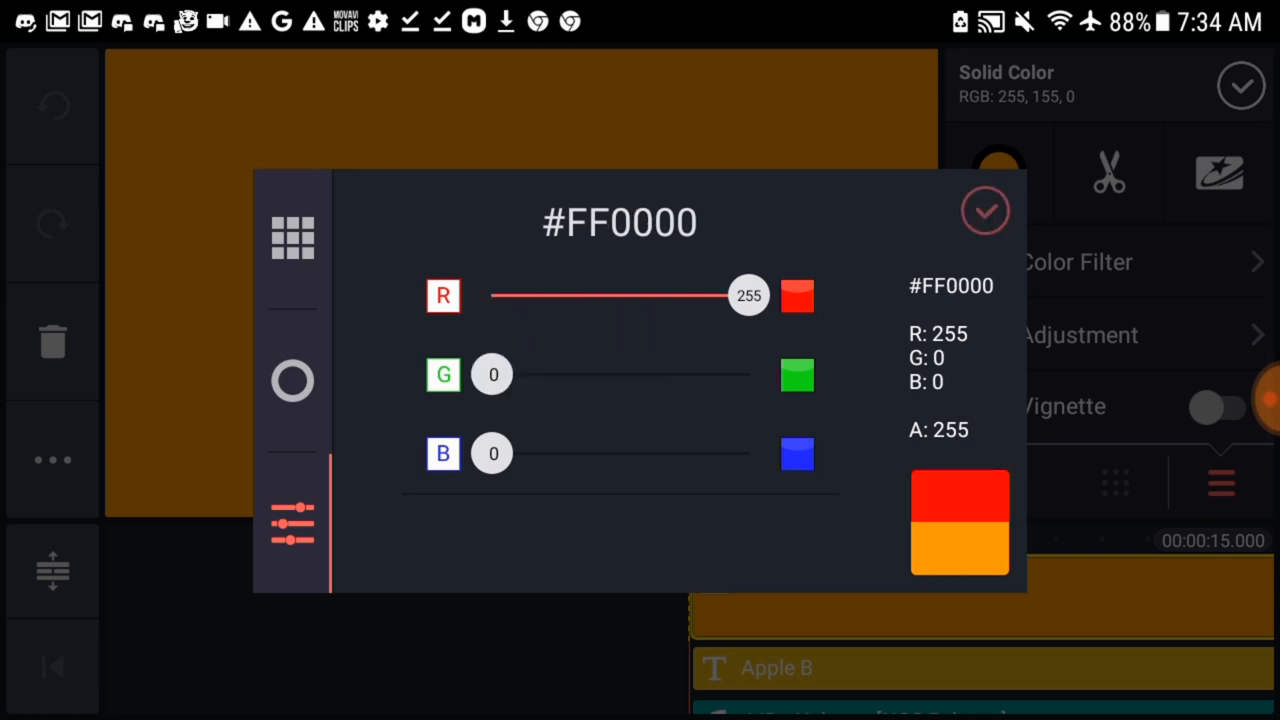
pyautogui.click(985, 211)
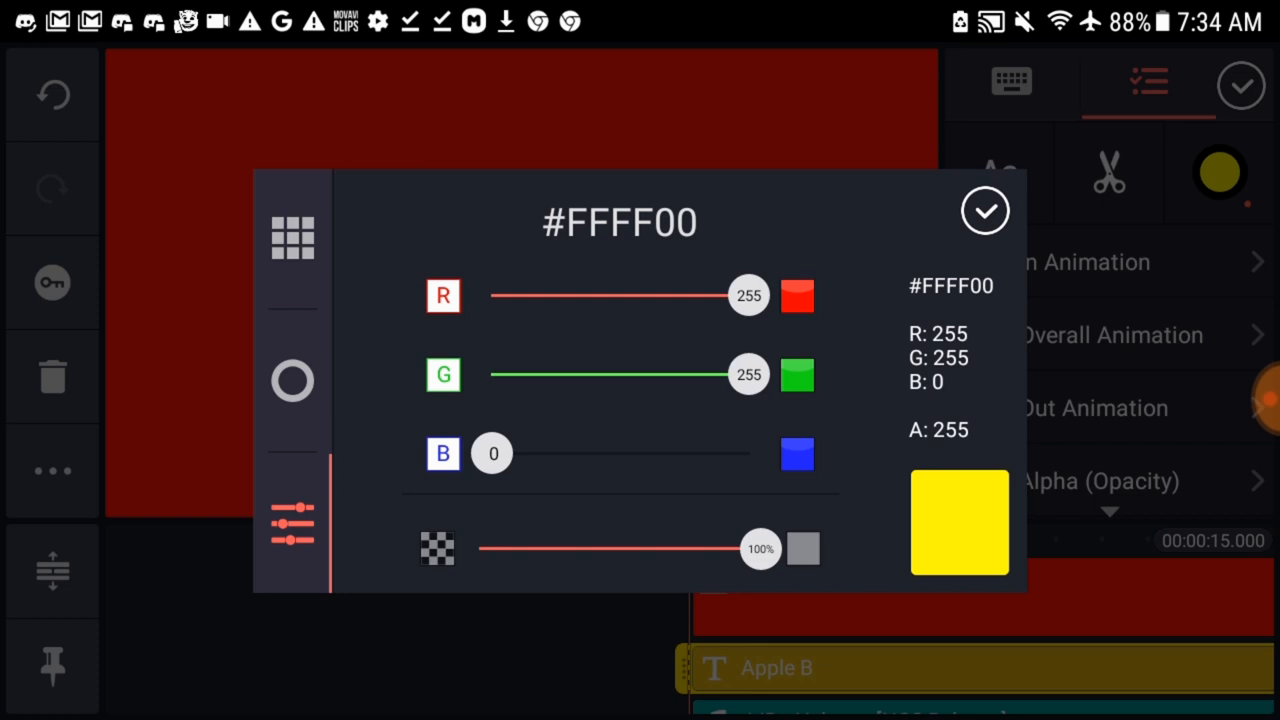
pyautogui.click(292, 237)
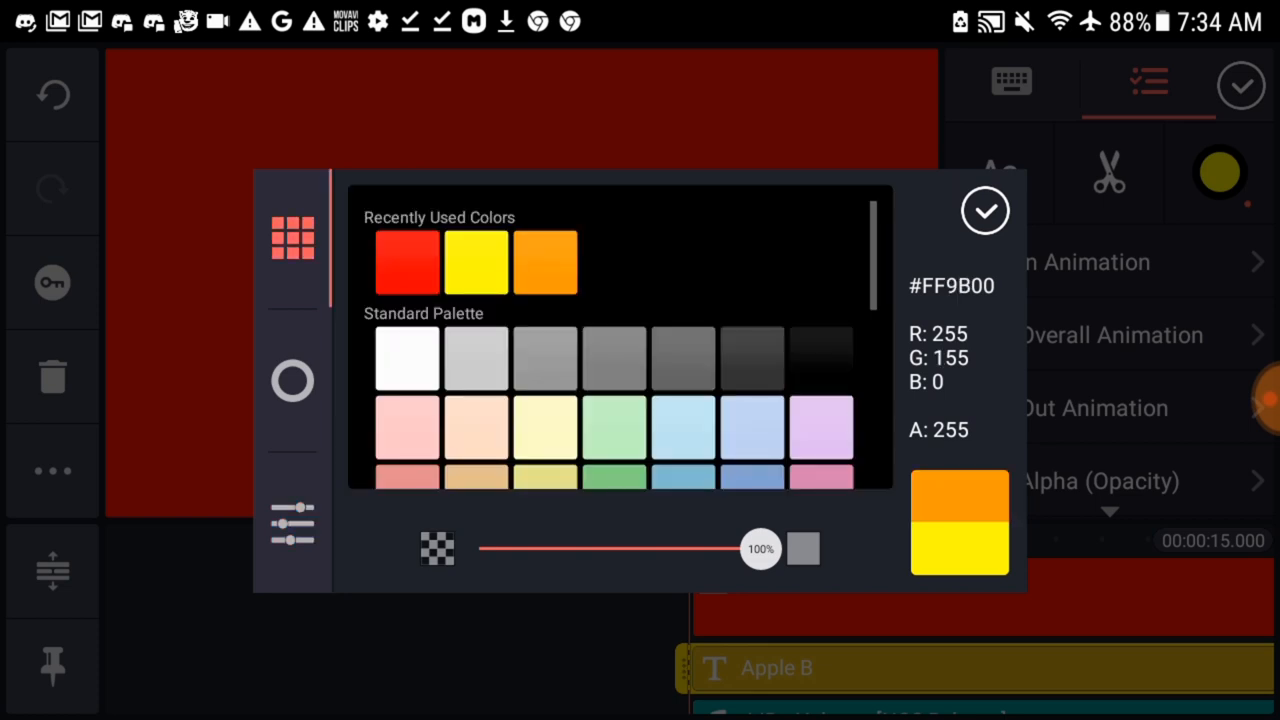
pyautogui.click(985, 210)
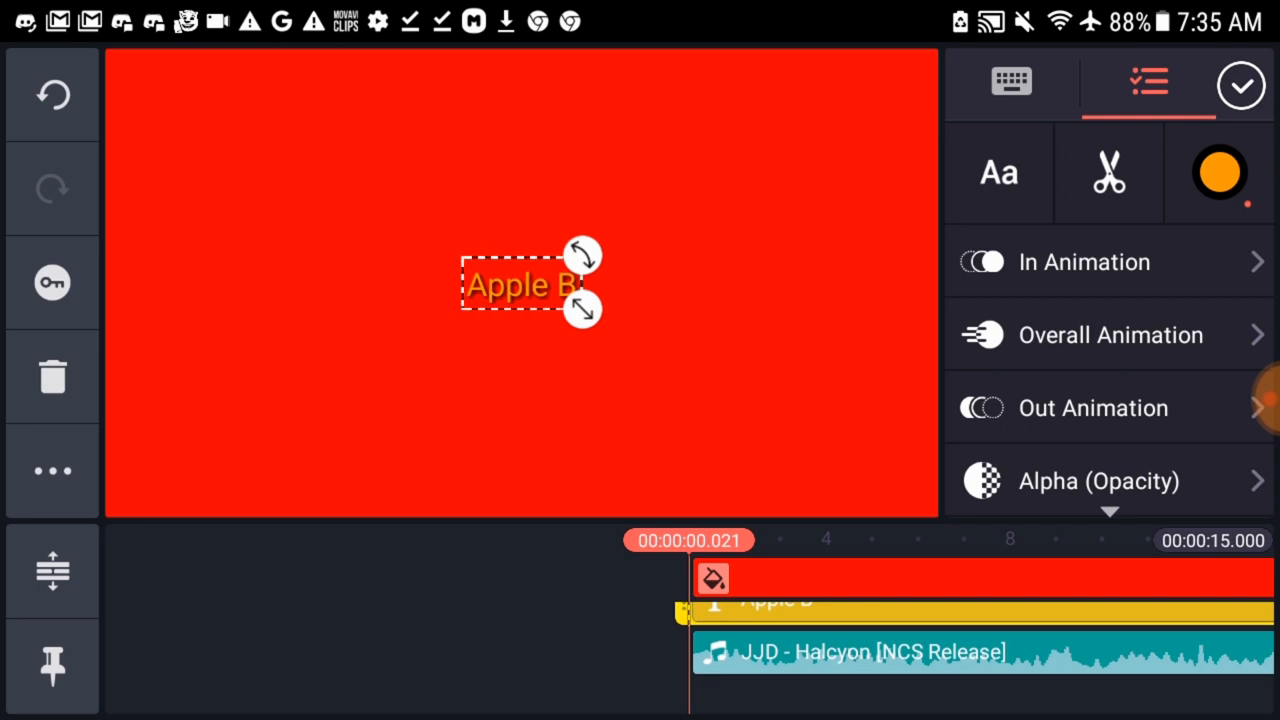
# Give the Apple B title a Scale Down out animation.
pyautogui.click(1083, 261)
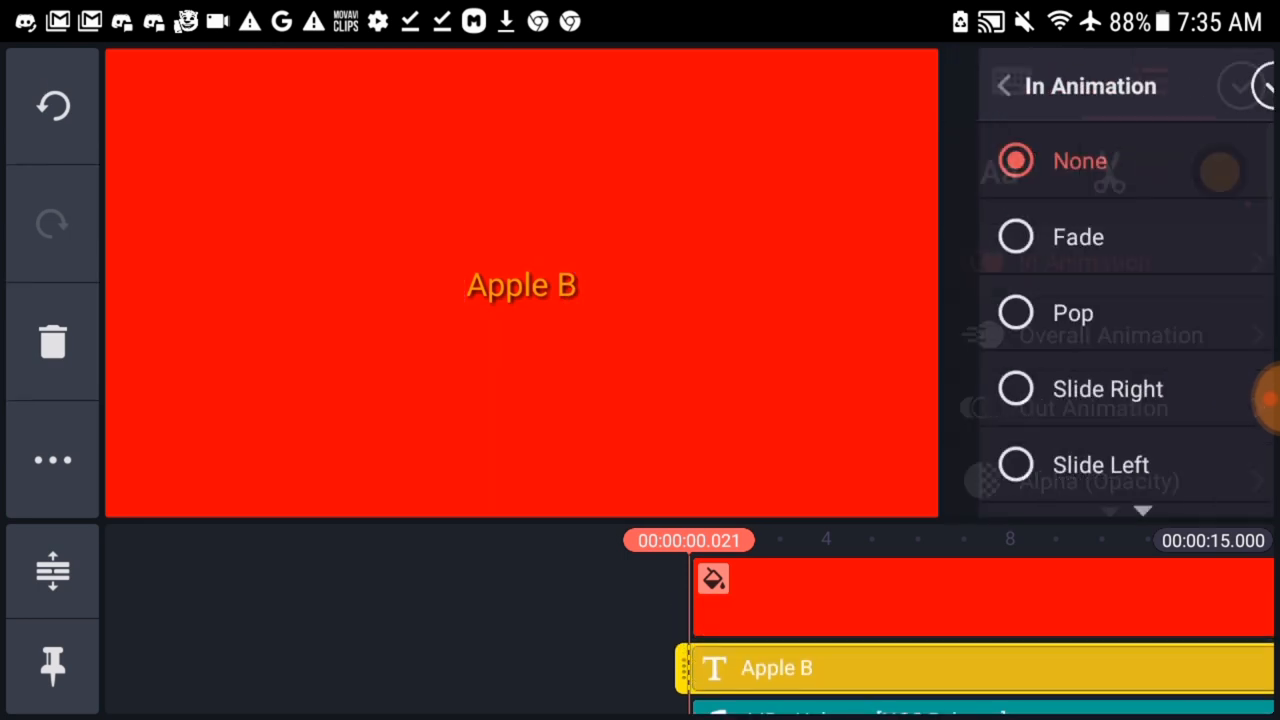
pyautogui.click(1038, 312)
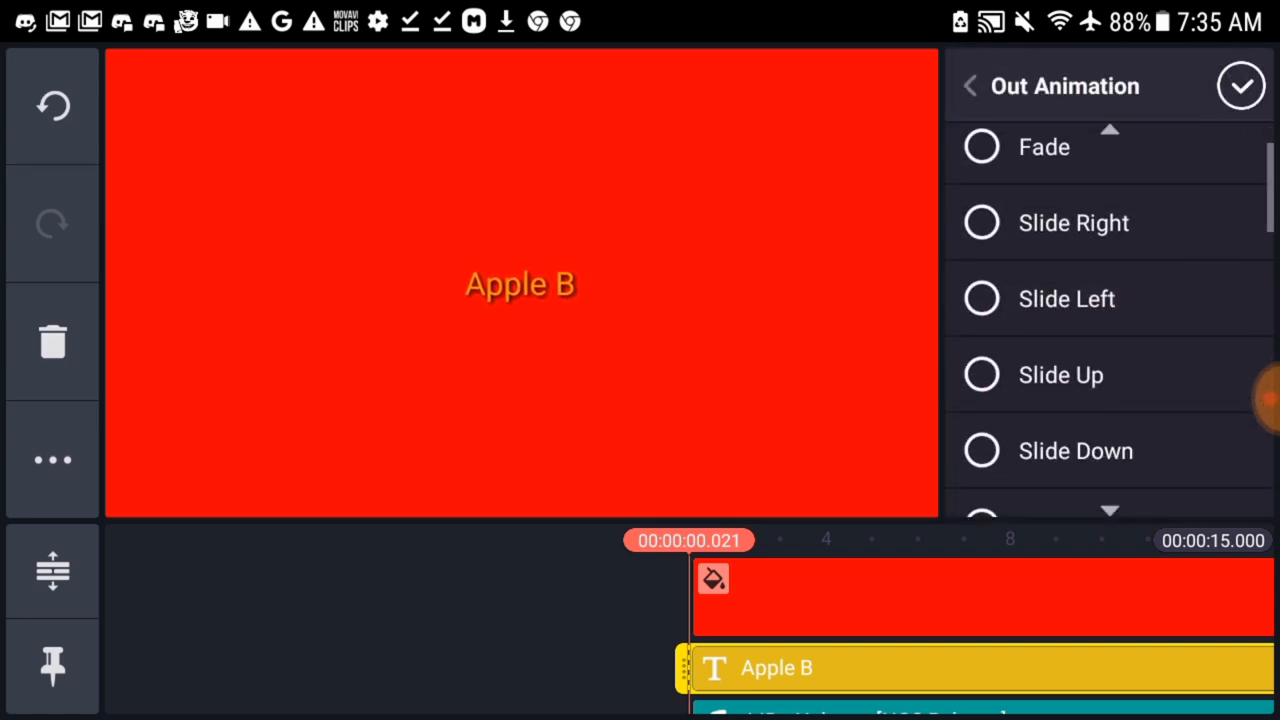
pyautogui.scroll(-3)
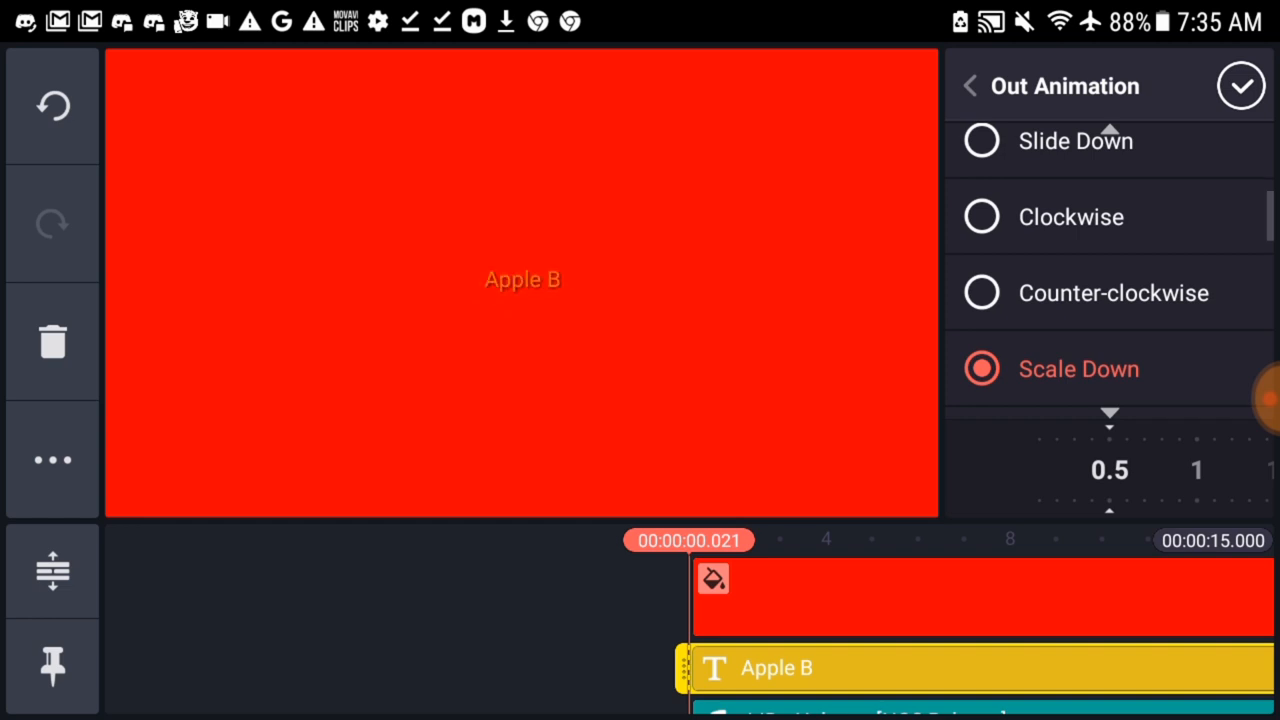
pyautogui.click(1241, 85)
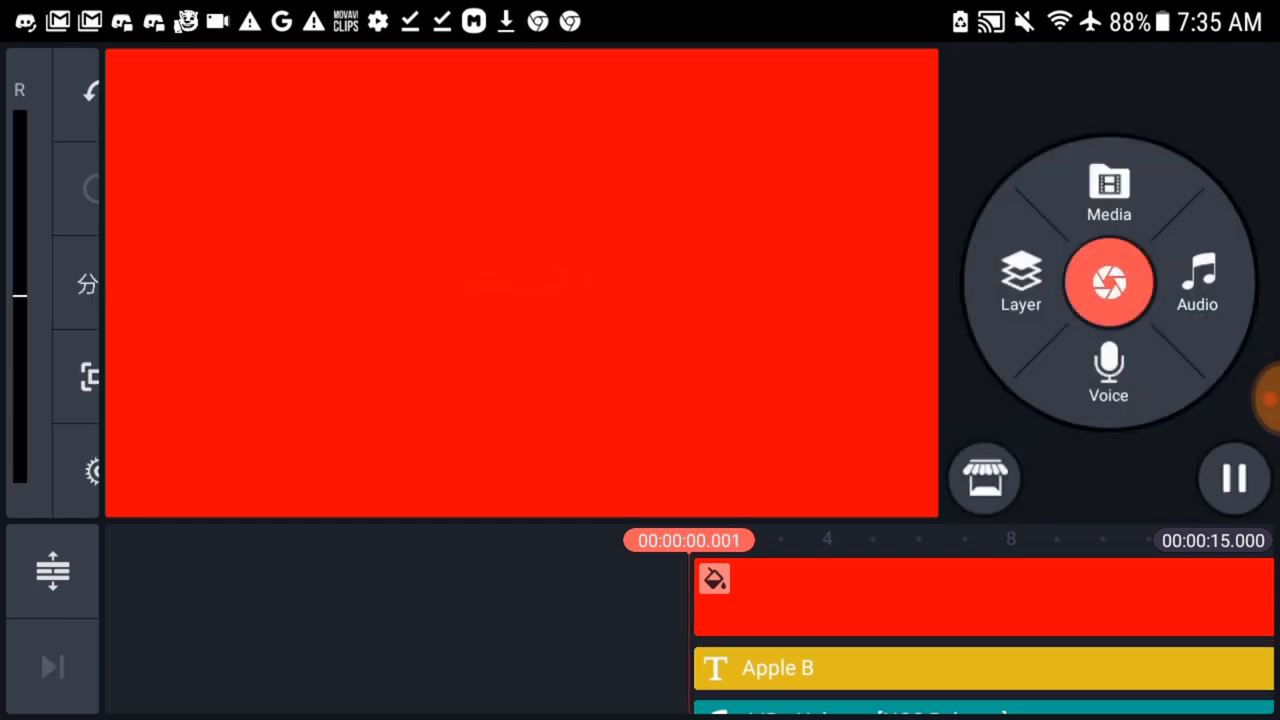
# Preview the red Apple B clip with repeated play and pause, then scroll down.
pyautogui.click(1233, 478)
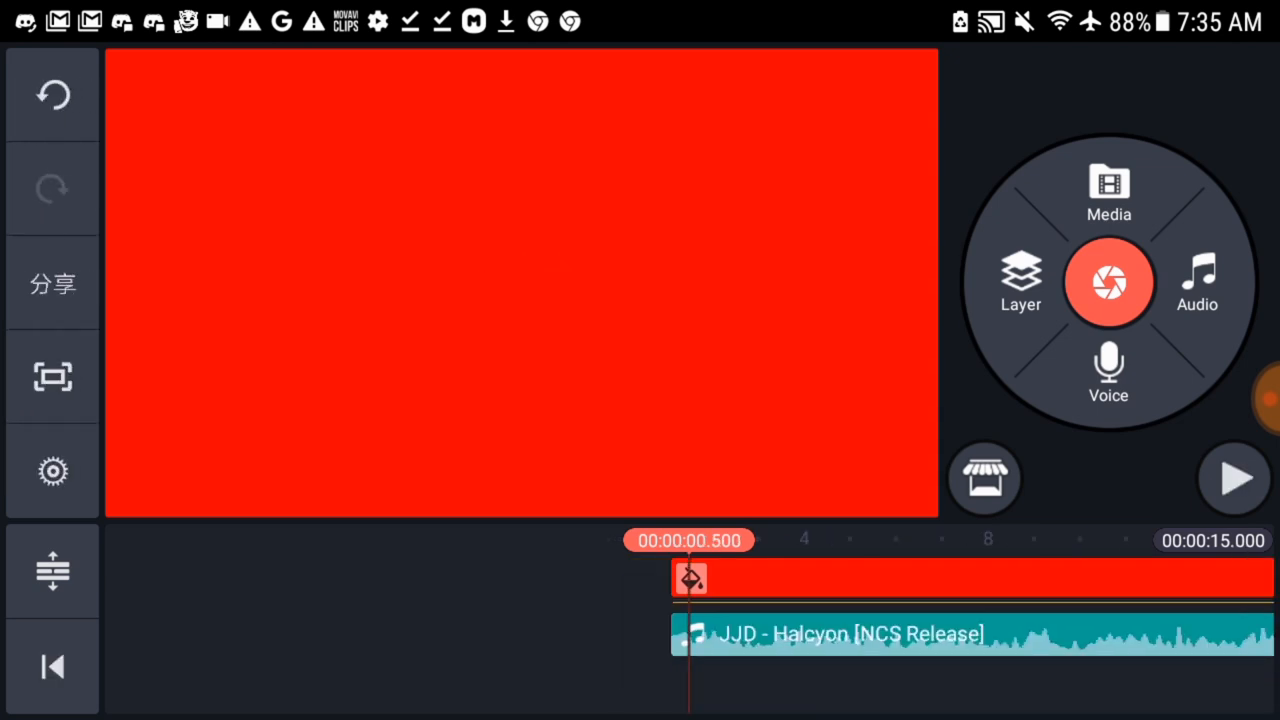
pyautogui.click(1233, 478)
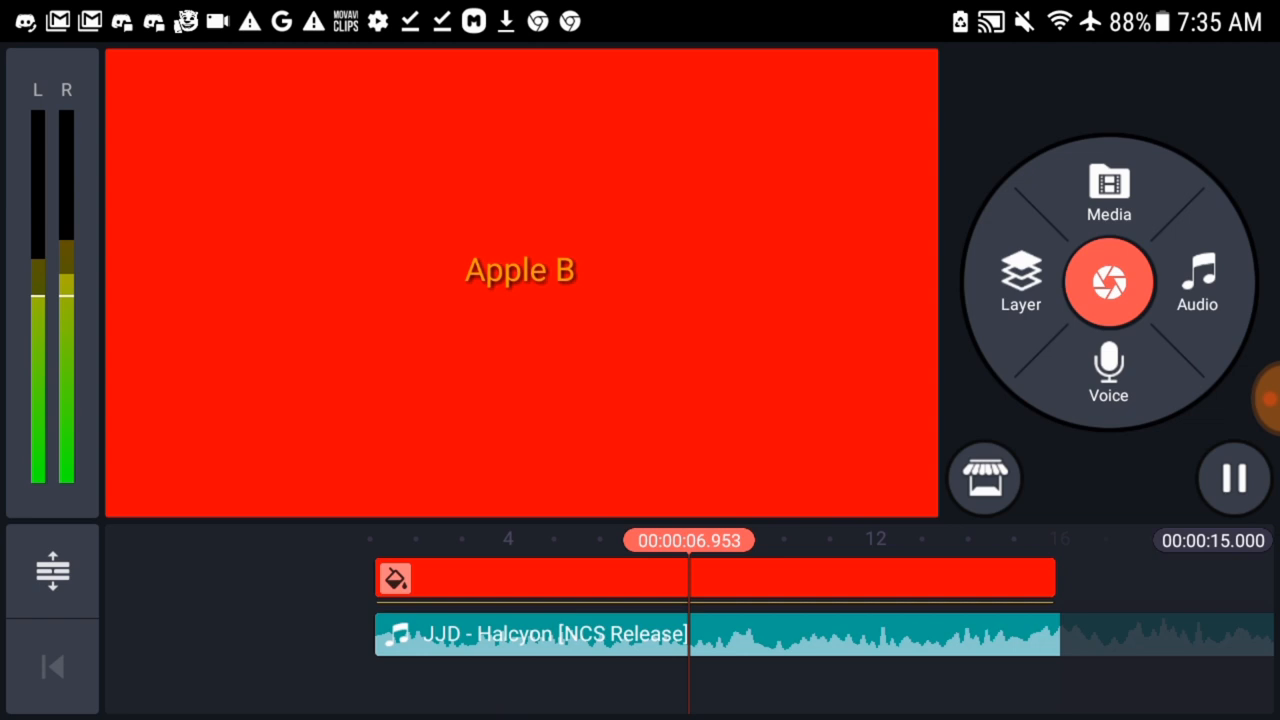
pyautogui.click(1232, 478)
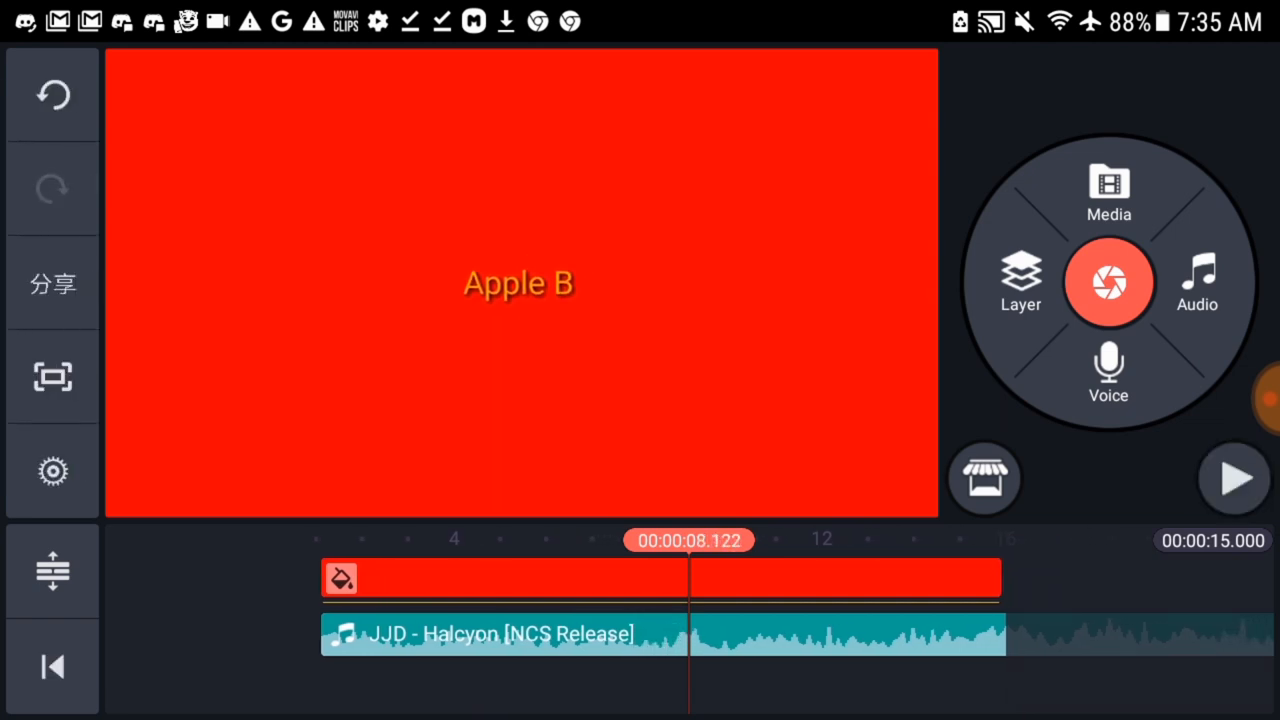
pyautogui.click(1234, 478)
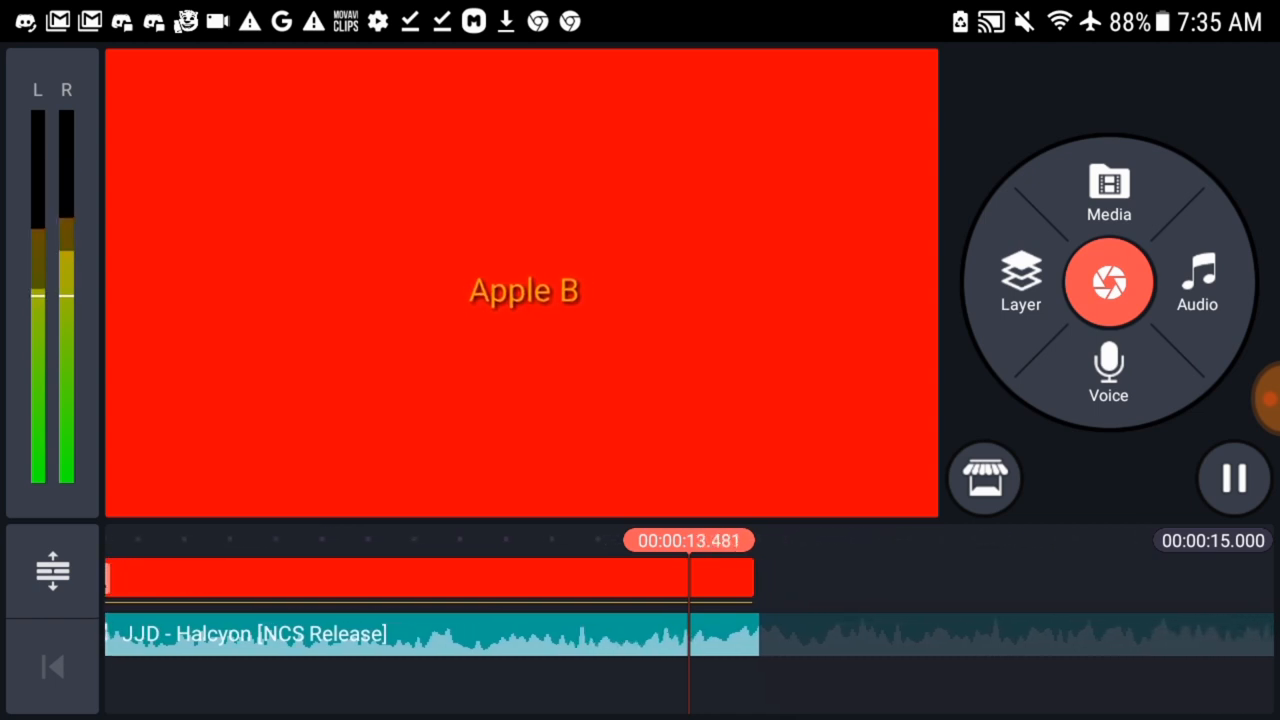
pyautogui.click(1233, 478)
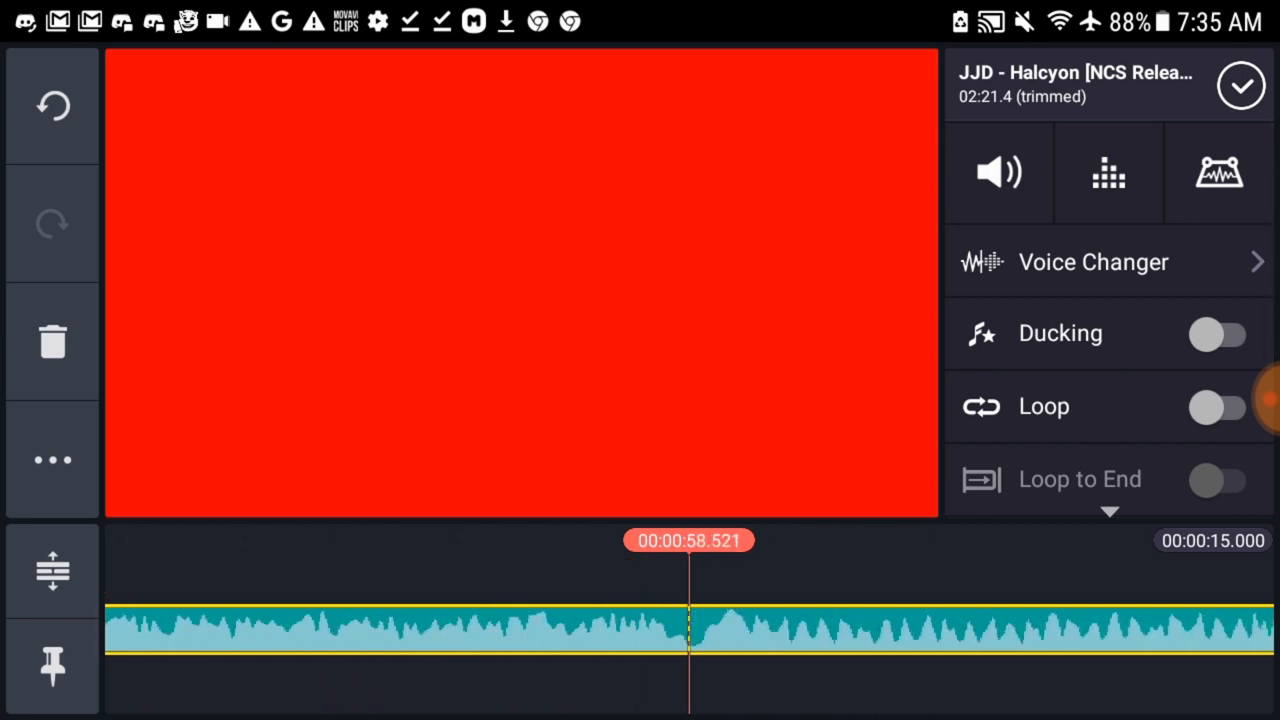
pyautogui.scroll(-3)
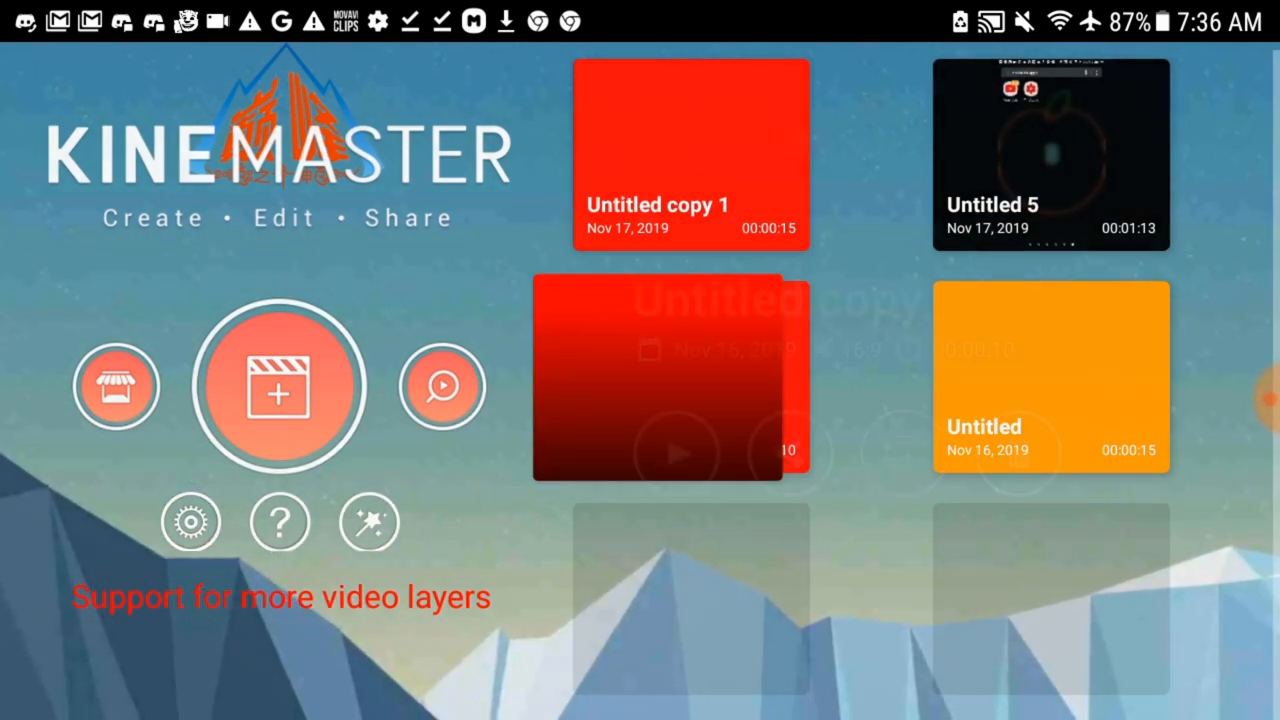
# Open the 10-second Untitled copy project from its details panel for editing.
pyautogui.click(671, 378)
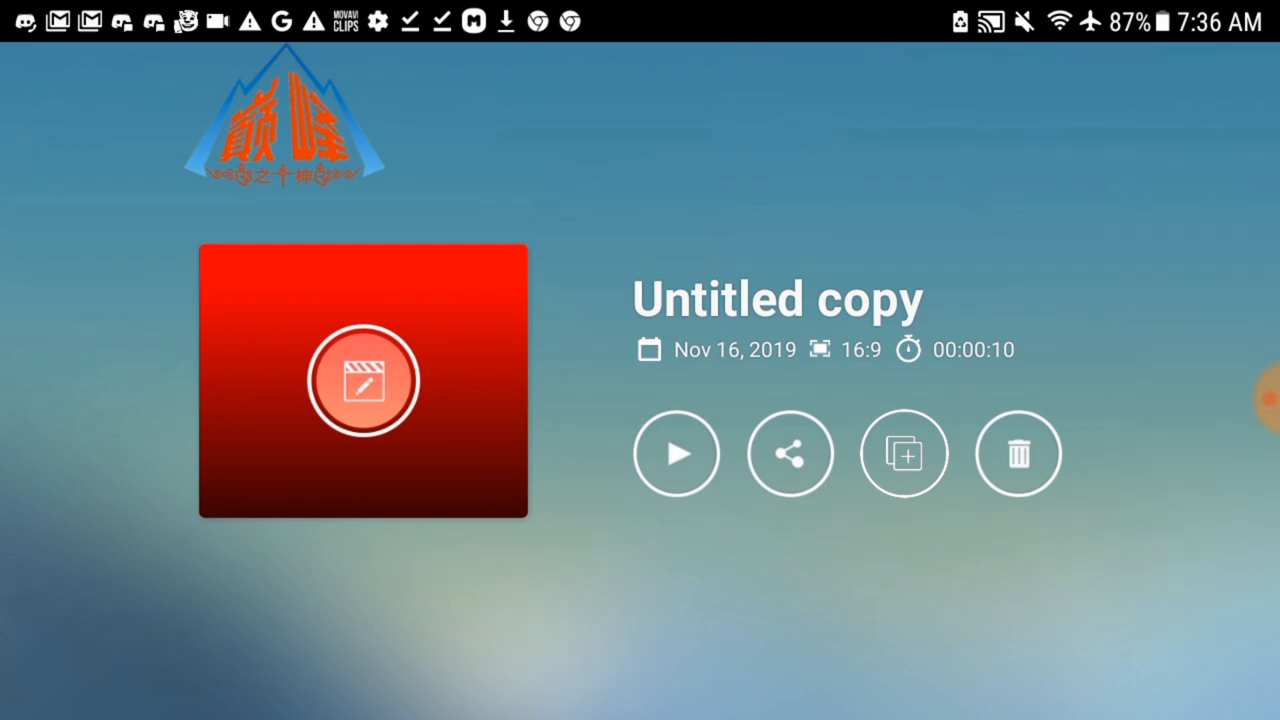
pyautogui.click(363, 380)
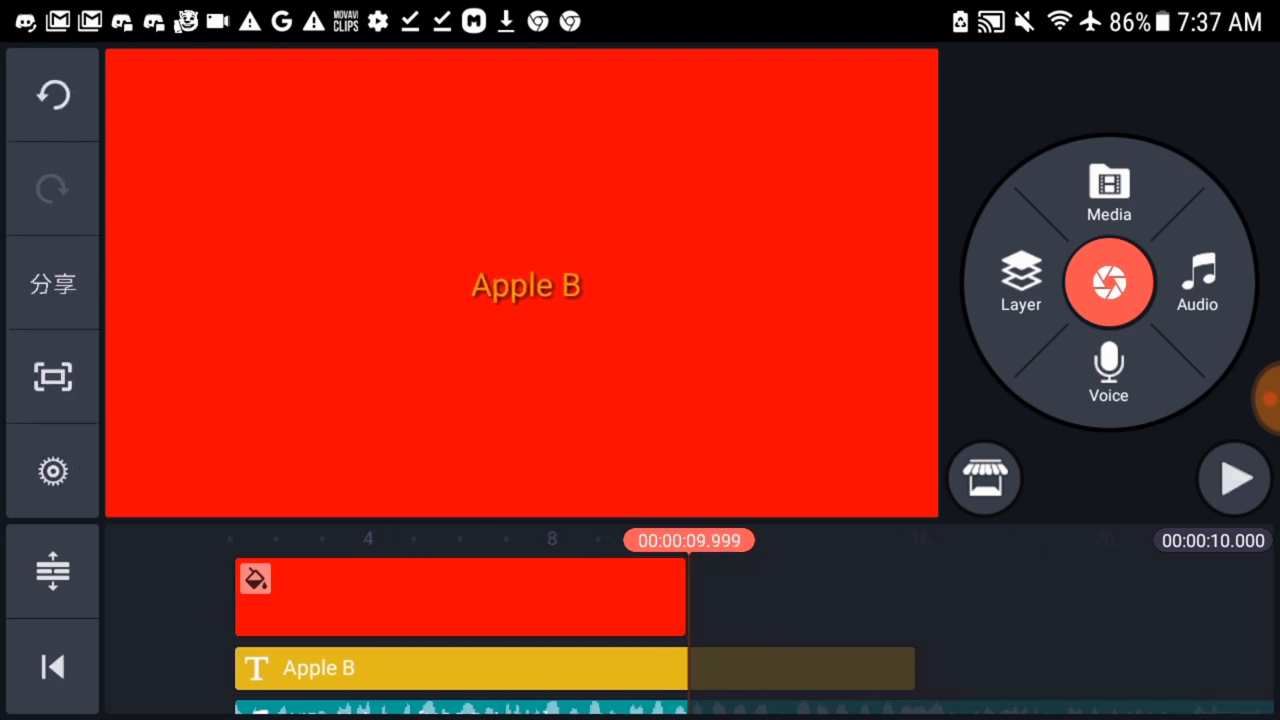
# Exit the Untitled copy editor back to KineMaster's project list.
pyautogui.click(460, 668)
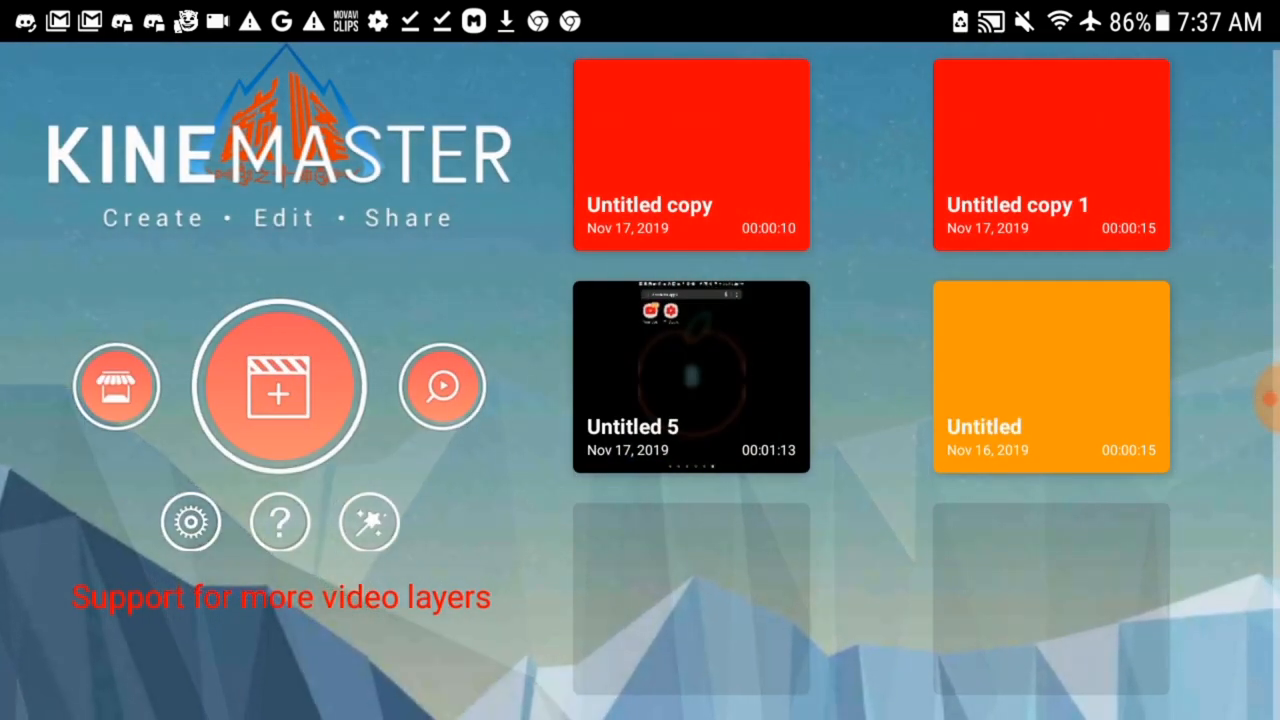
# Check Untitled copy's details, then open export settings for the orange Untitled project.
pyautogui.click(1050, 155)
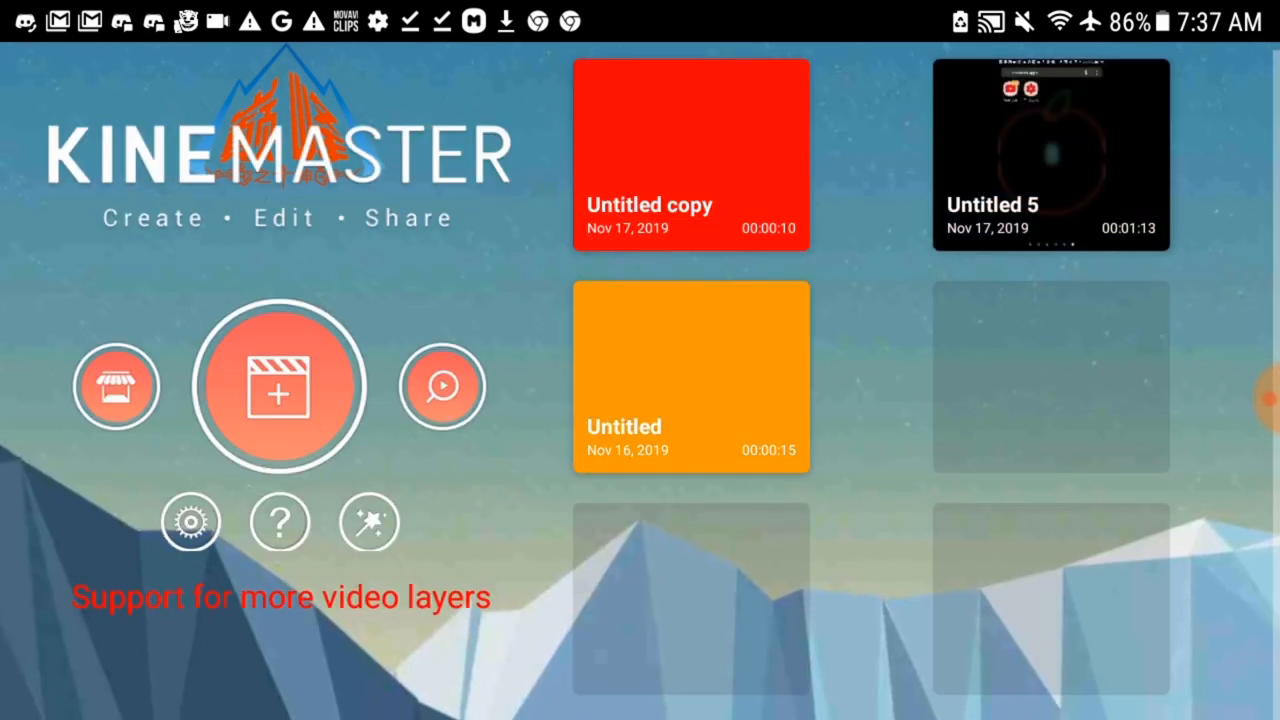
pyautogui.click(690, 155)
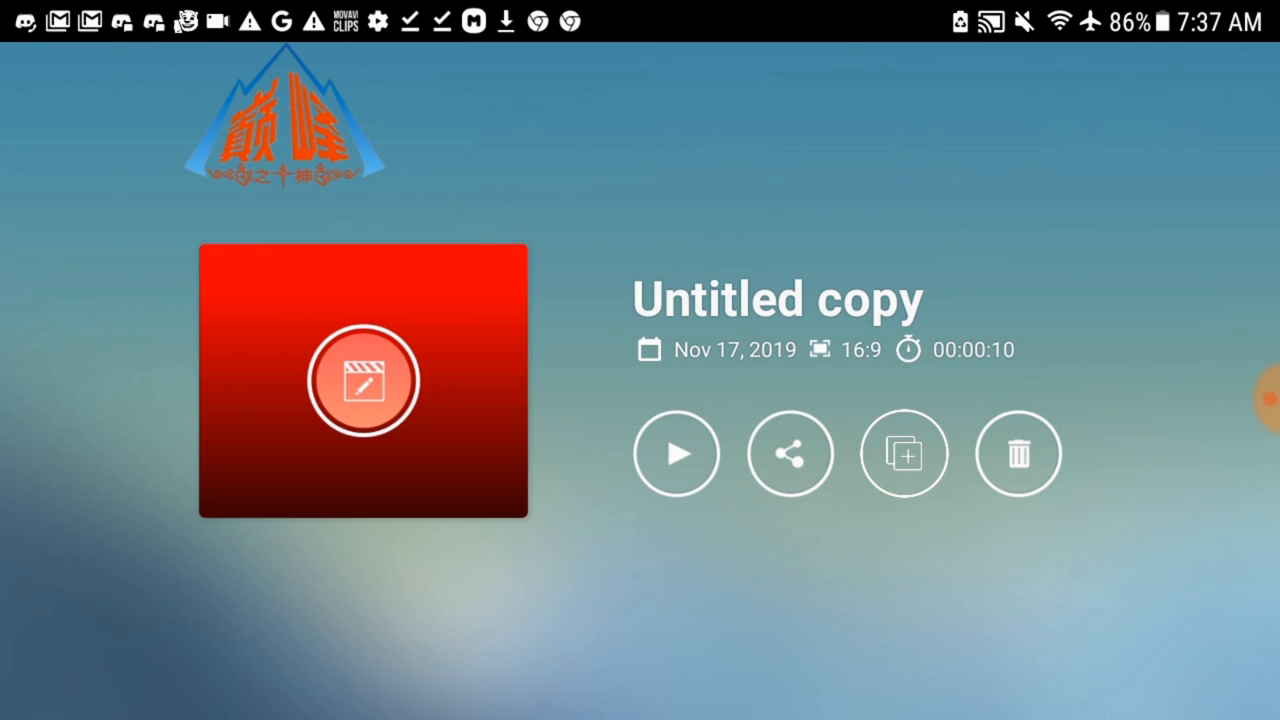
pyautogui.click(789, 453)
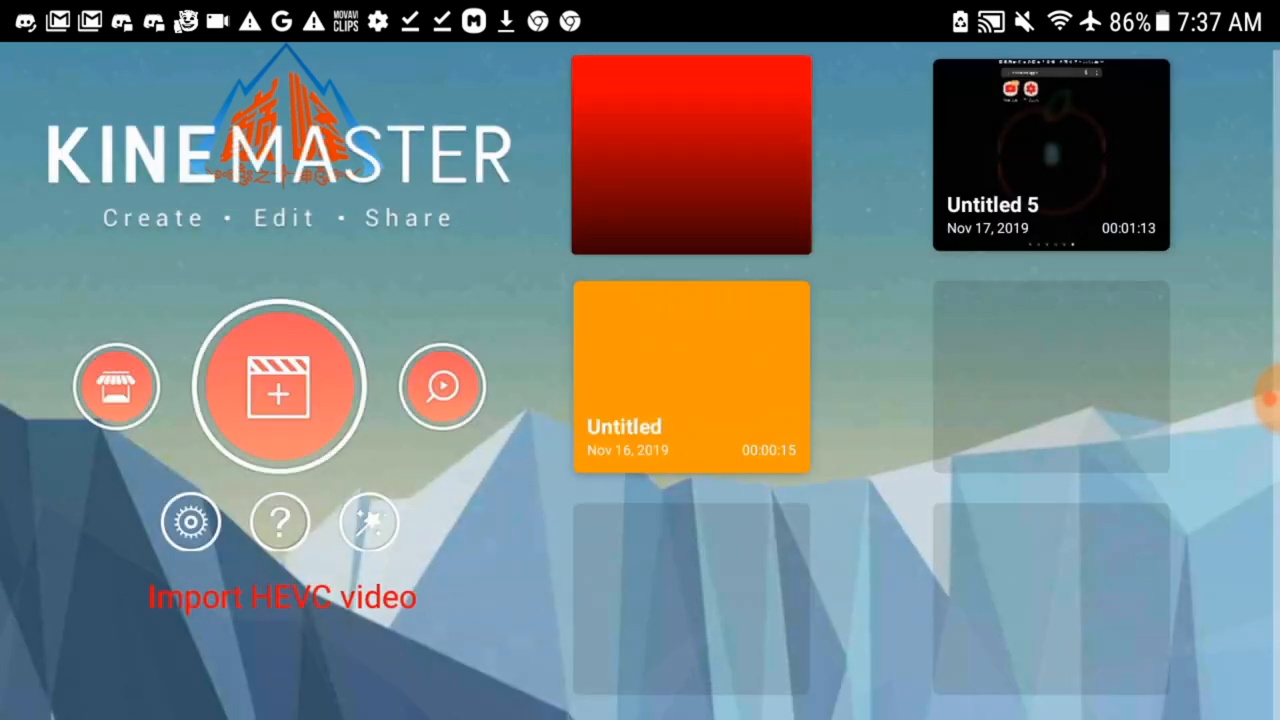
pyautogui.click(691, 378)
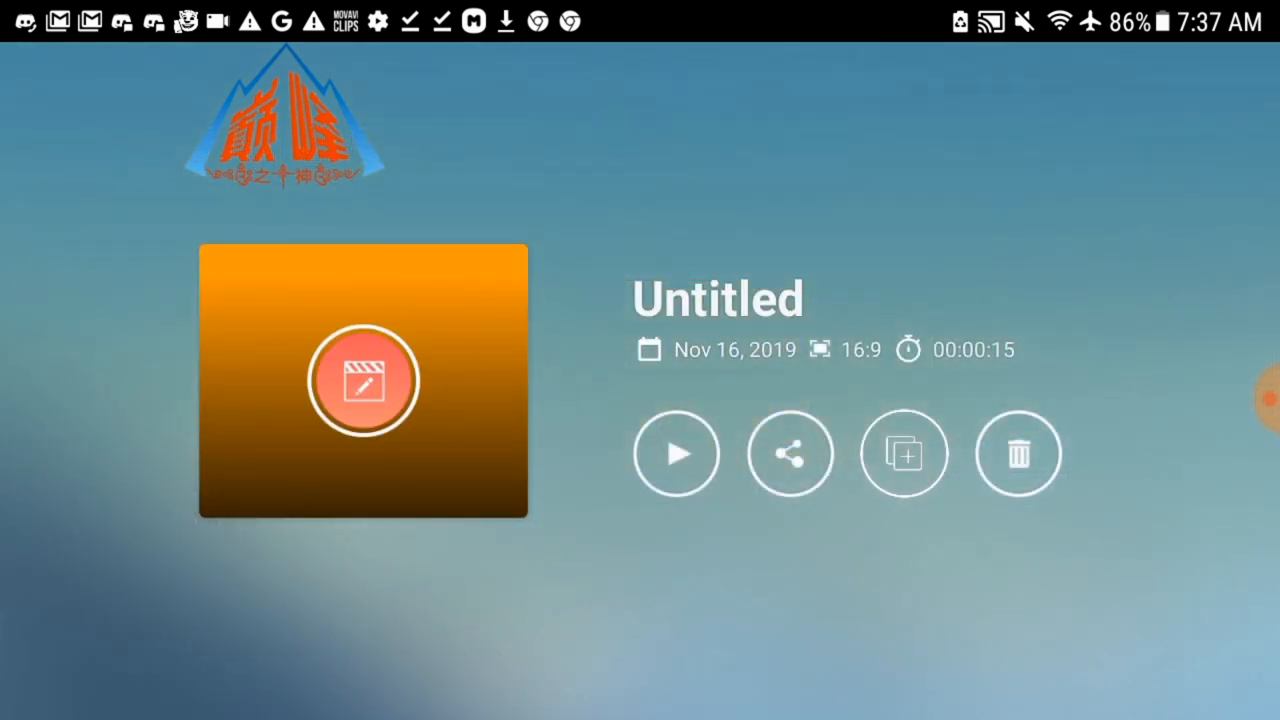
pyautogui.click(789, 453)
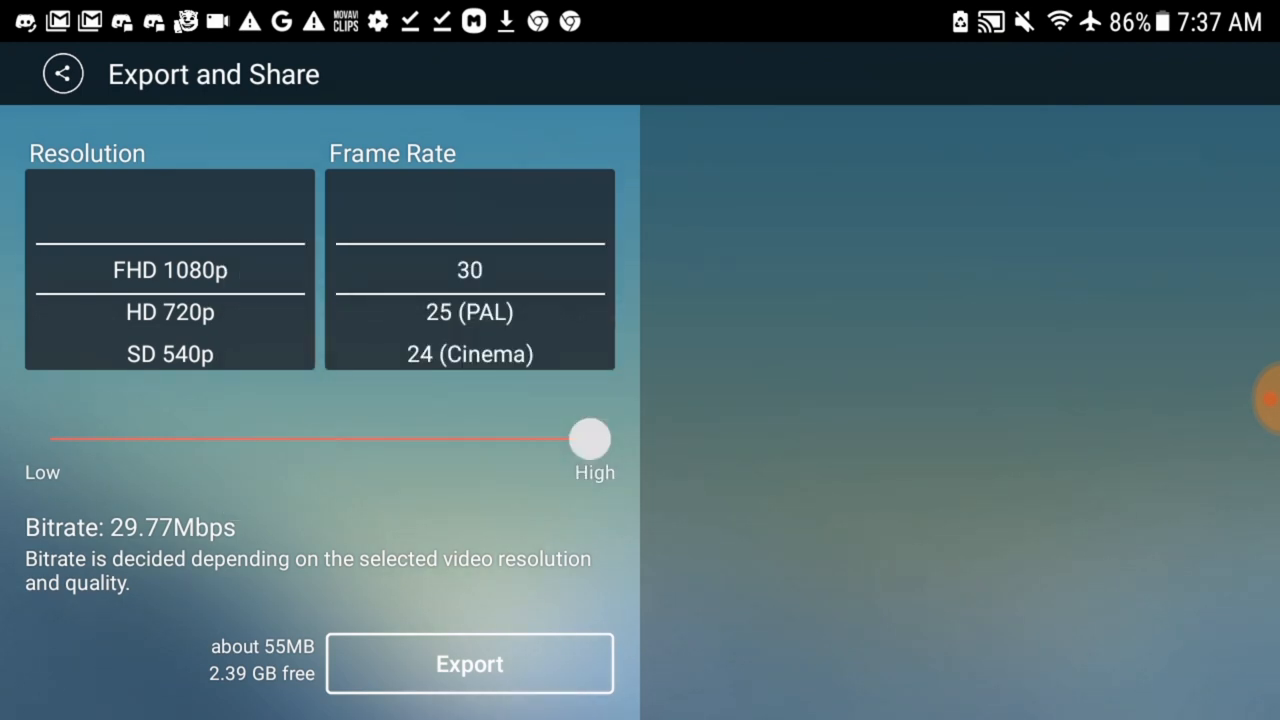
# Export the red Untitled copy project at 1080p, 30 fps and high bitrate.
pyautogui.click(62, 73)
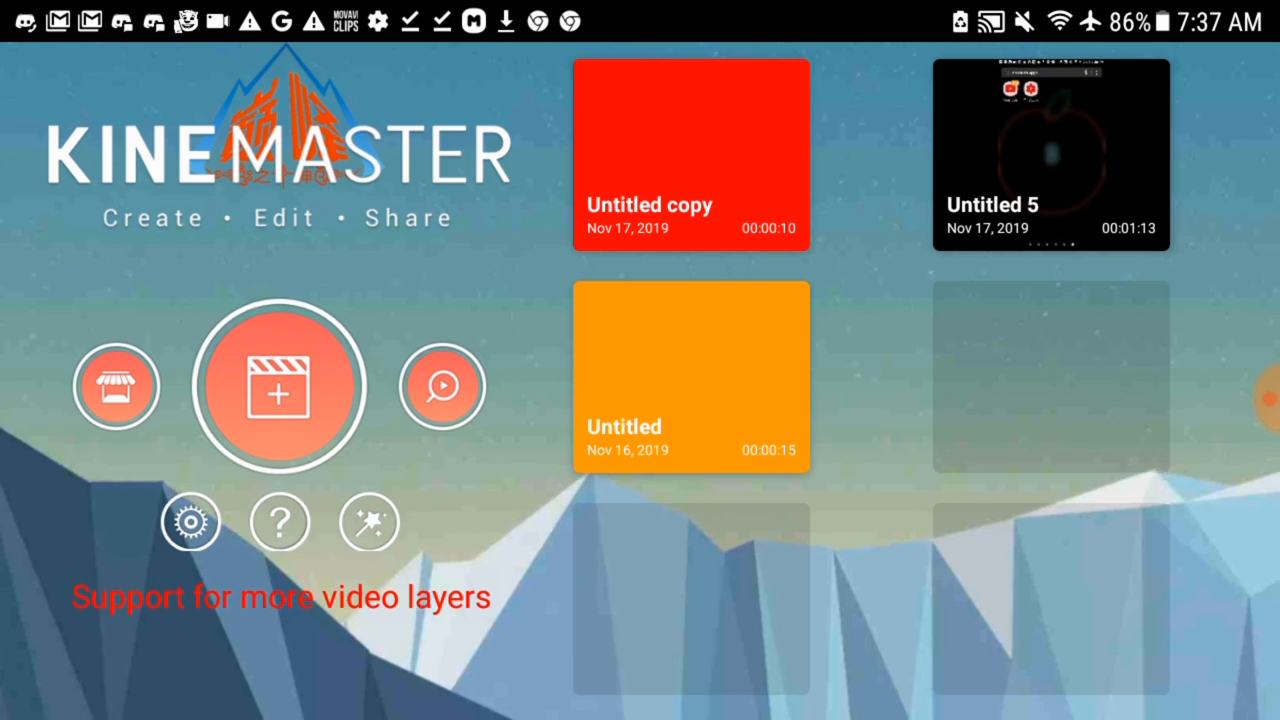
pyautogui.click(690, 154)
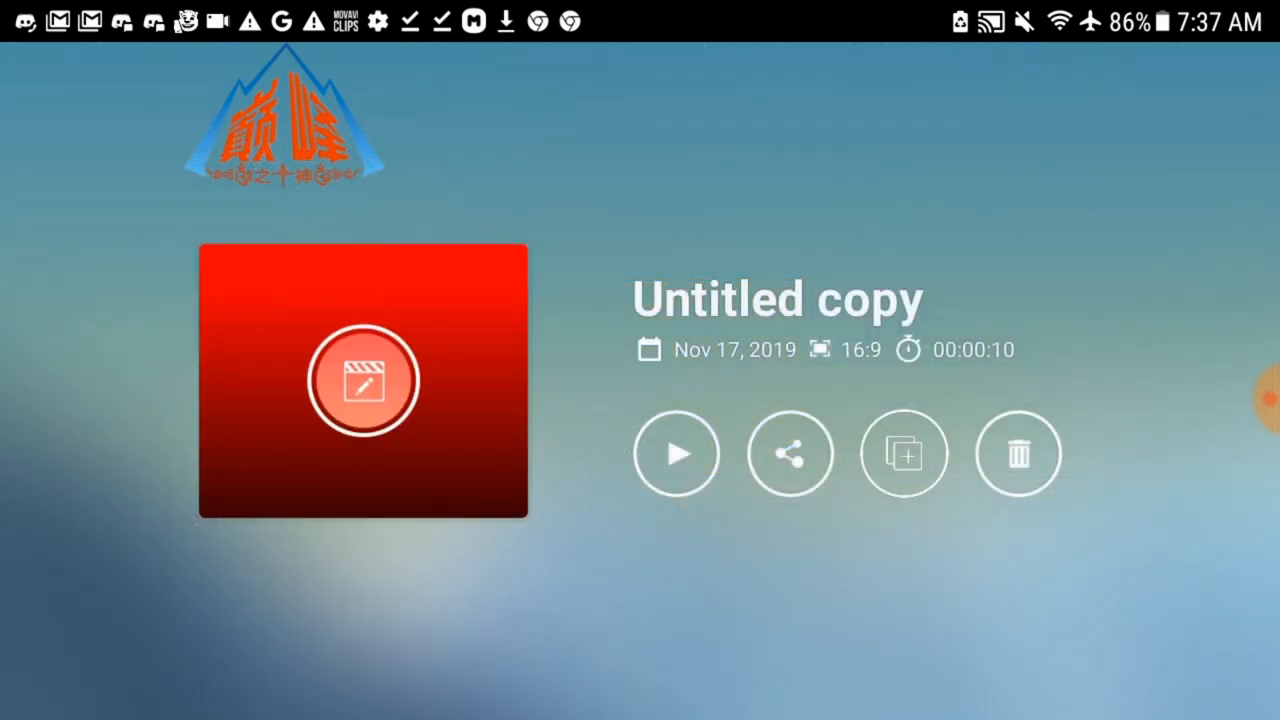
pyautogui.click(789, 454)
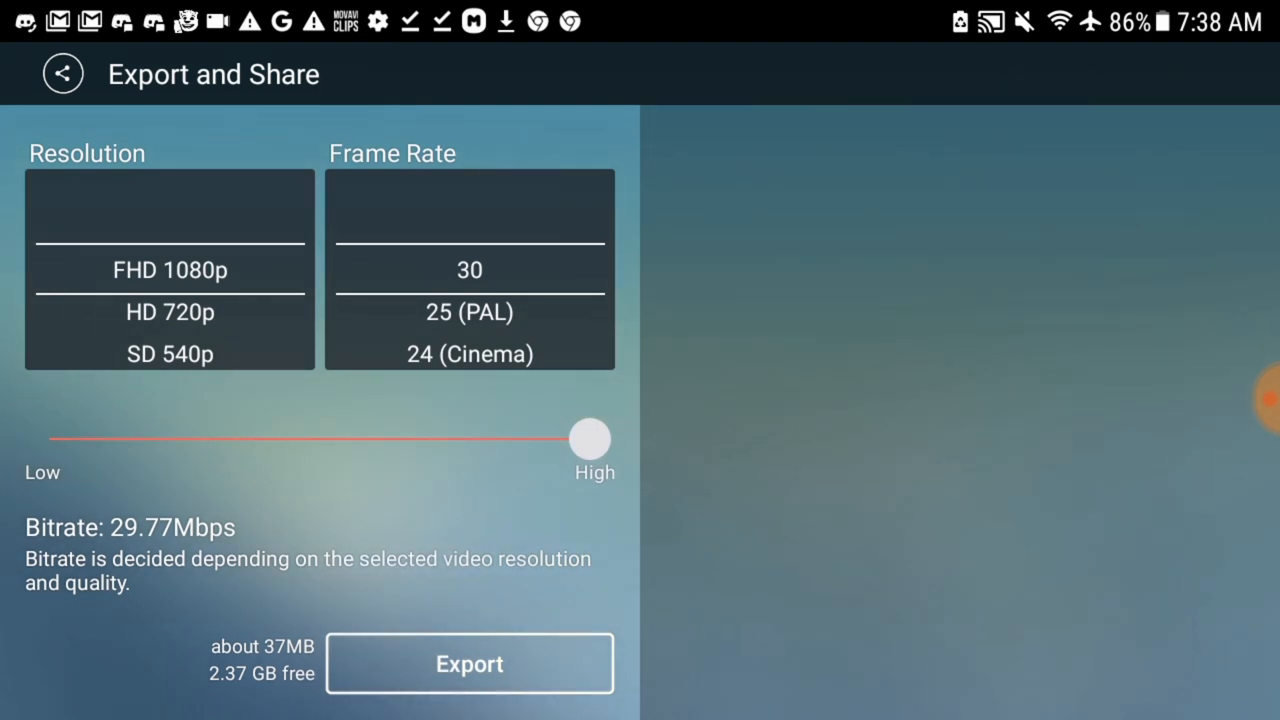
pyautogui.moveTo(589, 439); pyautogui.dragTo(243, 439)
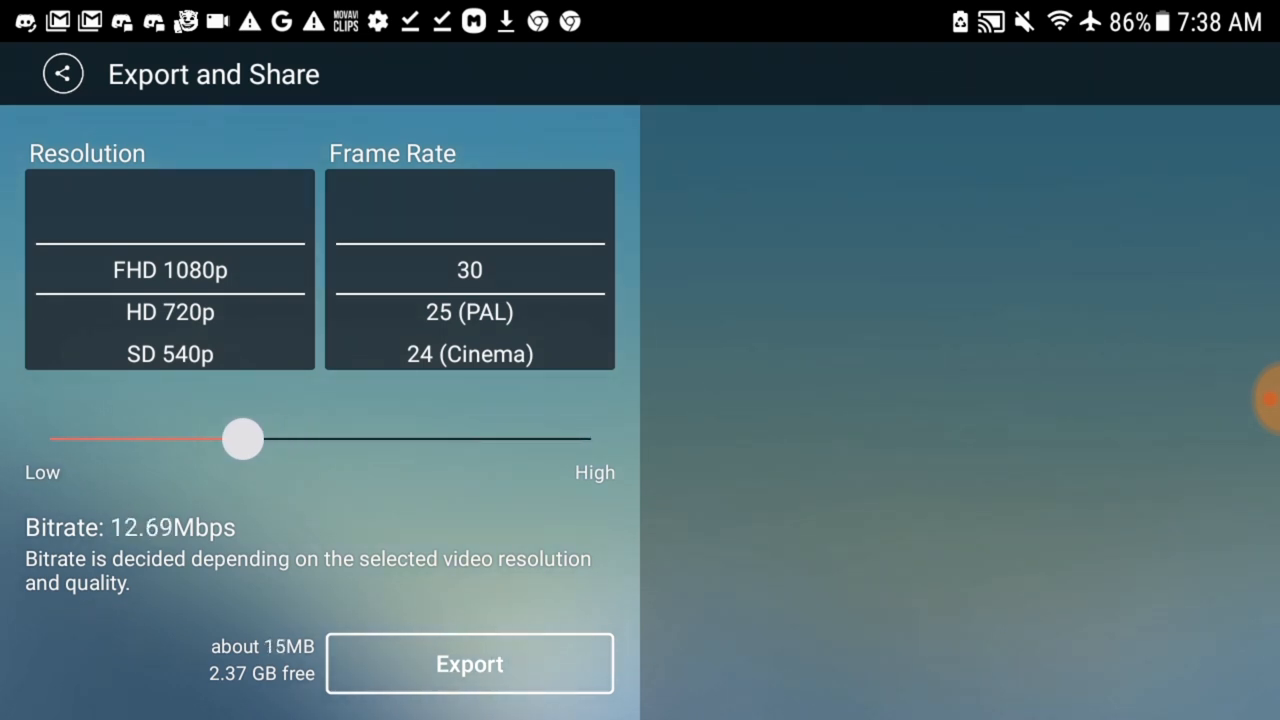
pyautogui.moveTo(243, 438); pyautogui.dragTo(590, 438)
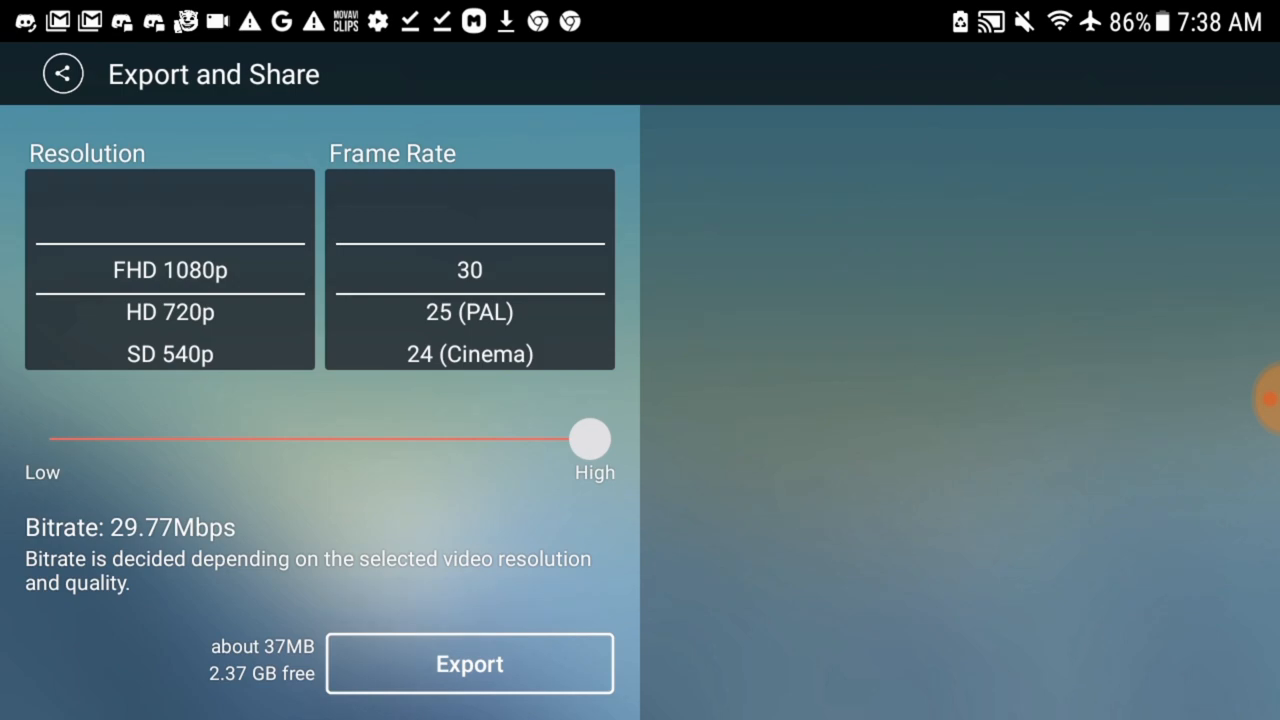
pyautogui.click(469, 663)
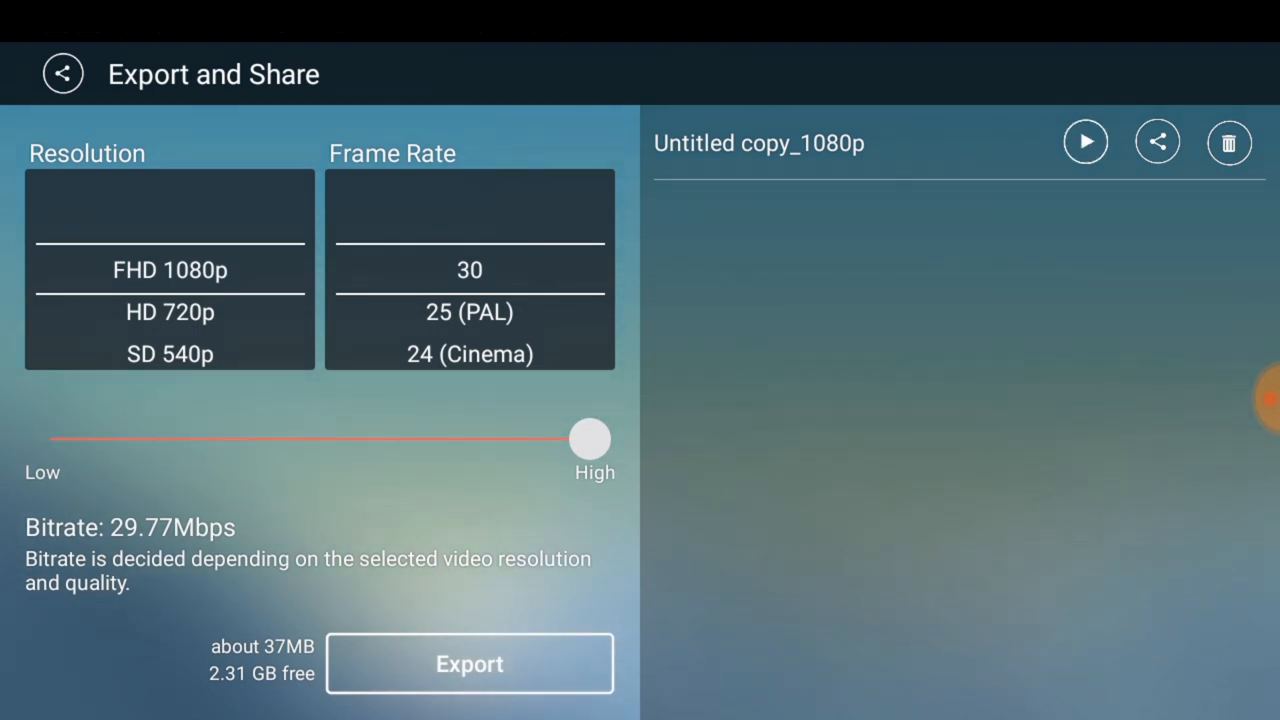
# Play the exported Untitled copy_1080p video in a player and return to projects.
pyautogui.click(1085, 142)
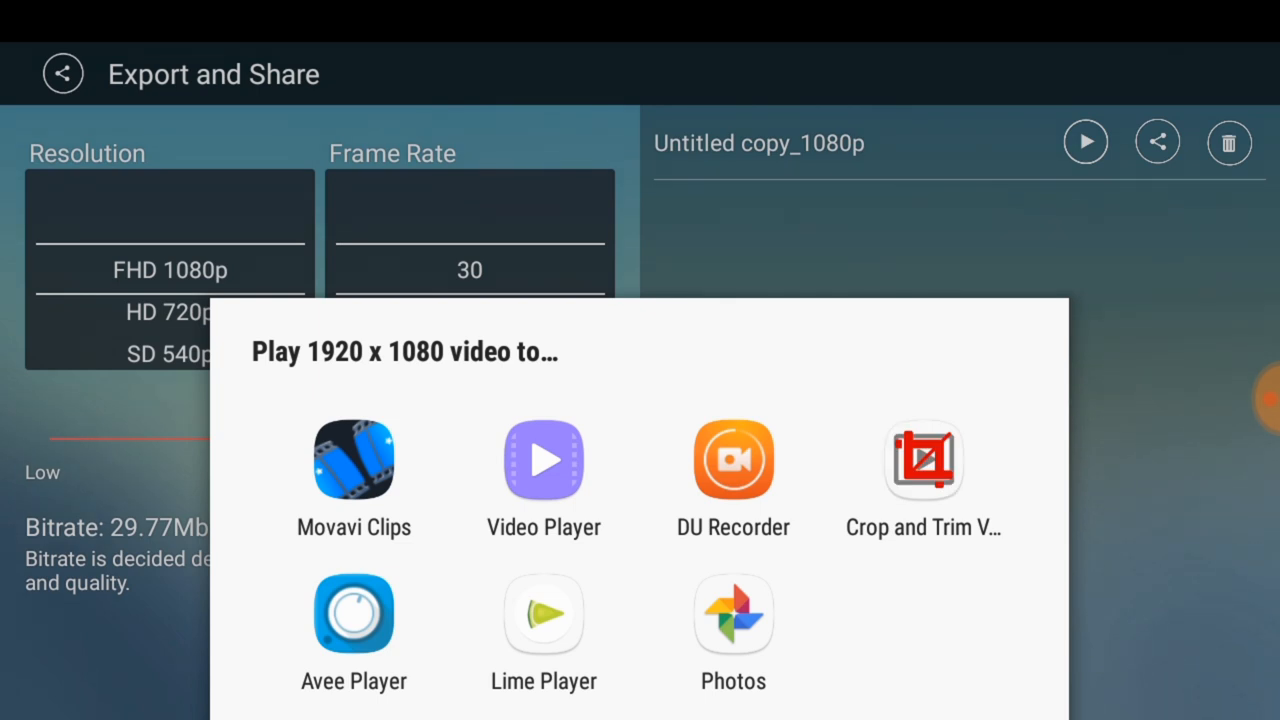
pyautogui.click(543, 475)
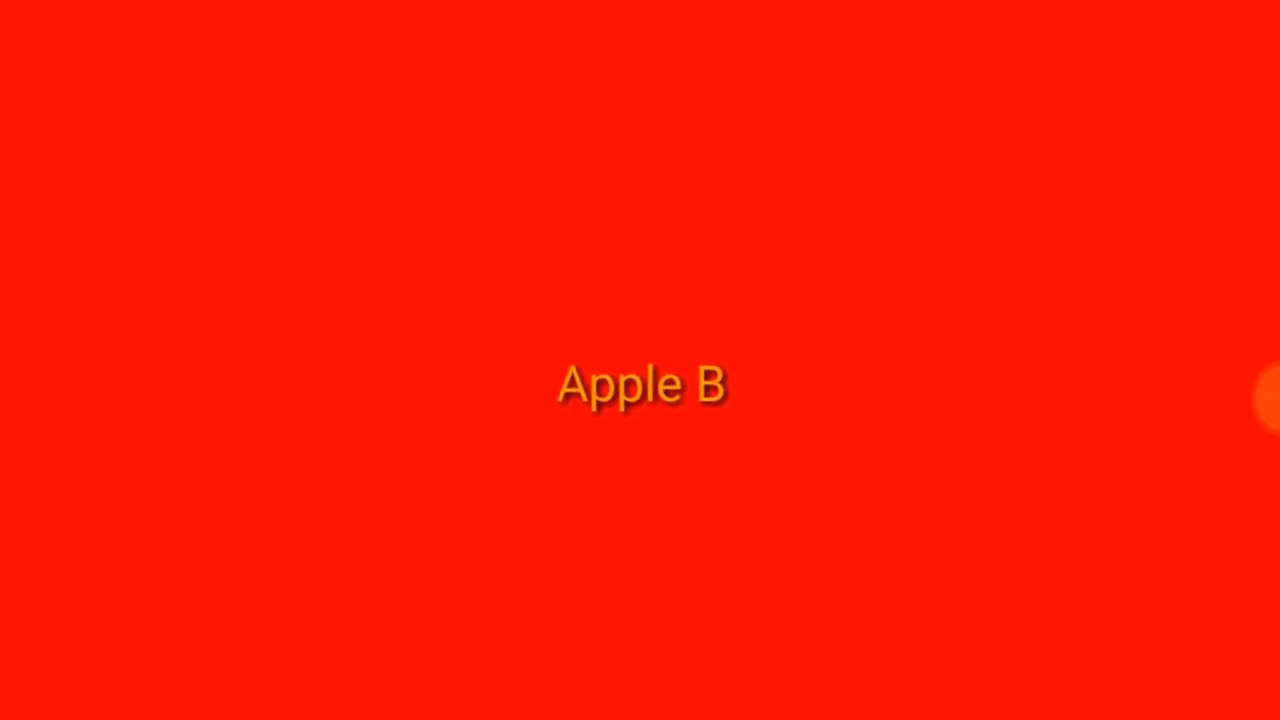
pyautogui.click(640, 360)
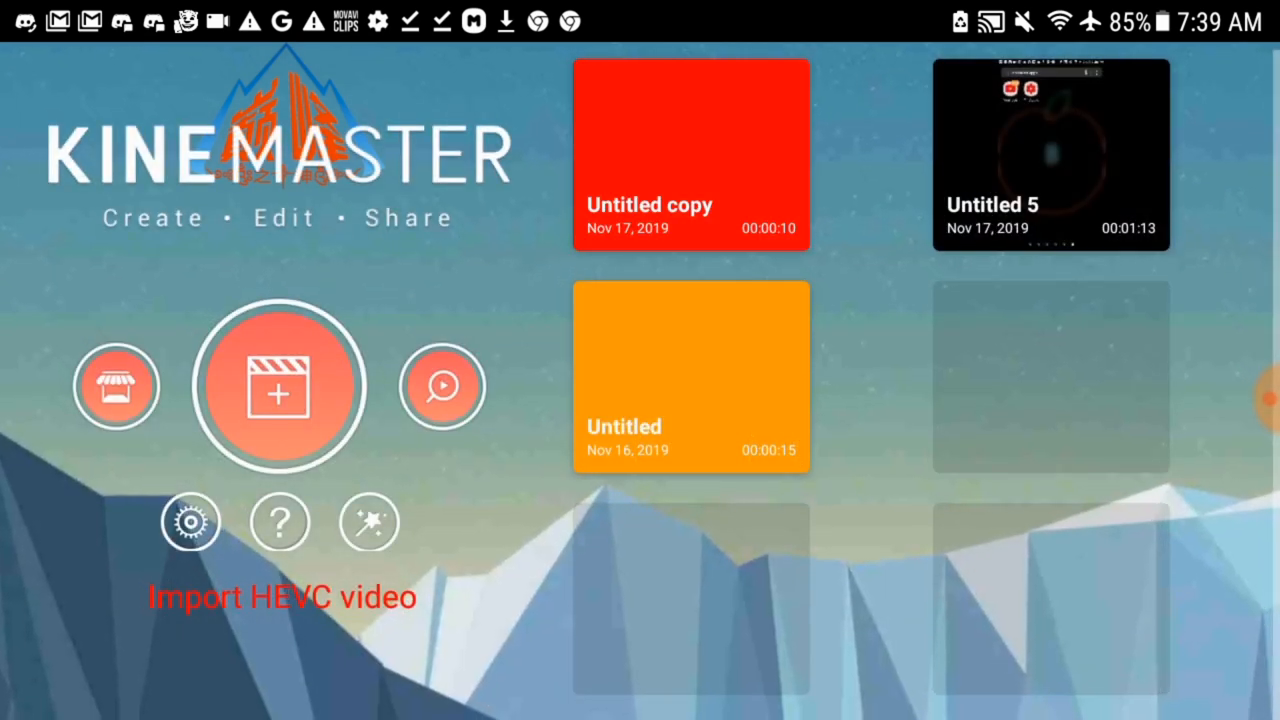
# Export the orange Untitled project at 1080p, 30 fps, high quality.
pyautogui.click(691, 377)
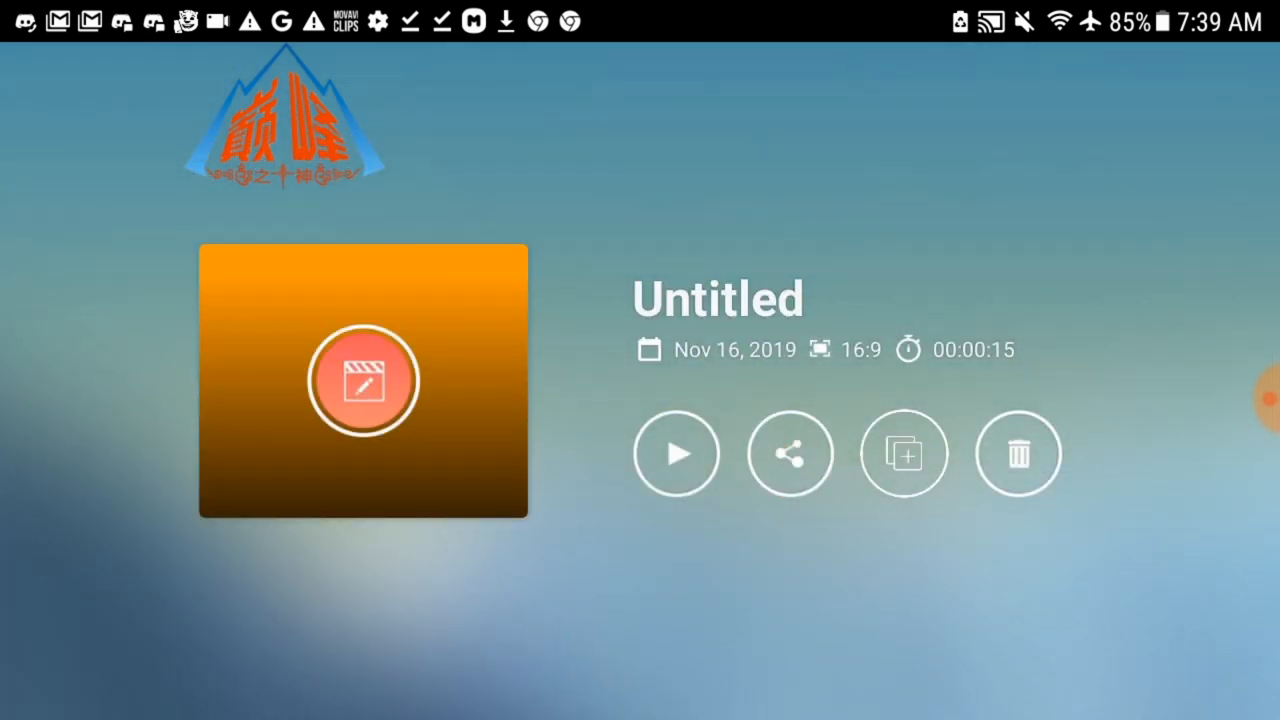
pyautogui.click(789, 453)
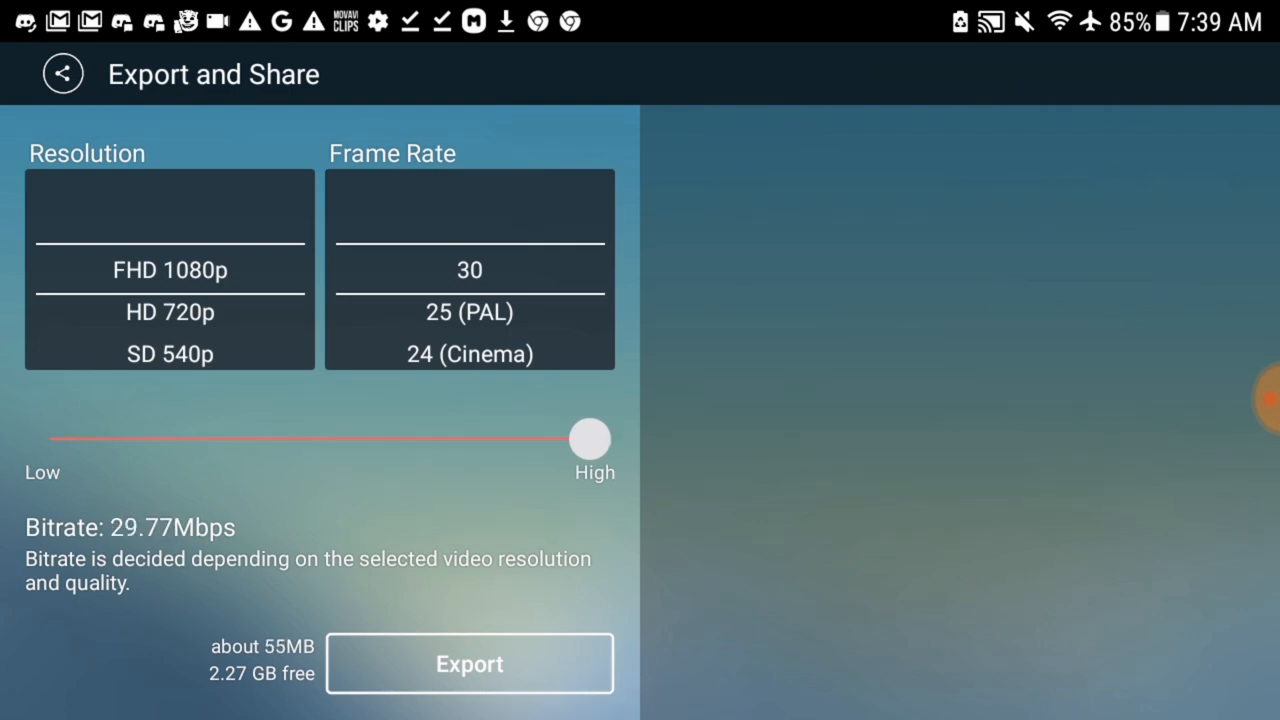
pyautogui.click(469, 663)
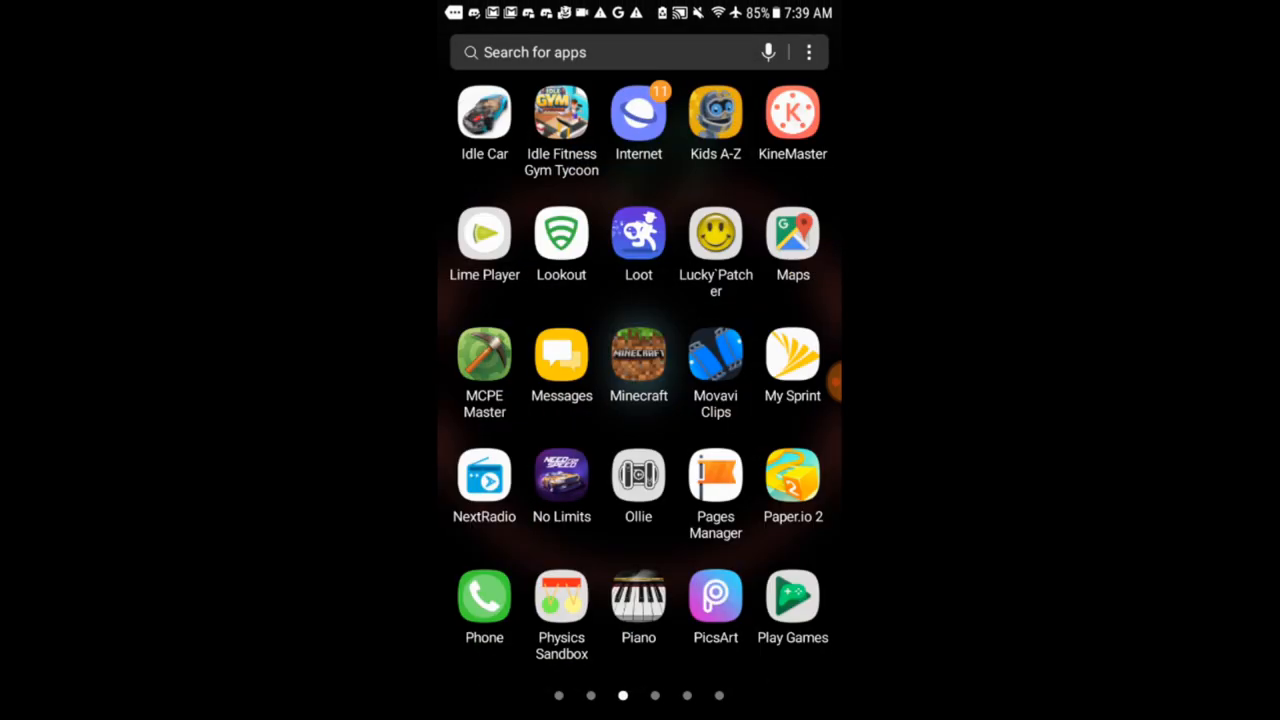
# Swipe through the app drawer pages to reach the Glitch Video Effects app.
pyautogui.hscroll(-3)
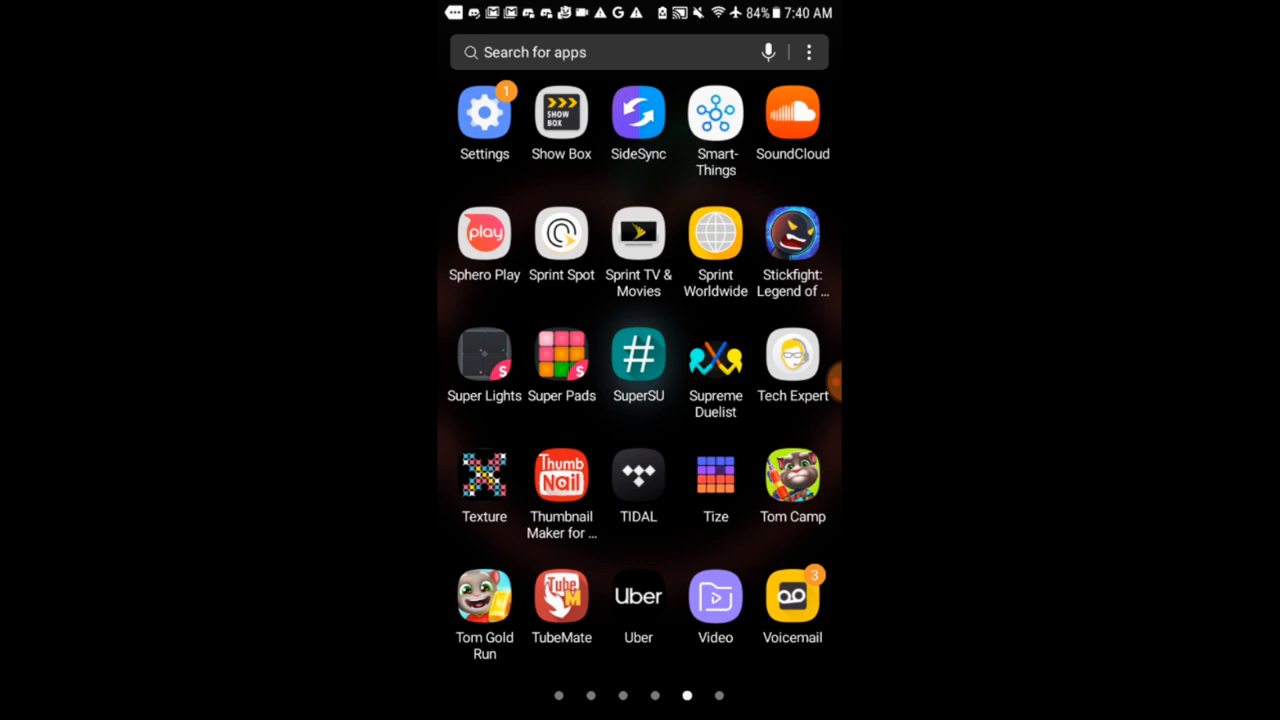
pyautogui.hscroll(-3)
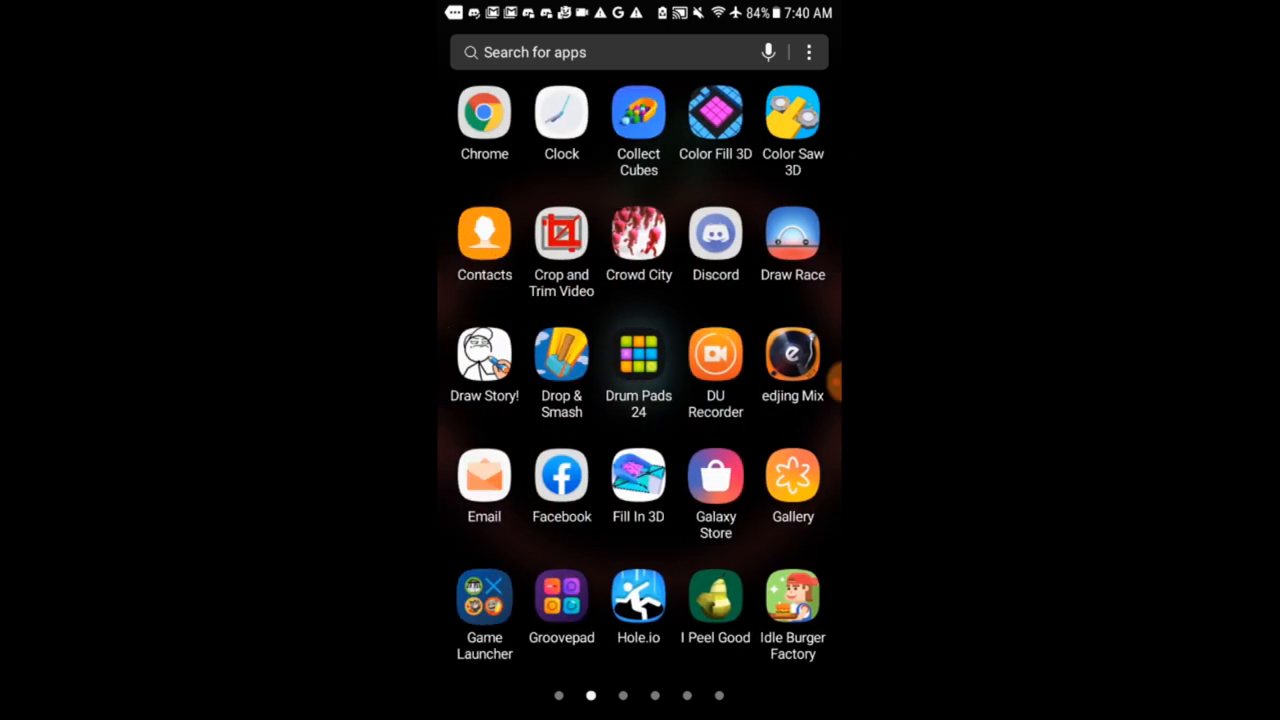
pyautogui.hscroll(-3)
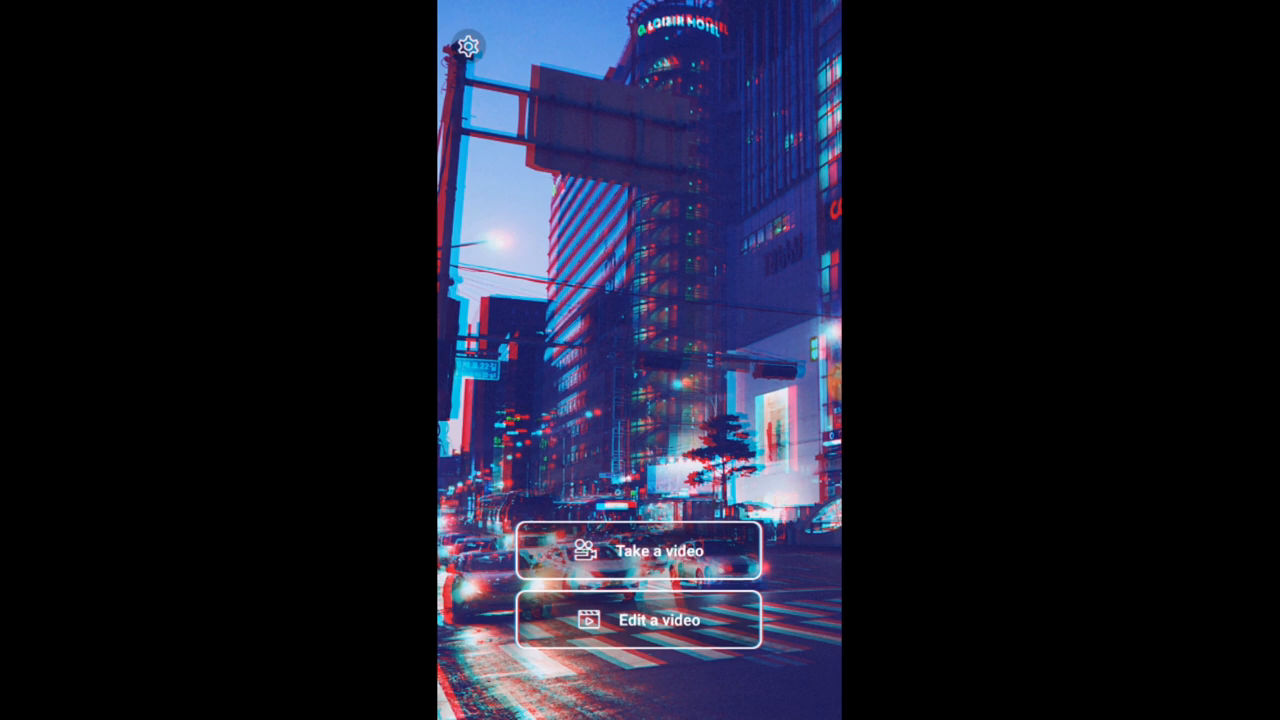
# Load the red Apple B clip for editing, previewing it before accepting.
pyautogui.click(640, 619)
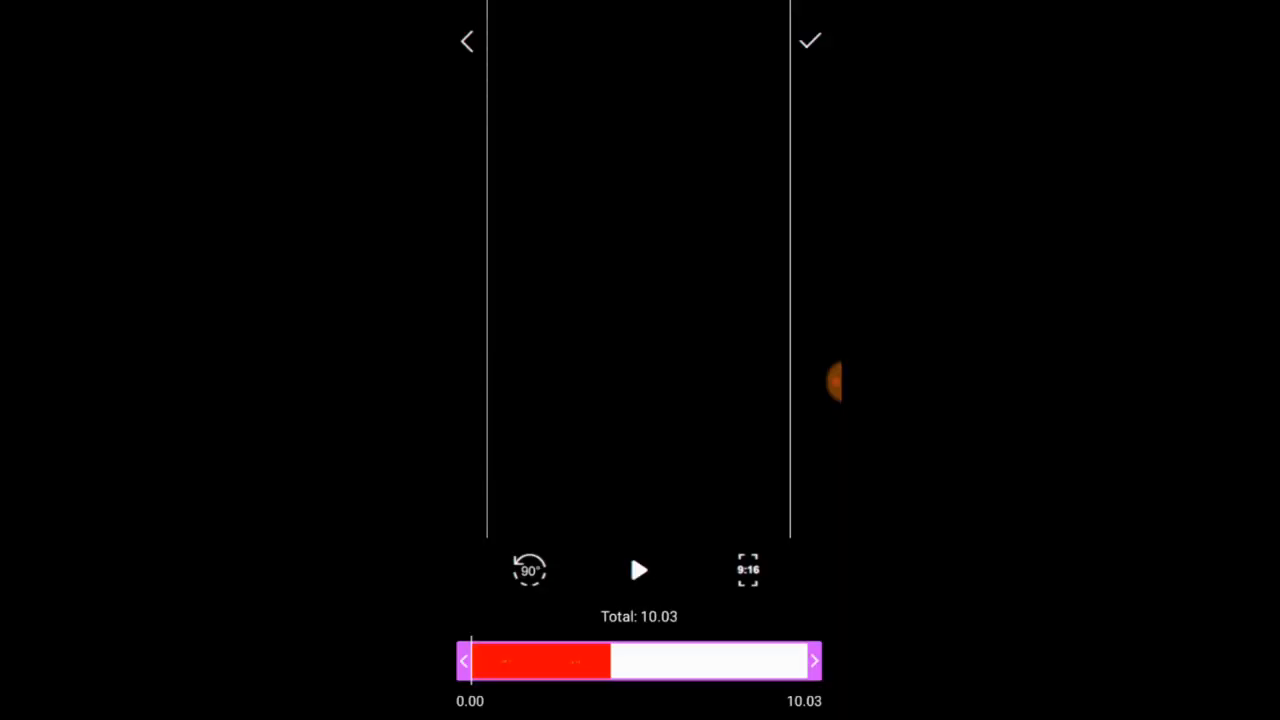
pyautogui.click(639, 570)
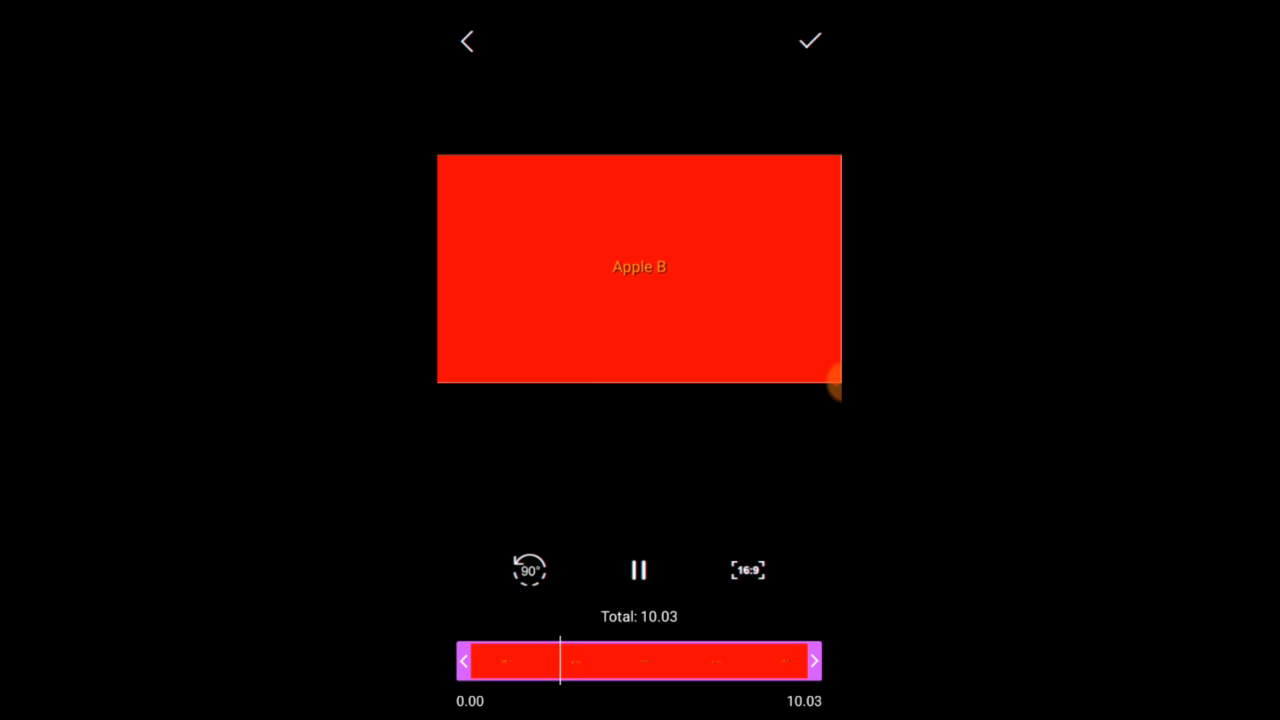
pyautogui.click(639, 570)
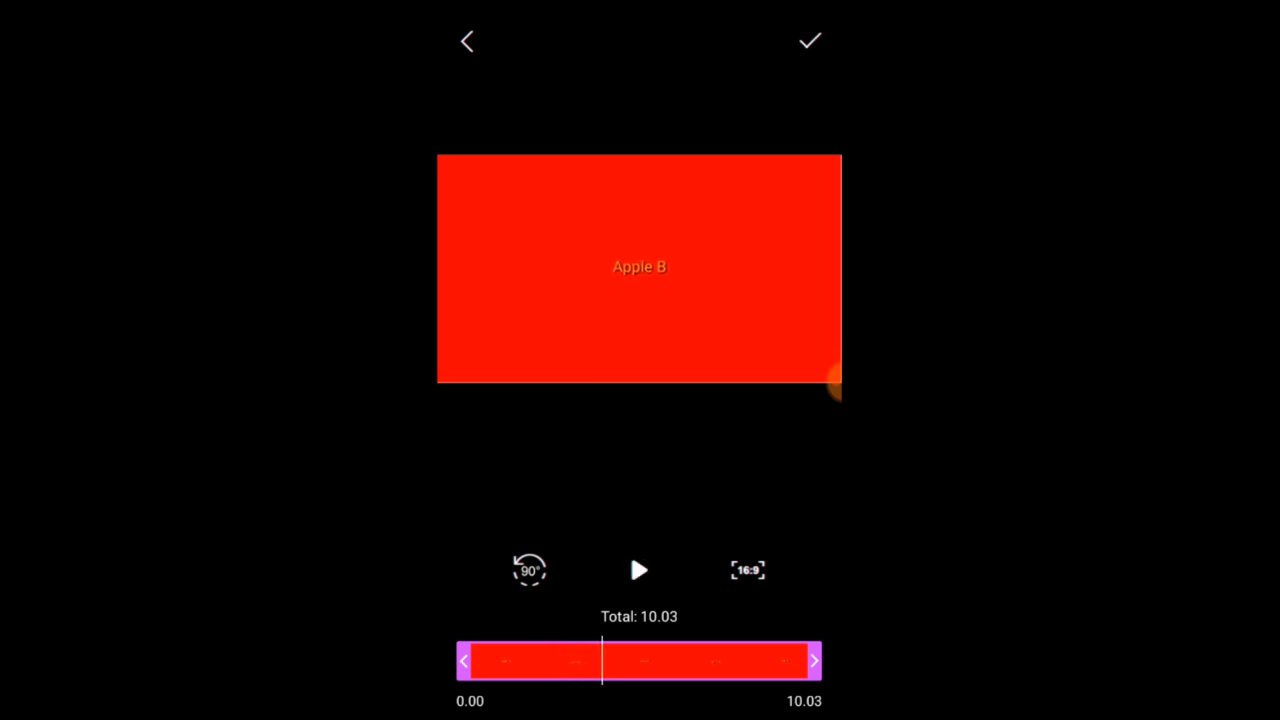
pyautogui.click(639, 570)
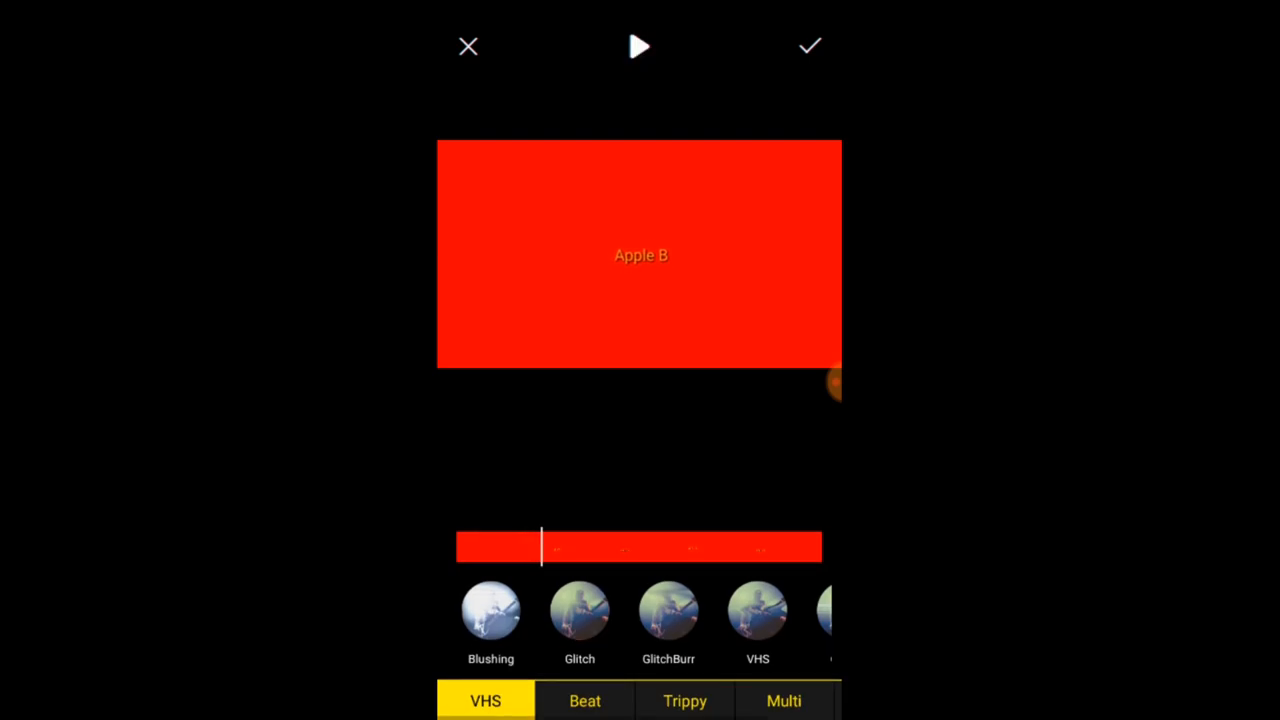
# Browse the Beat and Trippy effect categories, then confirm with the check mark.
pyautogui.hscroll(-3)
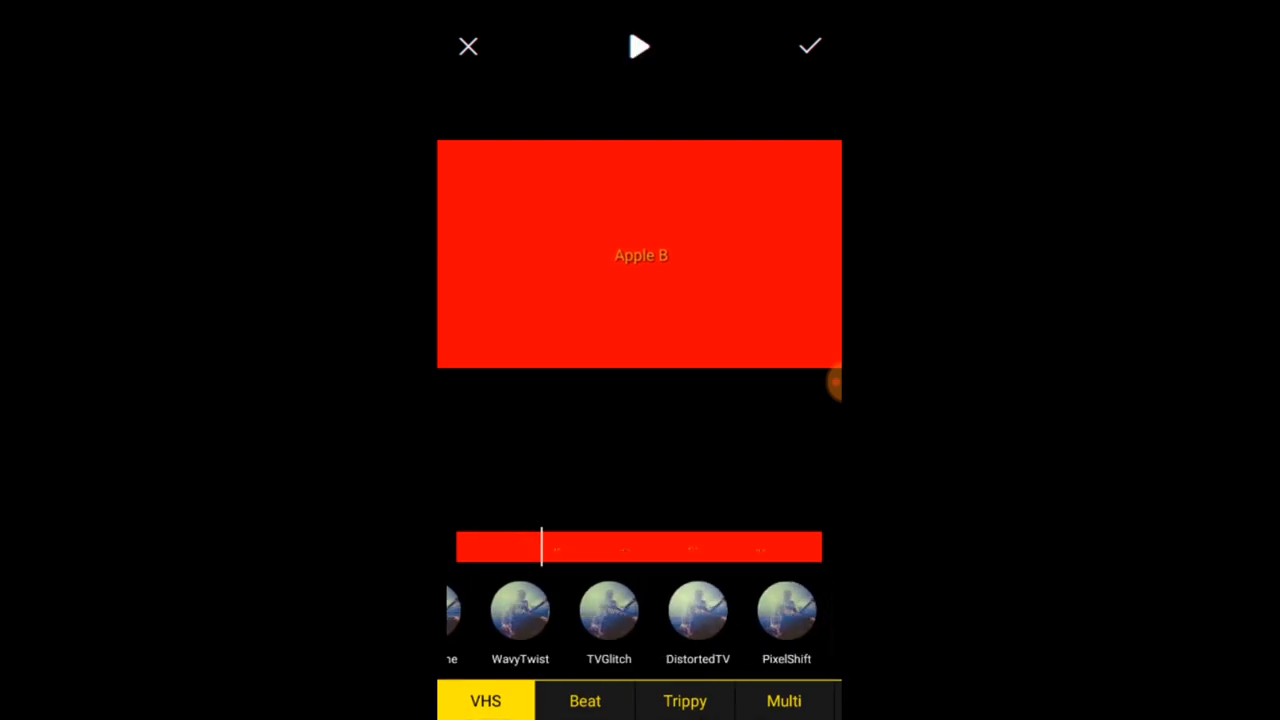
pyautogui.click(584, 700)
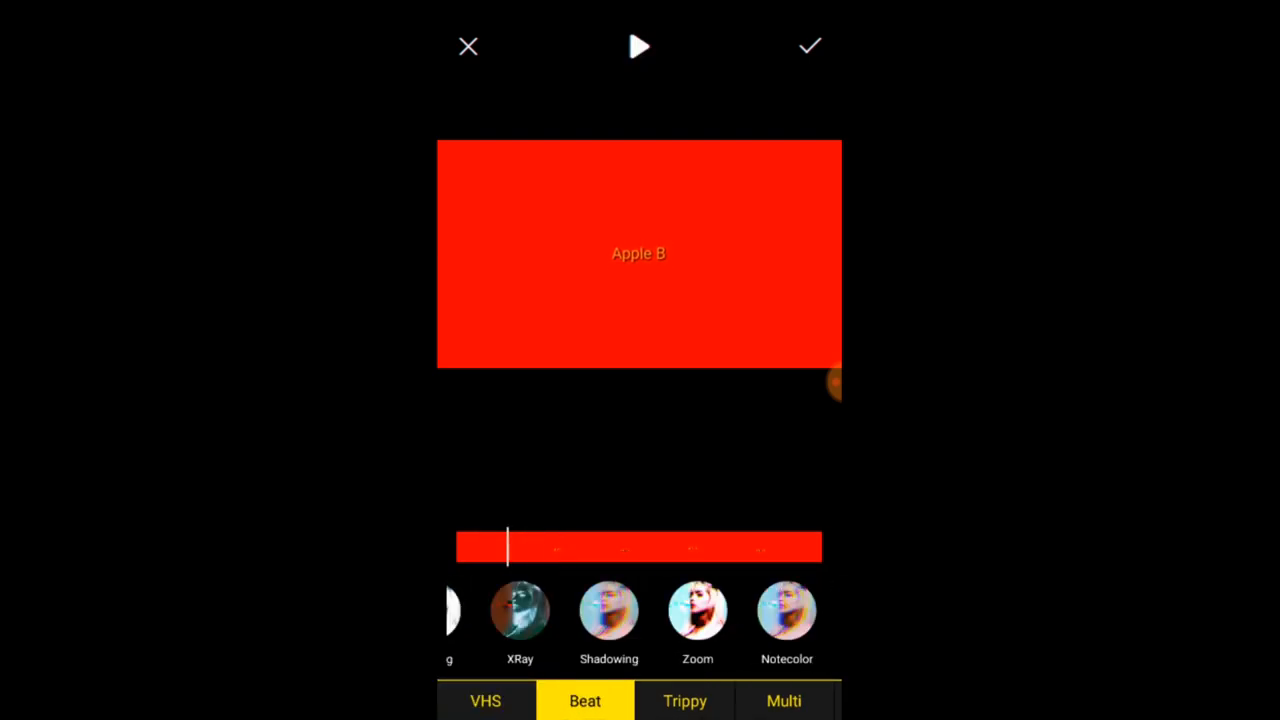
pyautogui.click(684, 700)
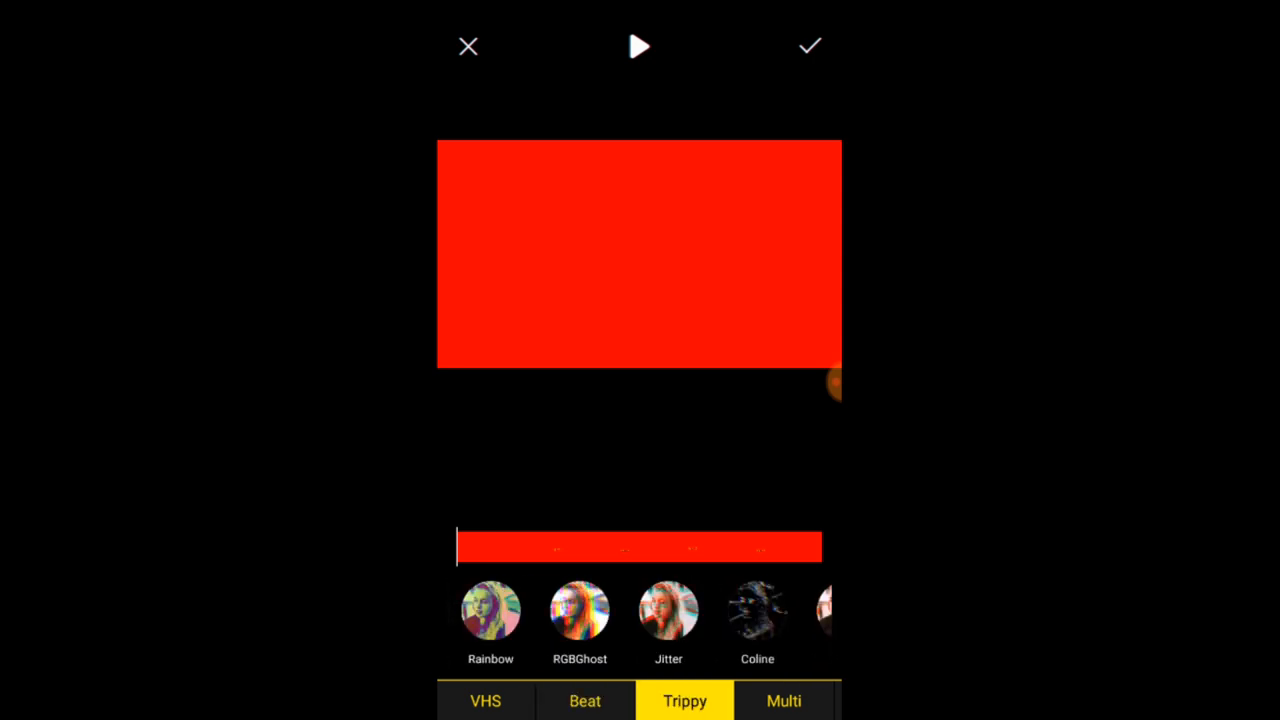
pyautogui.hscroll(-3)
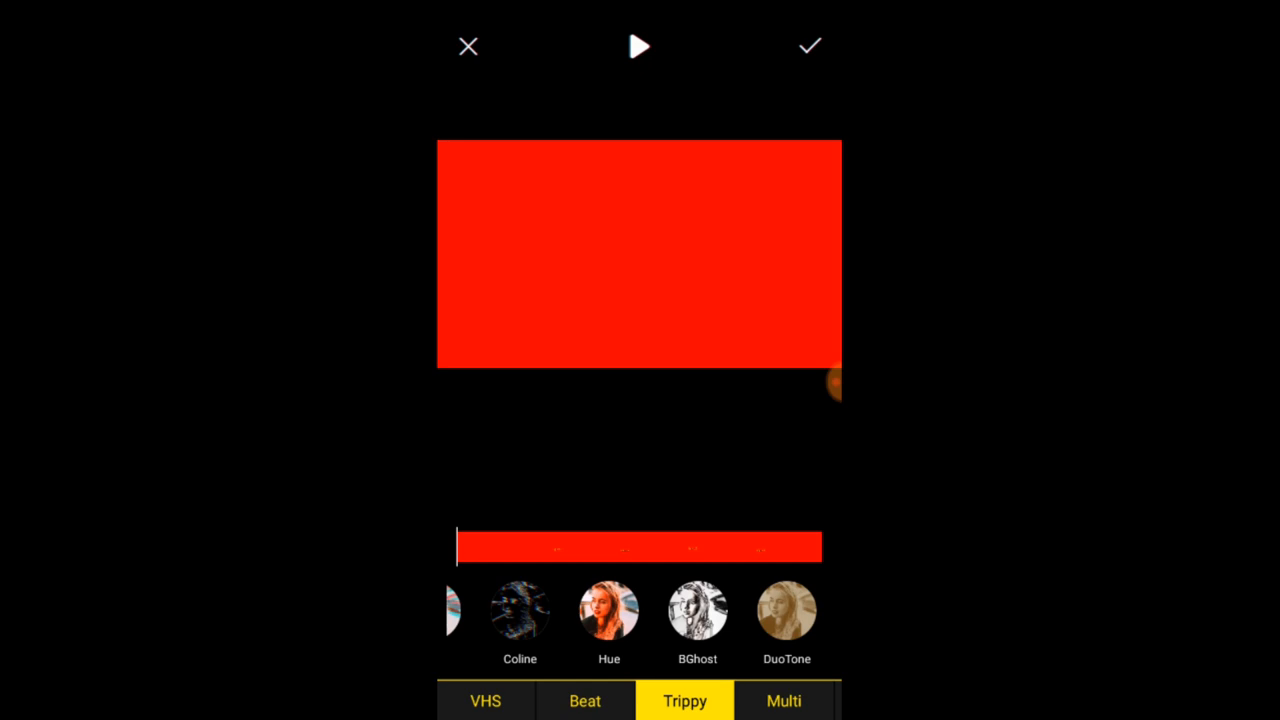
pyautogui.click(639, 46)
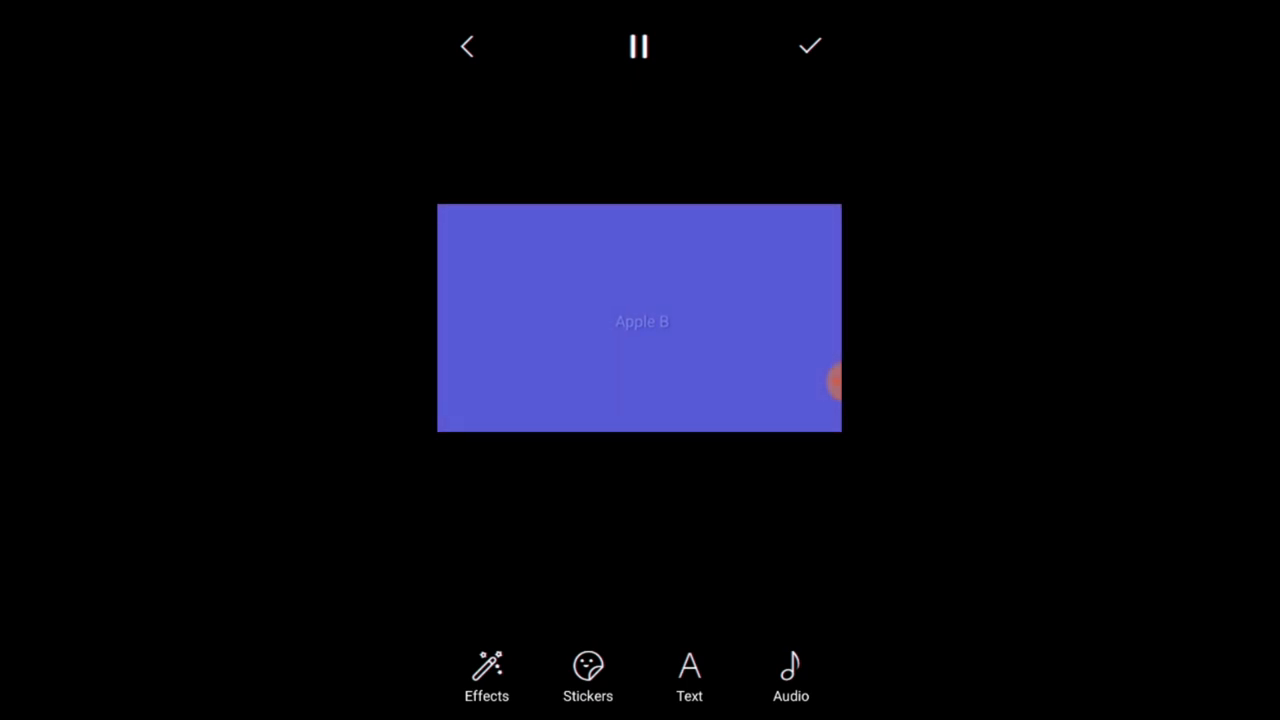
# Leave the edit page and reload the full-length clip for editing.
pyautogui.click(467, 46)
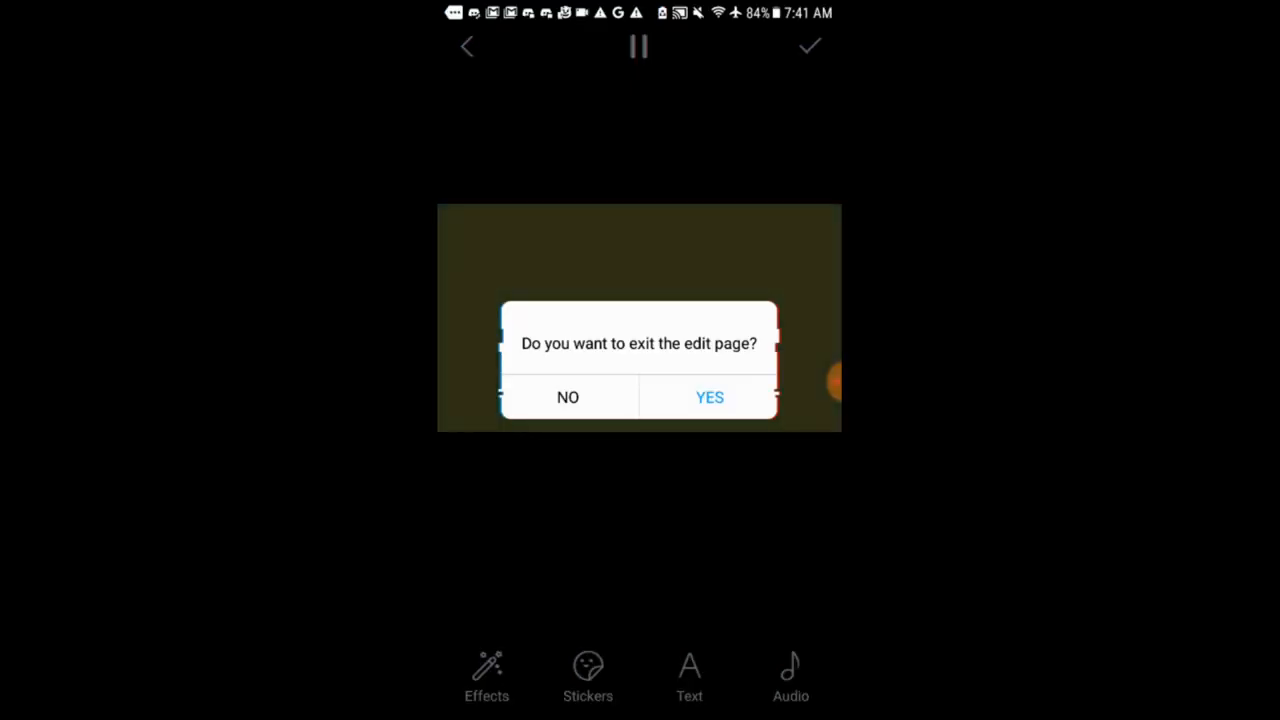
pyautogui.click(709, 397)
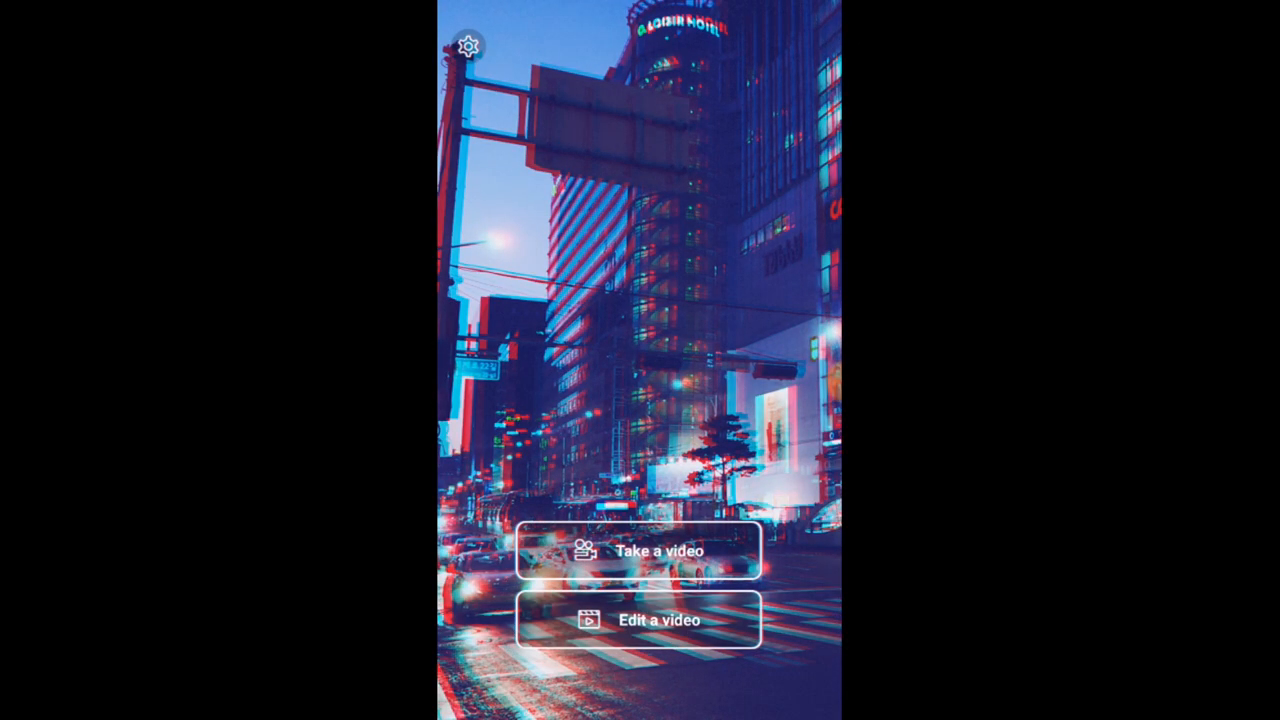
pyautogui.click(640, 619)
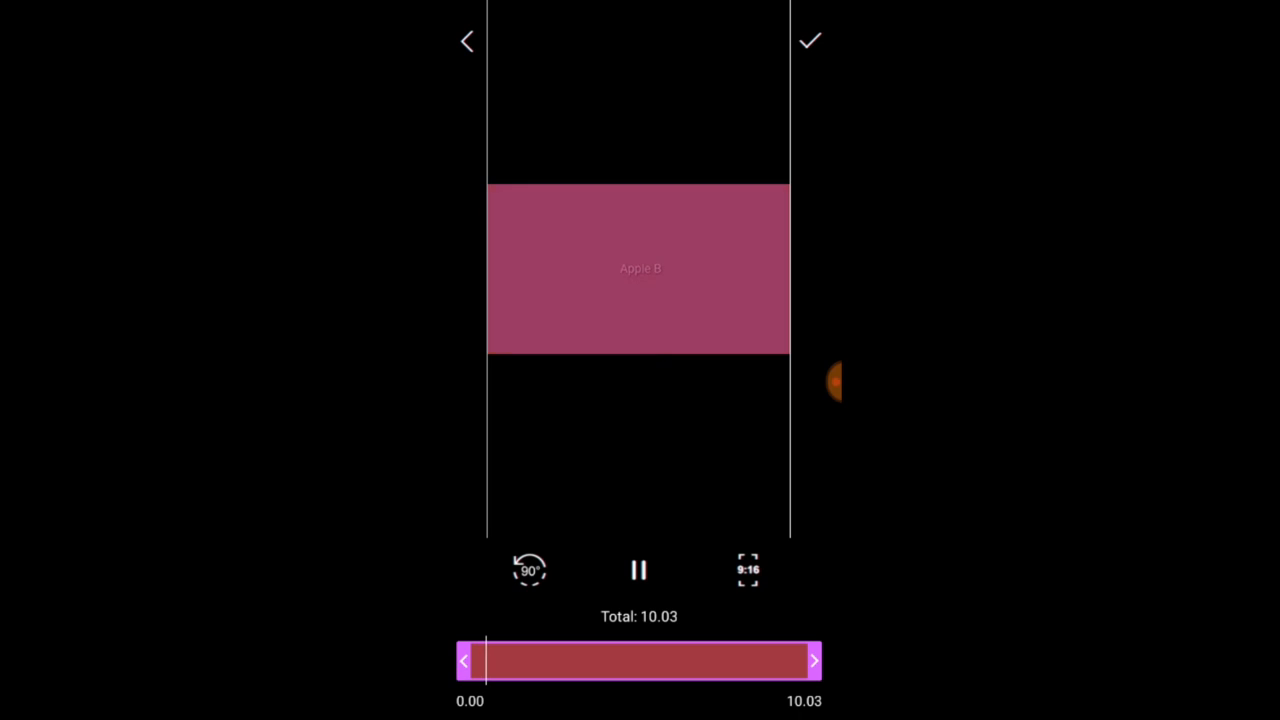
pyautogui.click(748, 569)
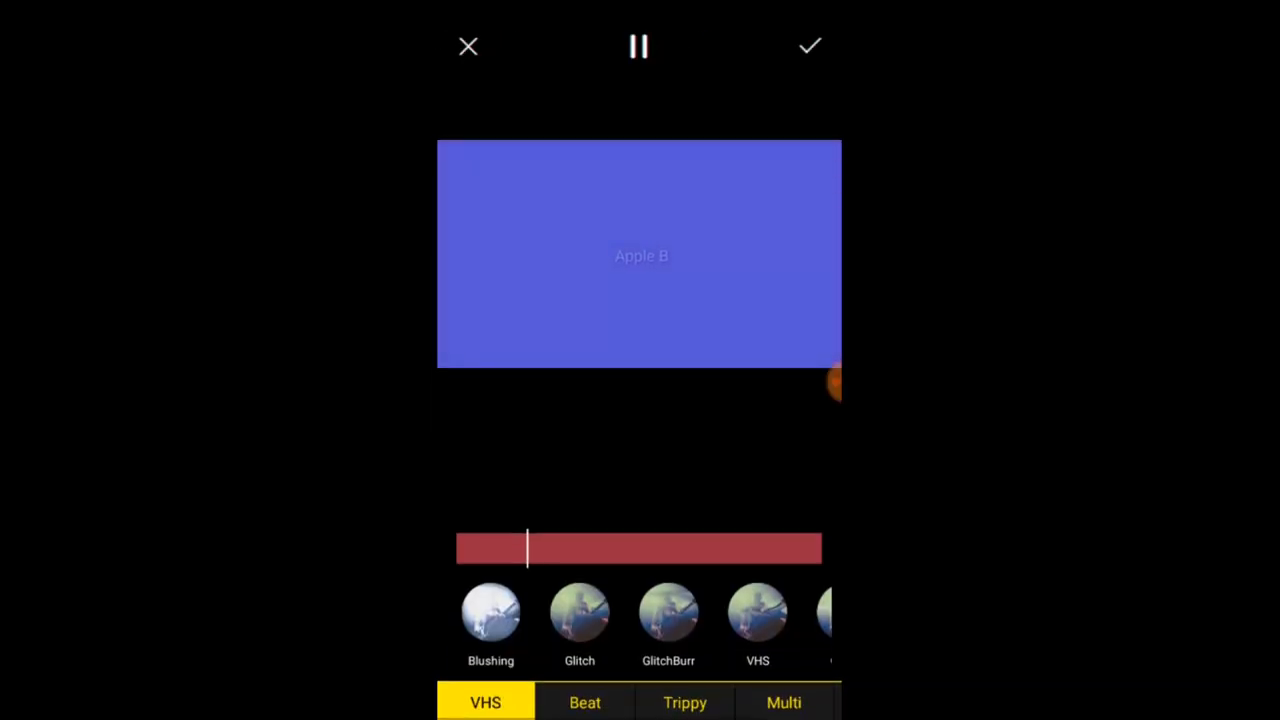
# Apply a Beat effect, discard the edits, and exit to the home screen.
pyautogui.click(585, 701)
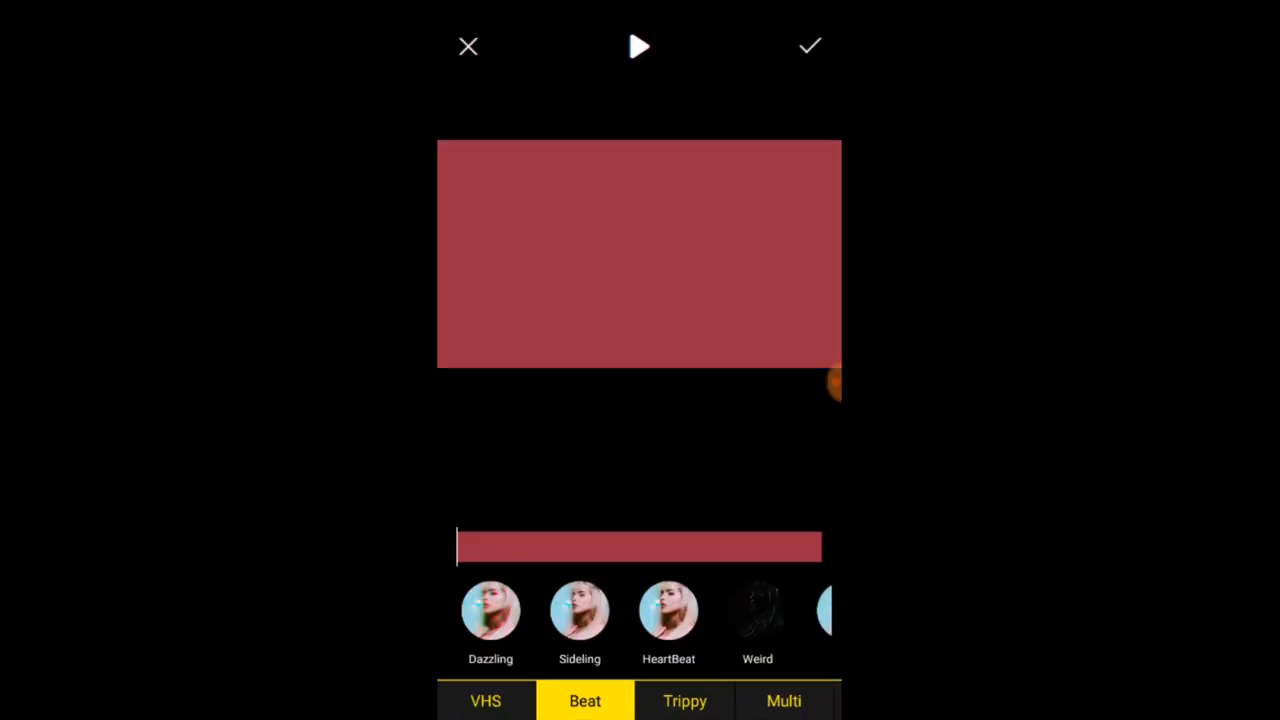
pyautogui.click(639, 46)
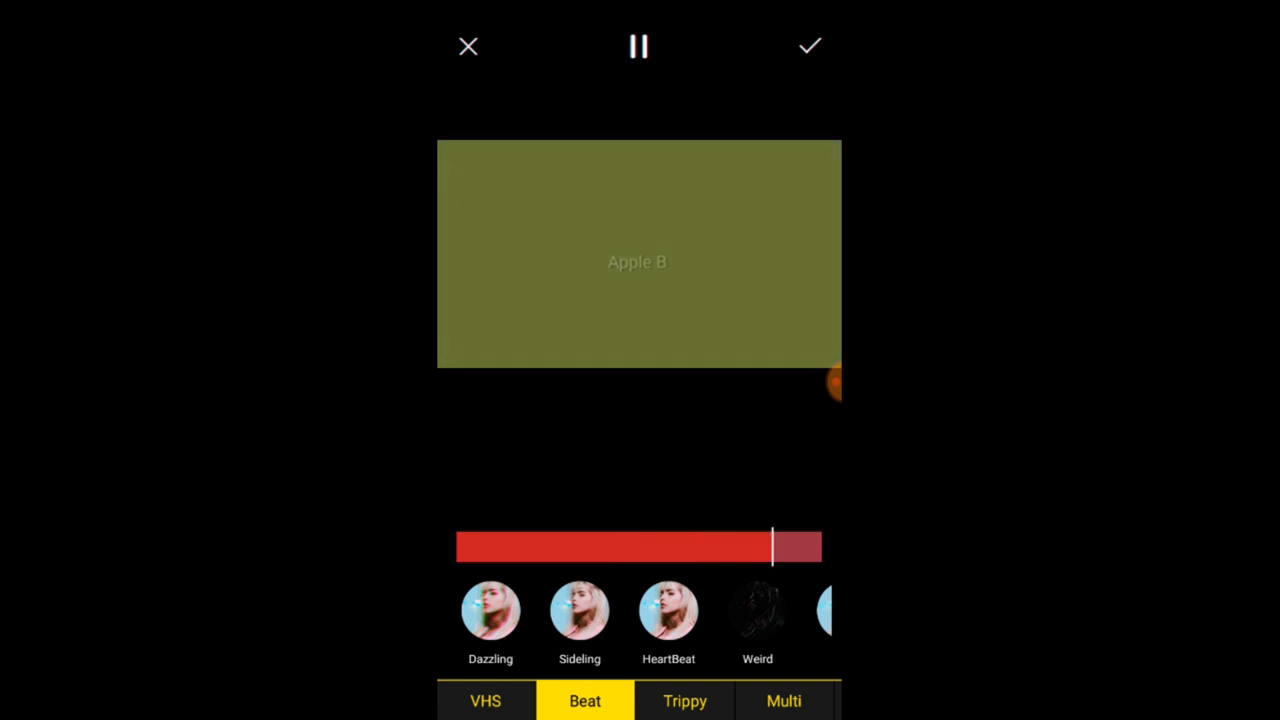
pyautogui.click(638, 46)
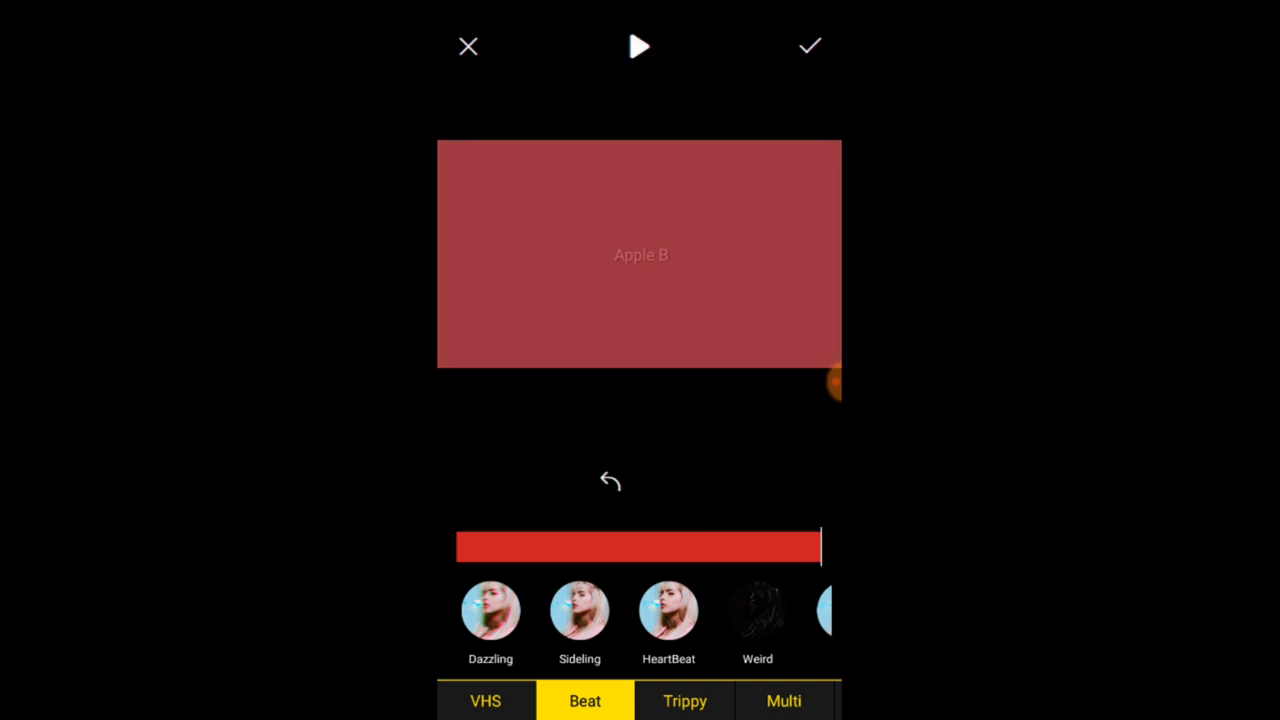
pyautogui.click(468, 46)
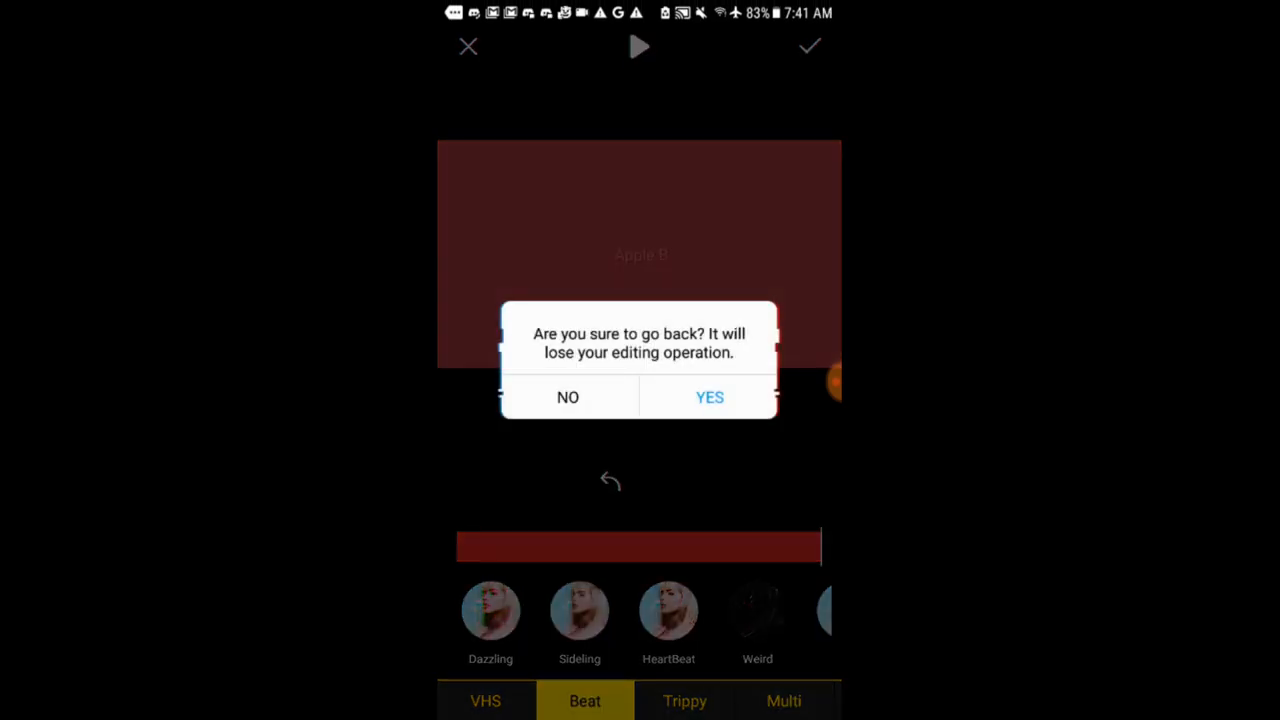
pyautogui.click(567, 397)
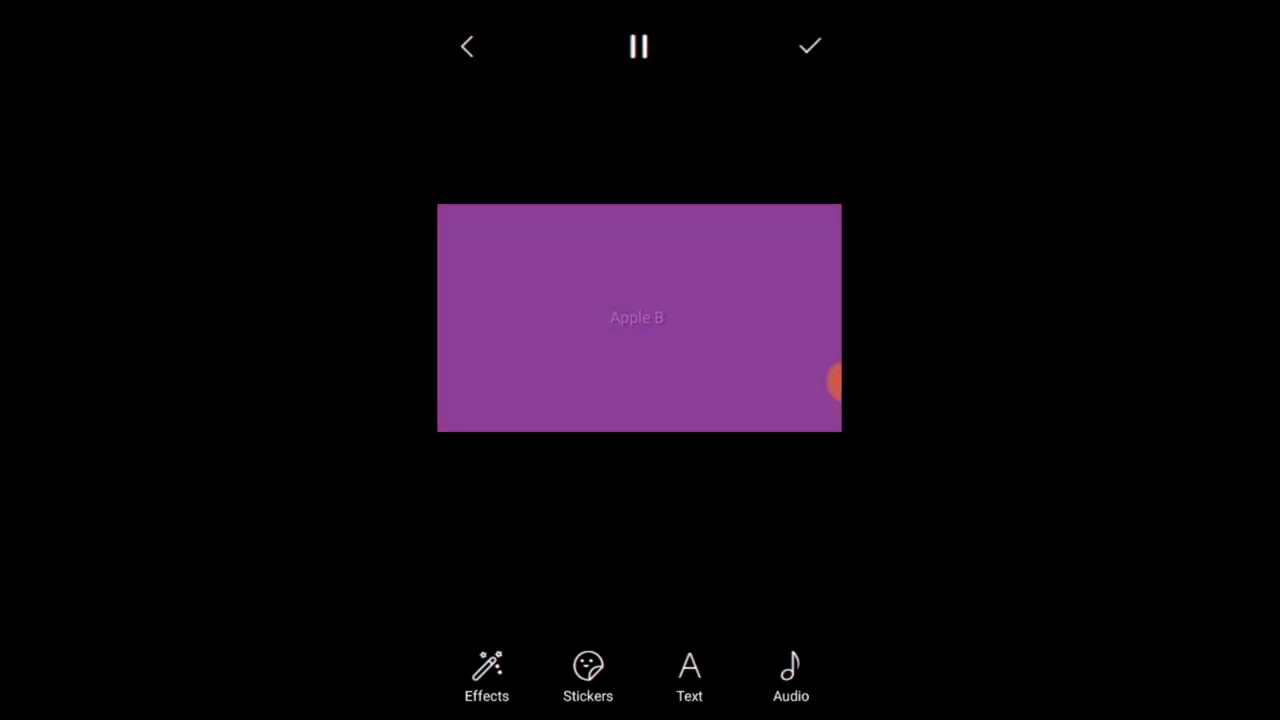
pyautogui.click(467, 46)
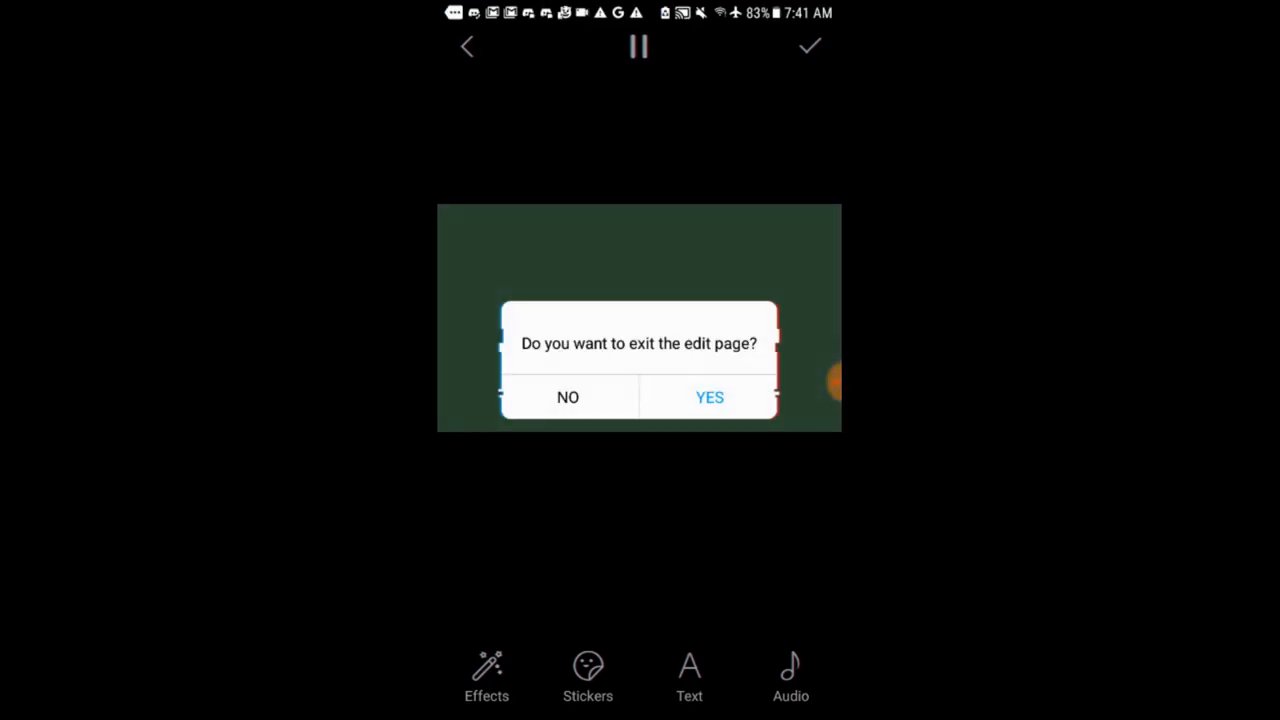
pyautogui.click(709, 397)
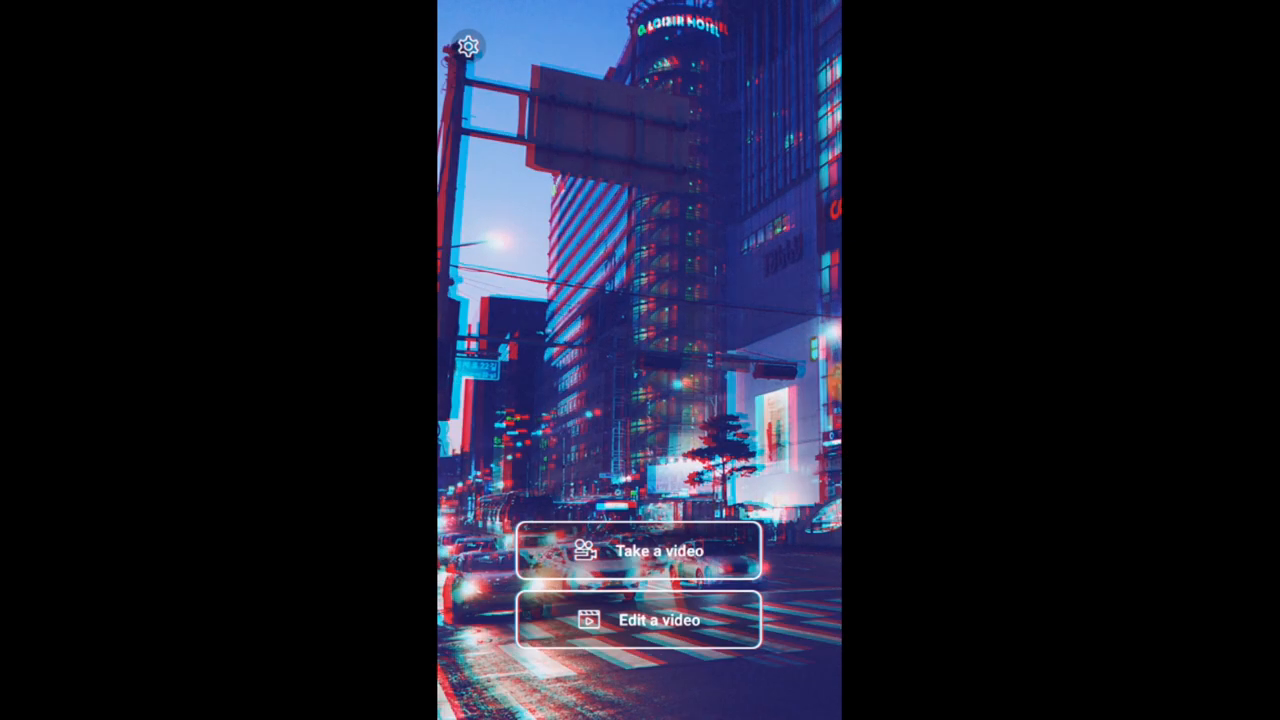
# Back out of a 10-second clip and choose the 15.03-second orange clip instead.
pyautogui.click(640, 619)
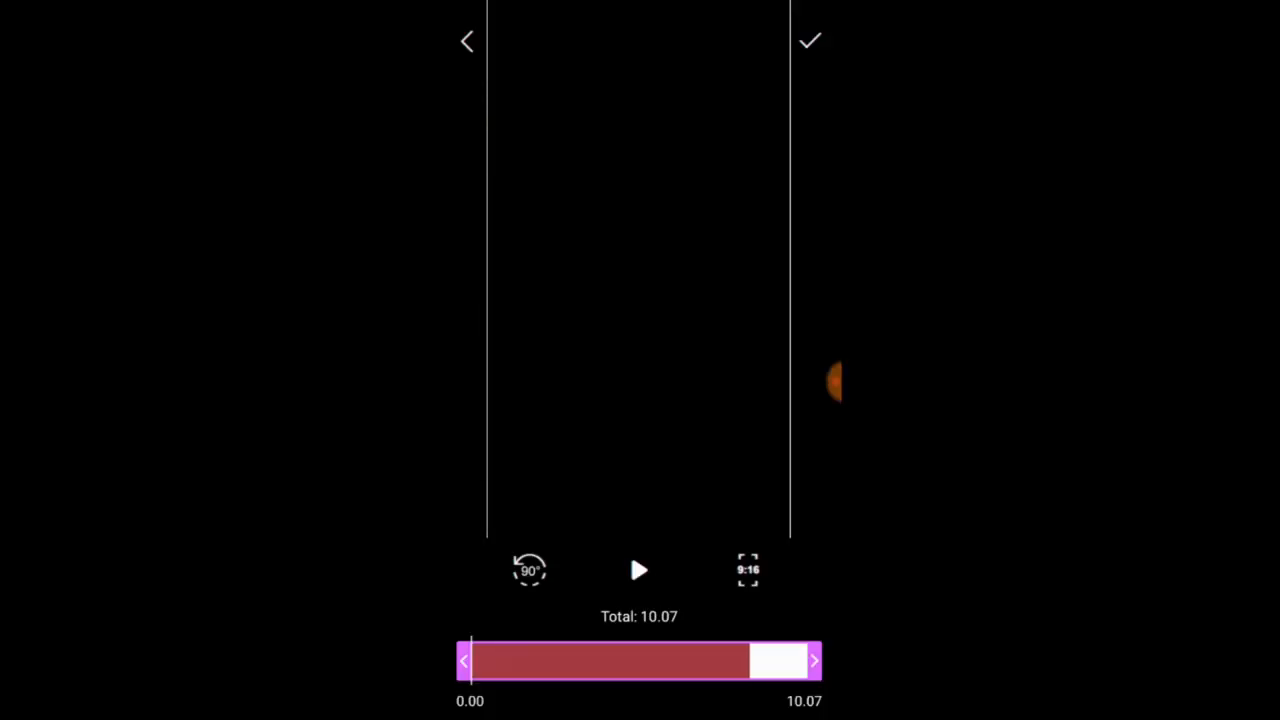
pyautogui.click(639, 570)
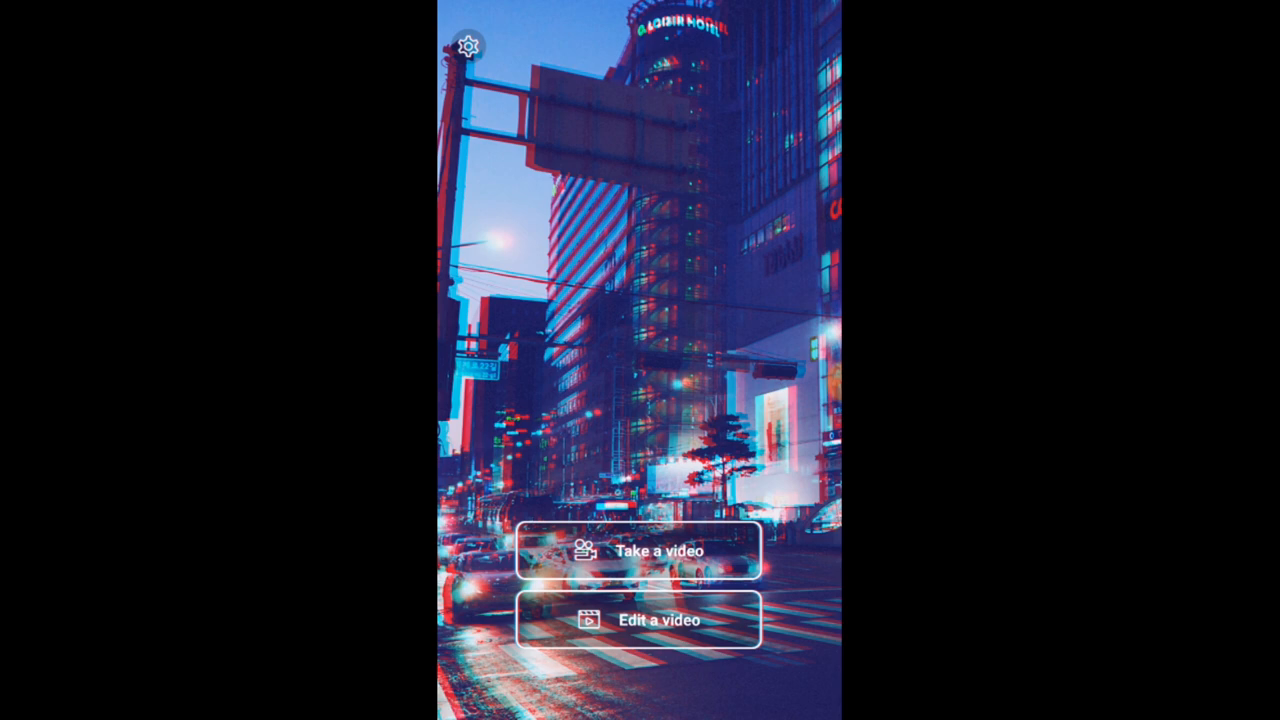
pyautogui.click(653, 619)
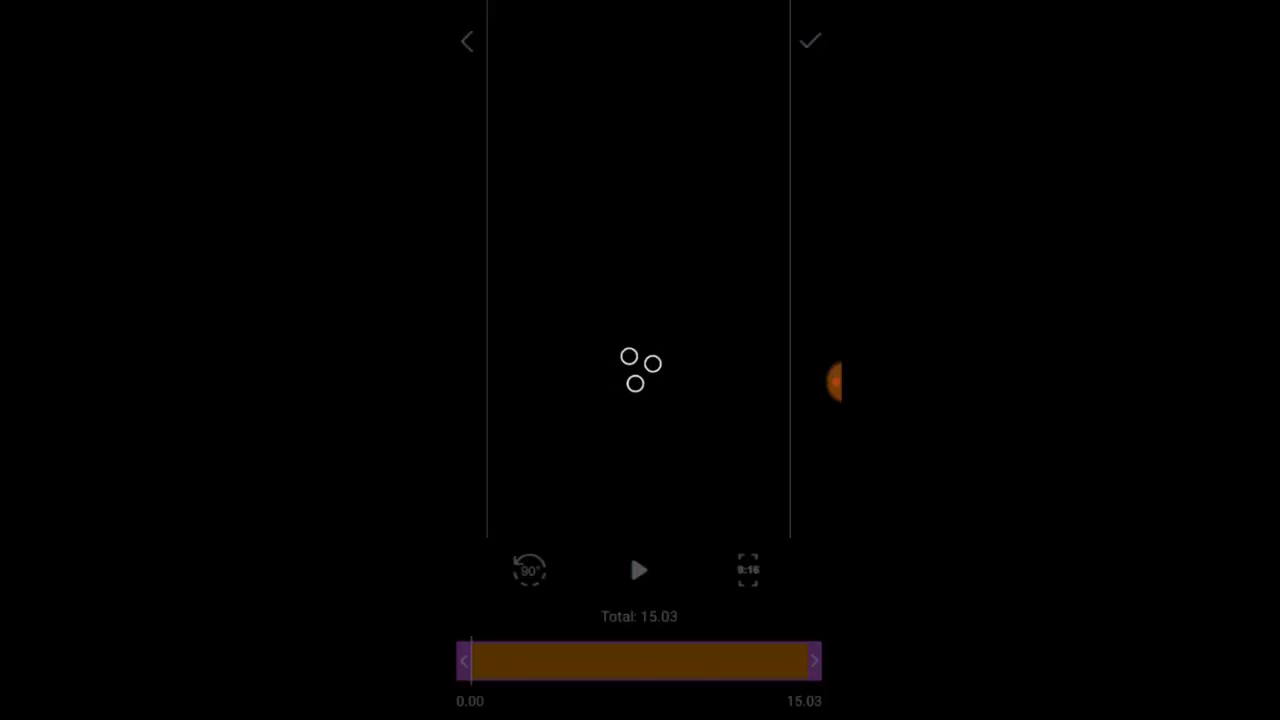
# Accept the full 15.03-second orange clip and pause its preview in the effects screen.
pyautogui.click(639, 569)
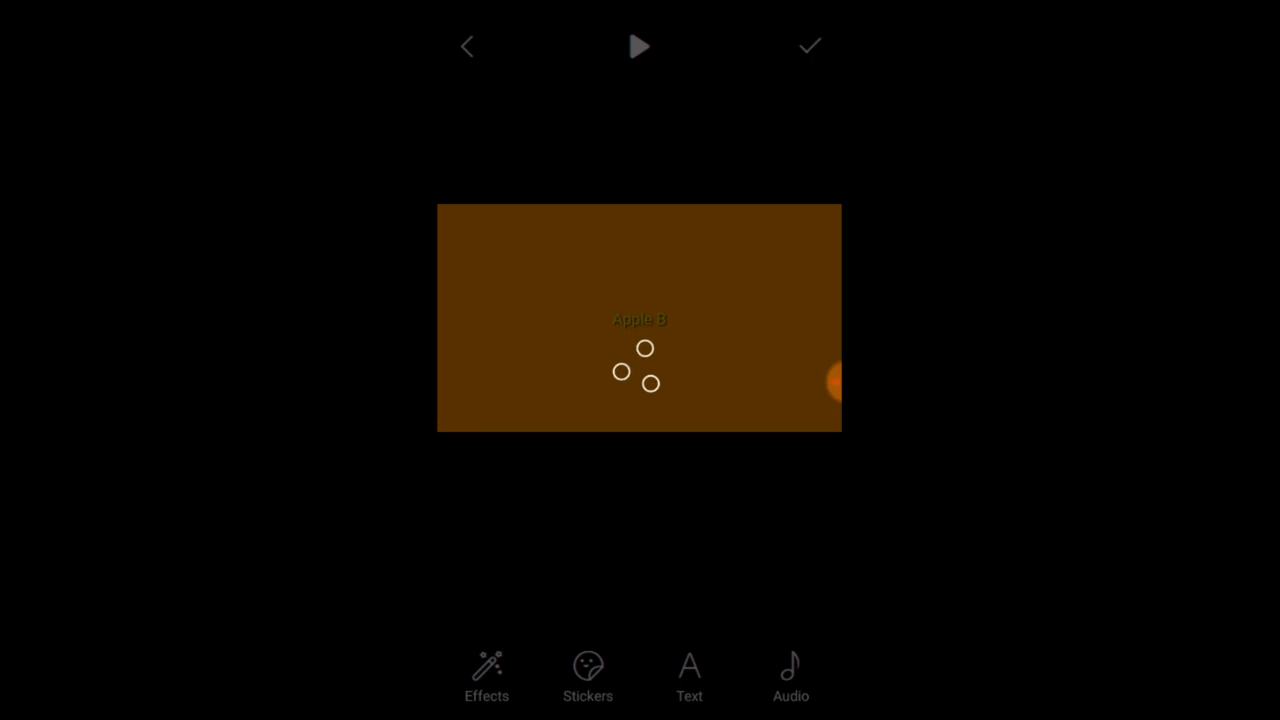
pyautogui.click(486, 675)
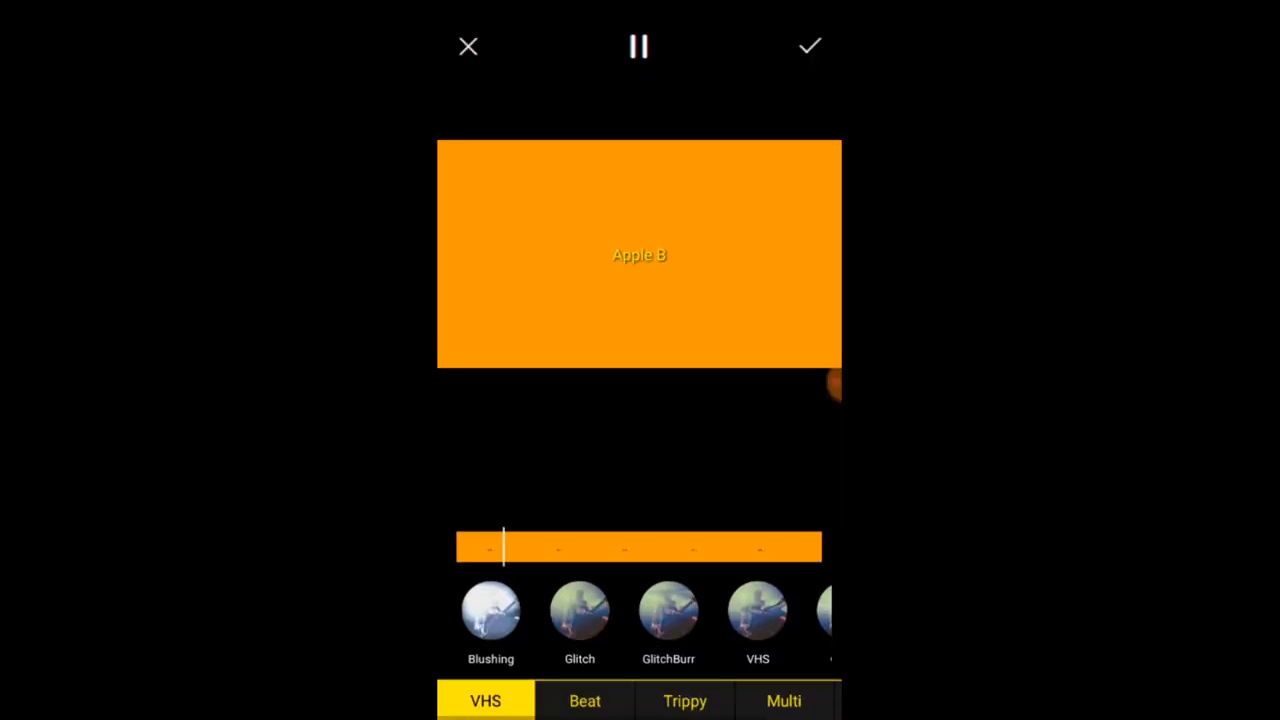
pyautogui.click(639, 47)
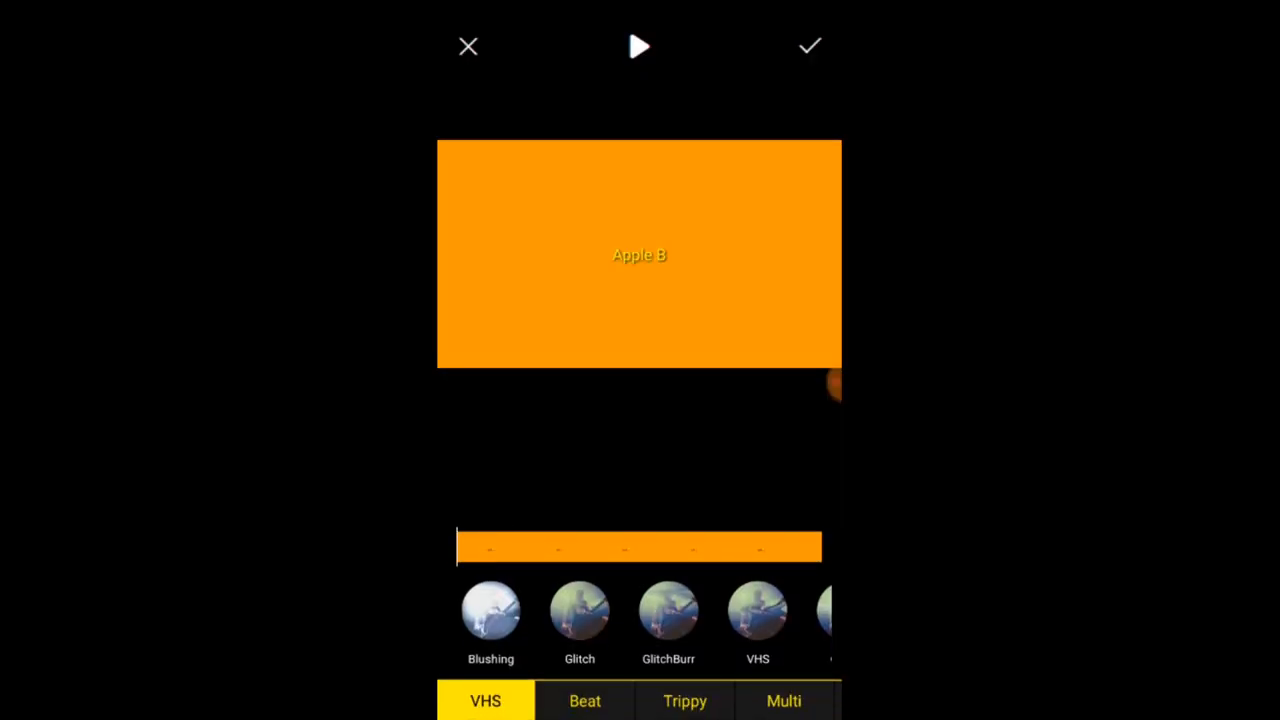
# Apply the rainbow Trippy effect along the whole clip, then exit the effects screen.
pyautogui.click(684, 700)
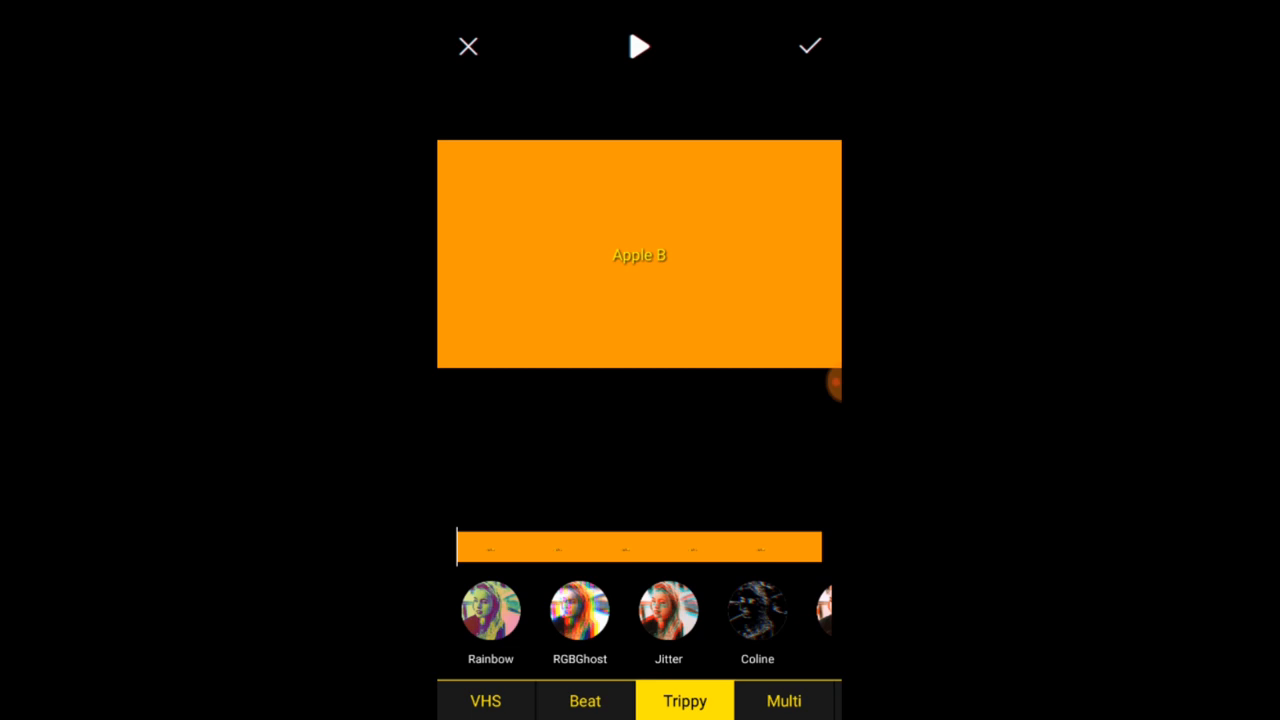
pyautogui.click(639, 46)
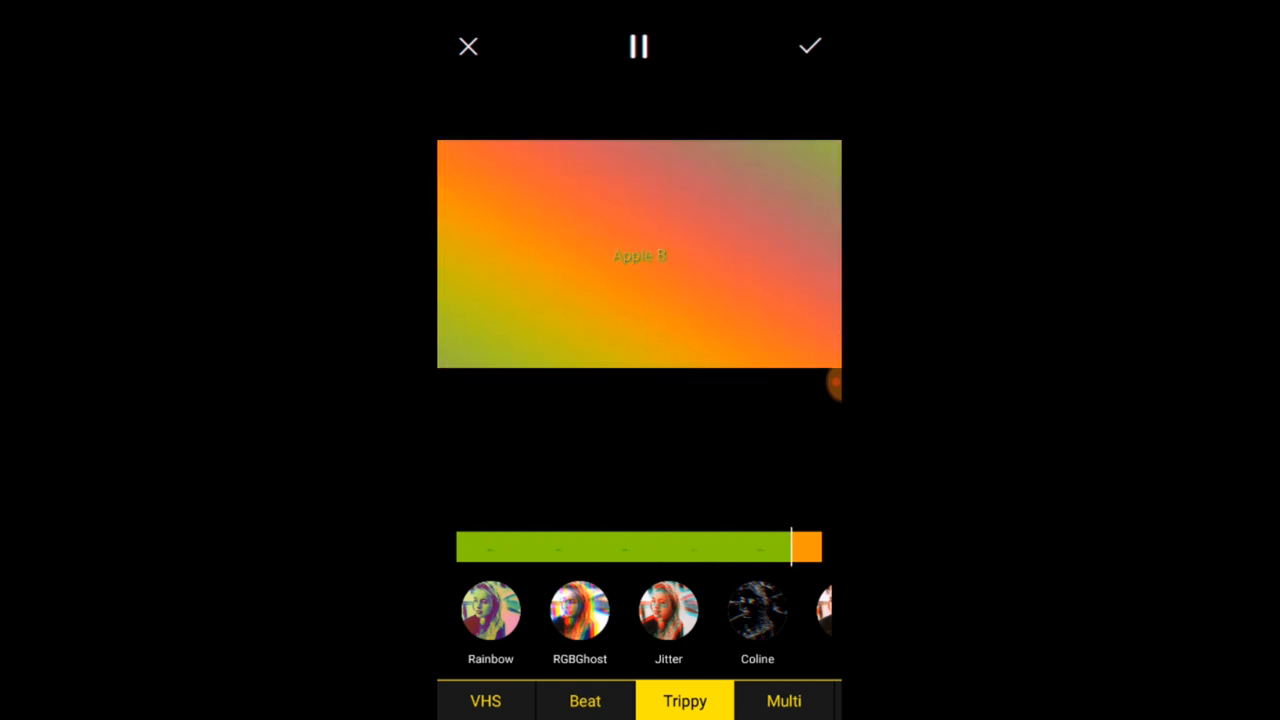
pyautogui.click(638, 46)
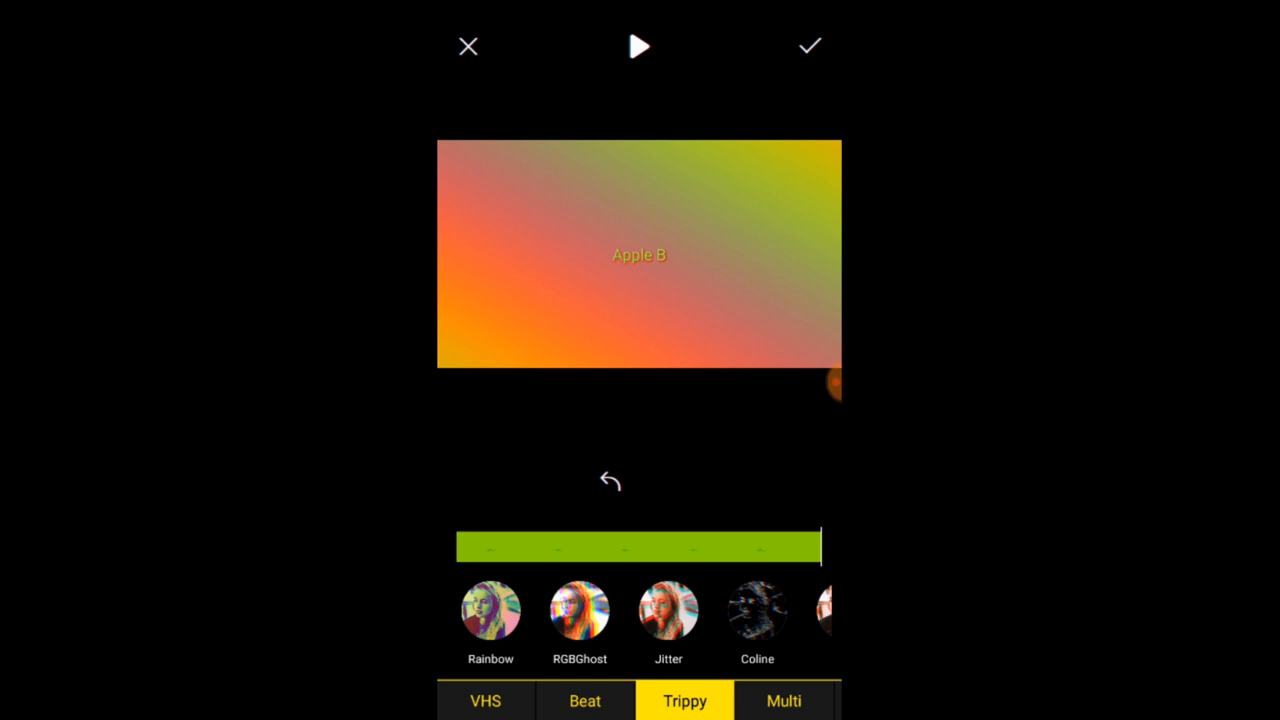
pyautogui.click(467, 46)
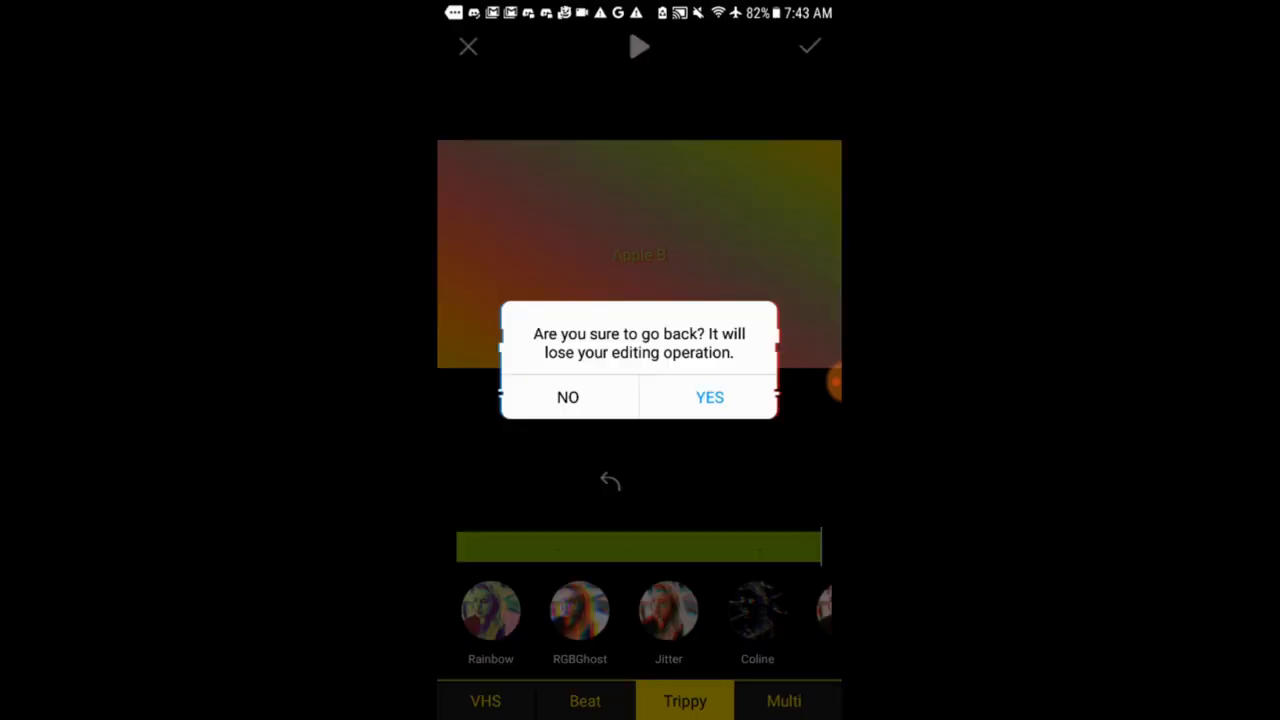
# Confirm YES to discard the Trippy edits and return to the city home screen.
pyautogui.click(709, 397)
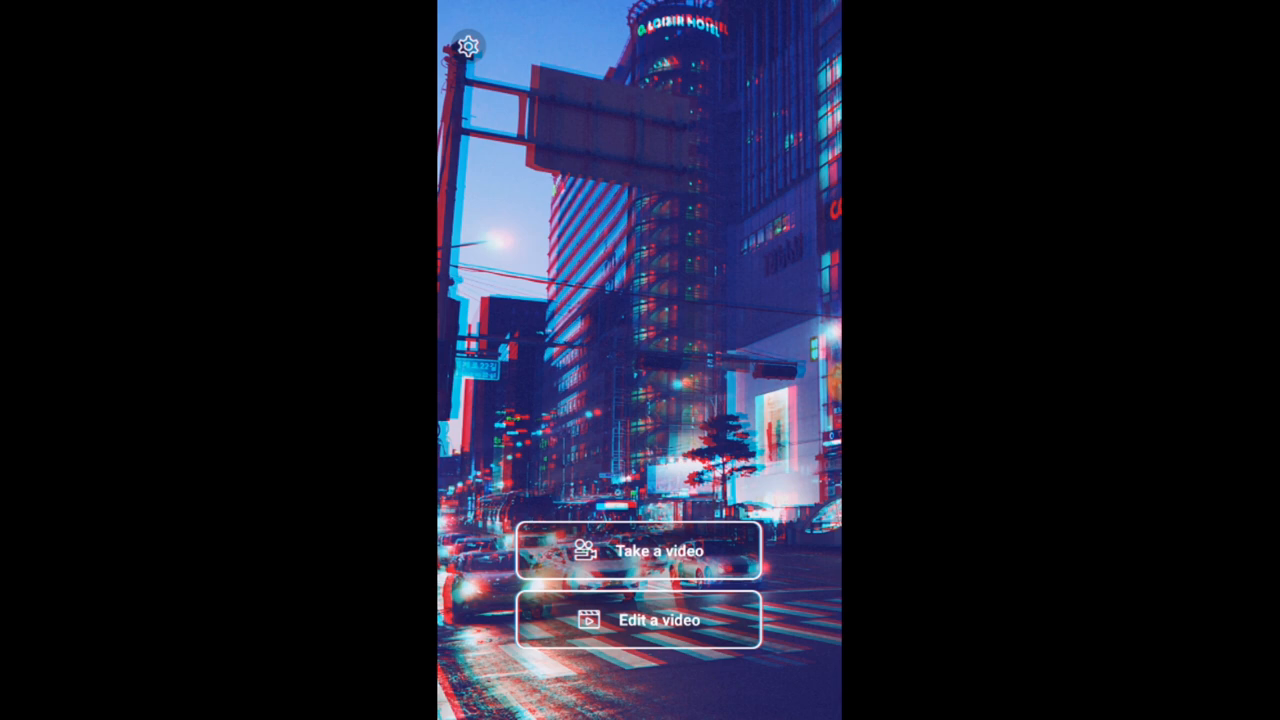
pyautogui.click(645, 549)
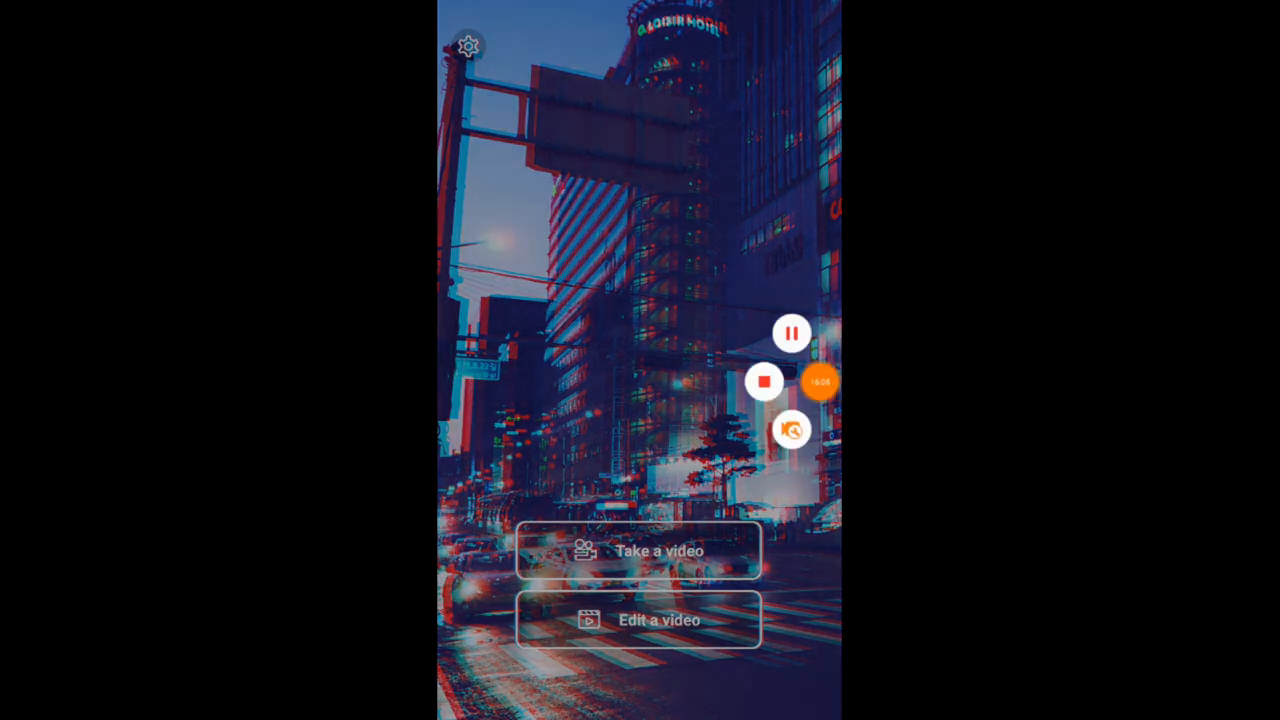